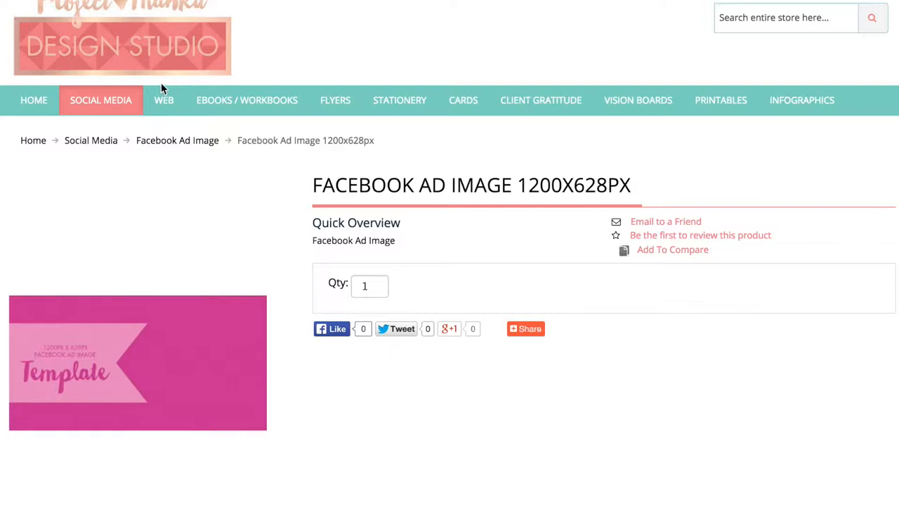
{"action": "mouse_move", "coordinate": [133, 45]}
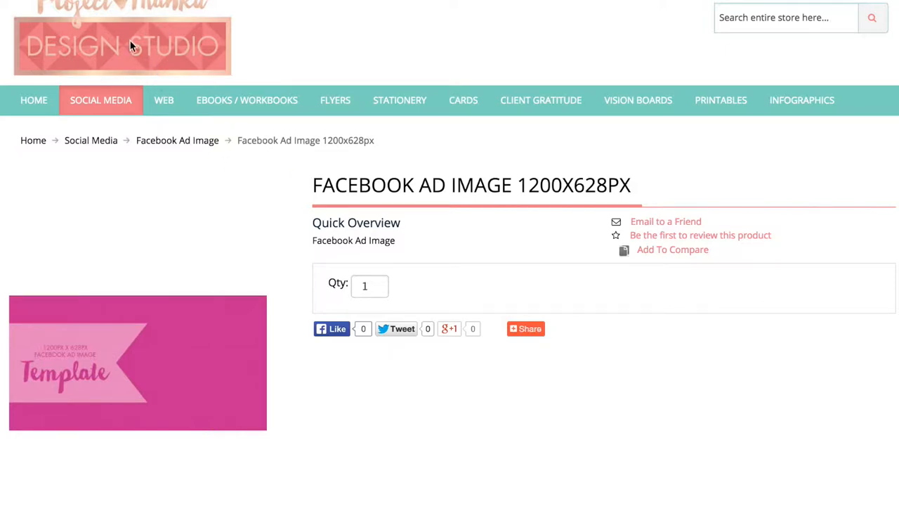
{"action": "mouse_move", "coordinate": [132, 64]}
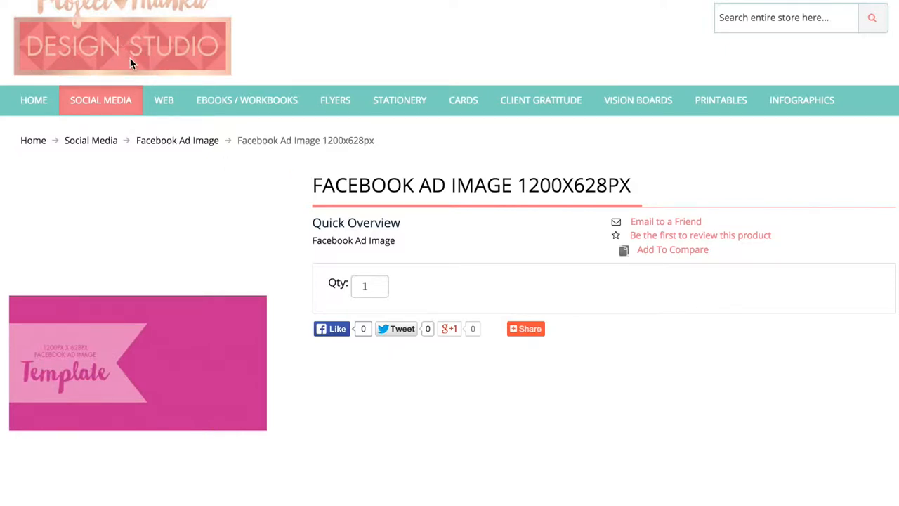
{"action": "mouse_move", "coordinate": [101, 100]}
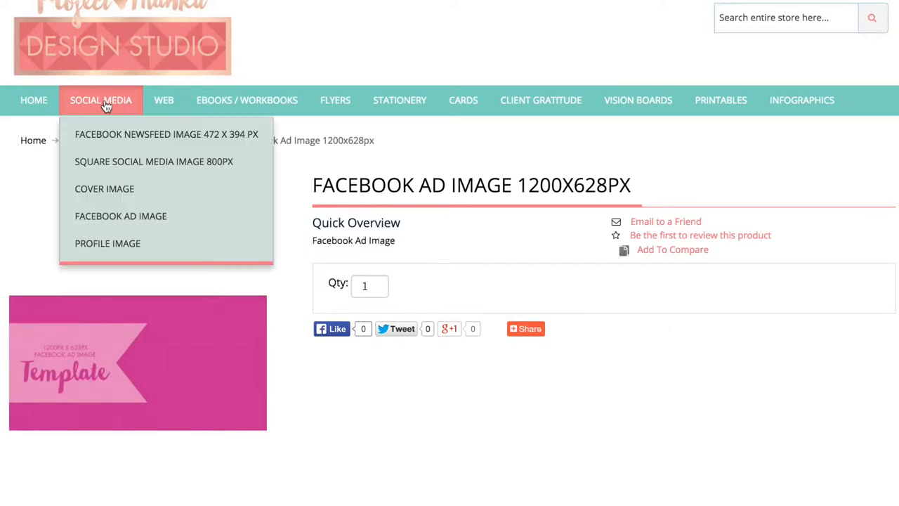
{"action": "mouse_move", "coordinate": [120, 216]}
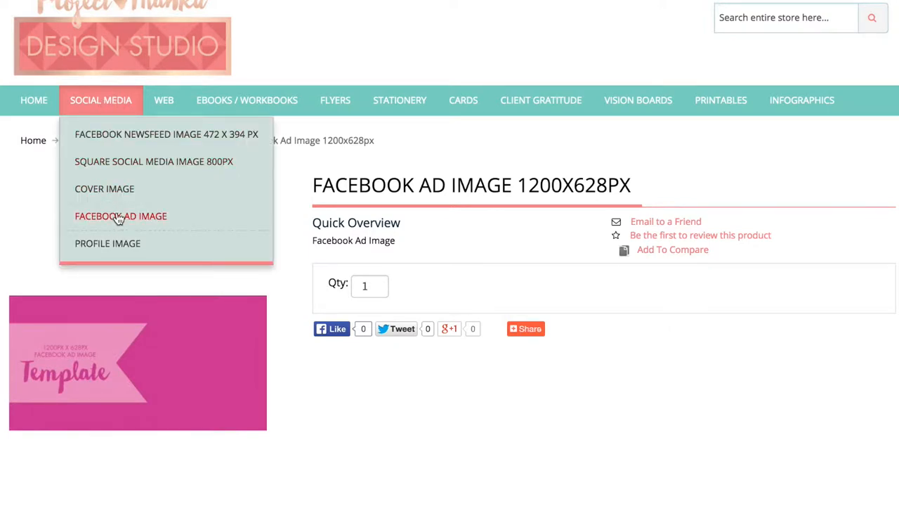
{"action": "mouse_move", "coordinate": [435, 207]}
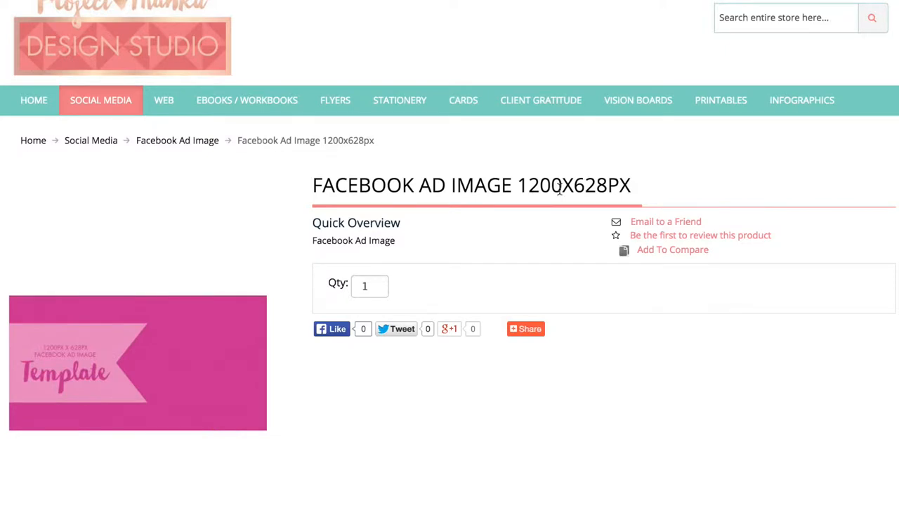
Personalize the blank Start From Scratch template to get a 1200 x 628 px canvas
{"action": "scroll", "scroll_direction": "down", "scroll_amount": 3}
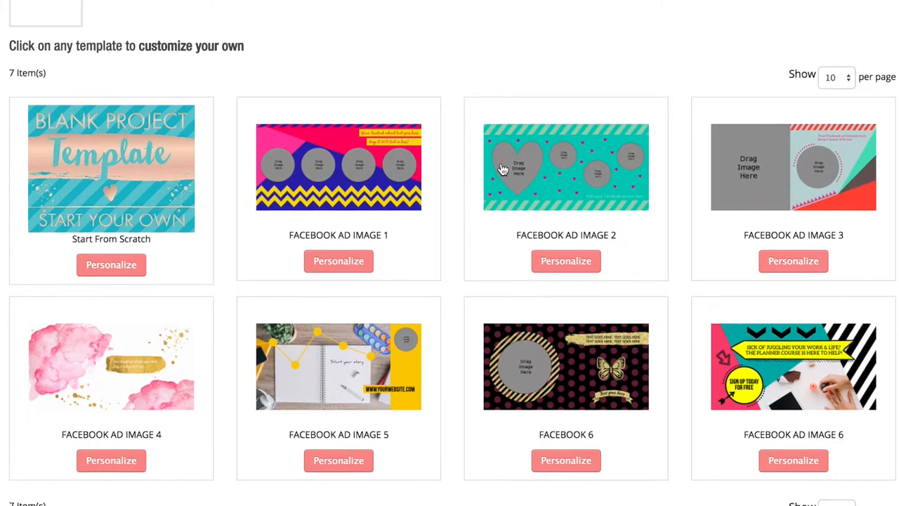
{"action": "scroll", "scroll_direction": "down", "scroll_amount": 3}
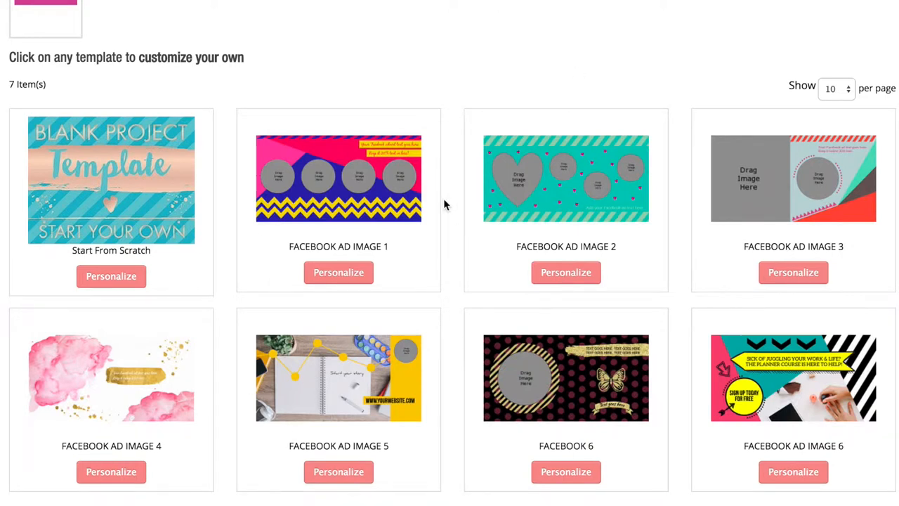
{"action": "mouse_move", "coordinate": [232, 259]}
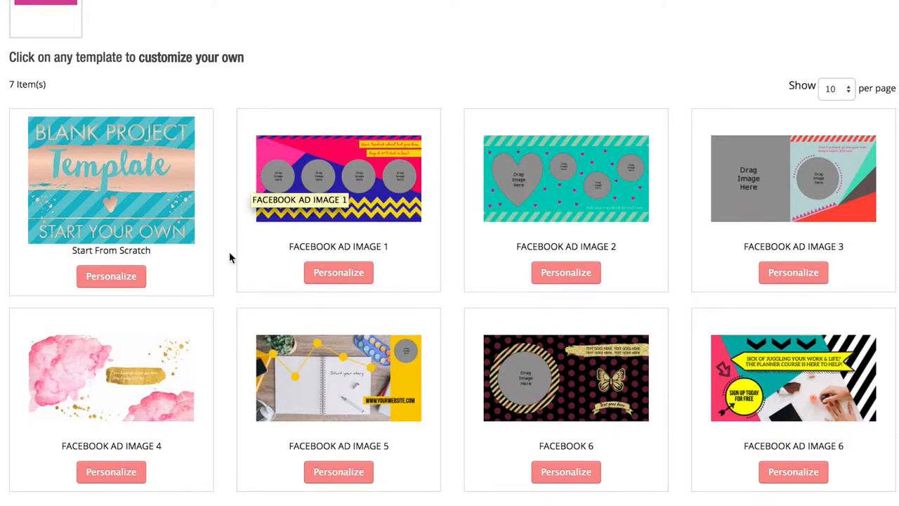
{"action": "mouse_move", "coordinate": [111, 276]}
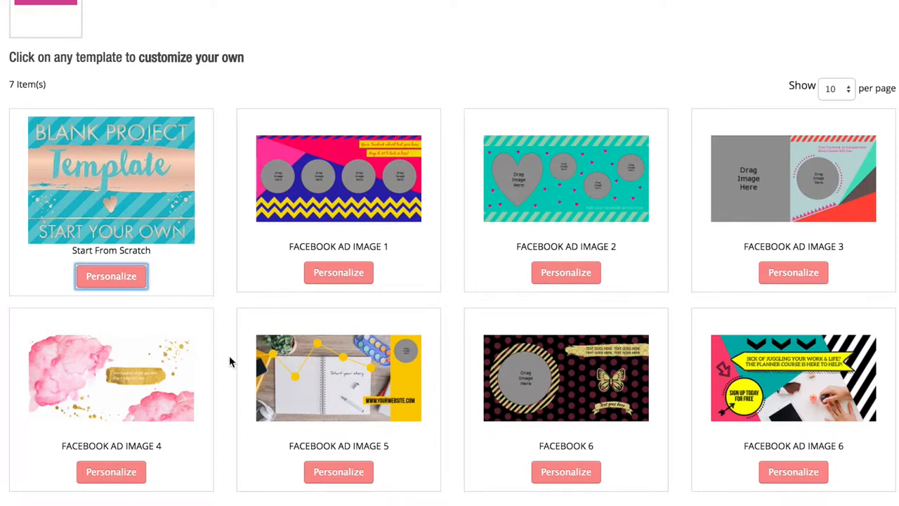
{"action": "left_click", "coordinate": [111, 276]}
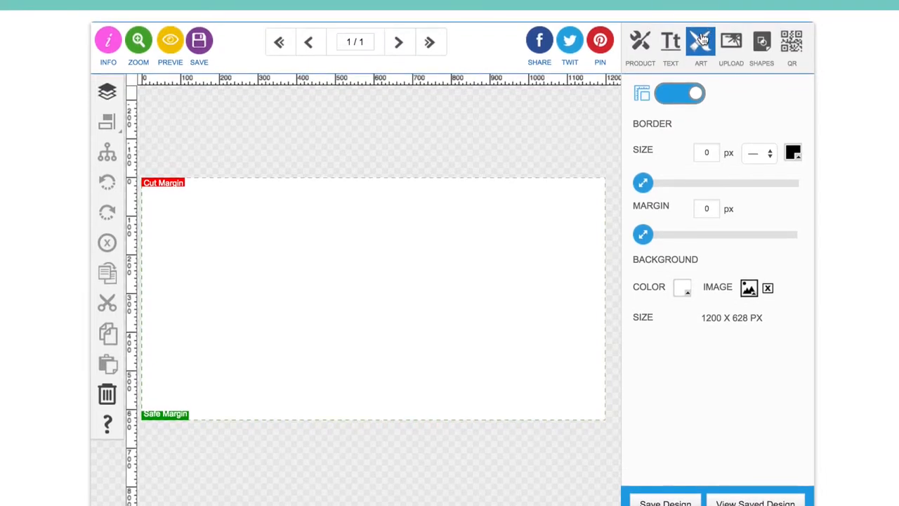
Add the tricolour slanted stripe from the Facebook Ads Elements art category
{"action": "left_click", "coordinate": [700, 40]}
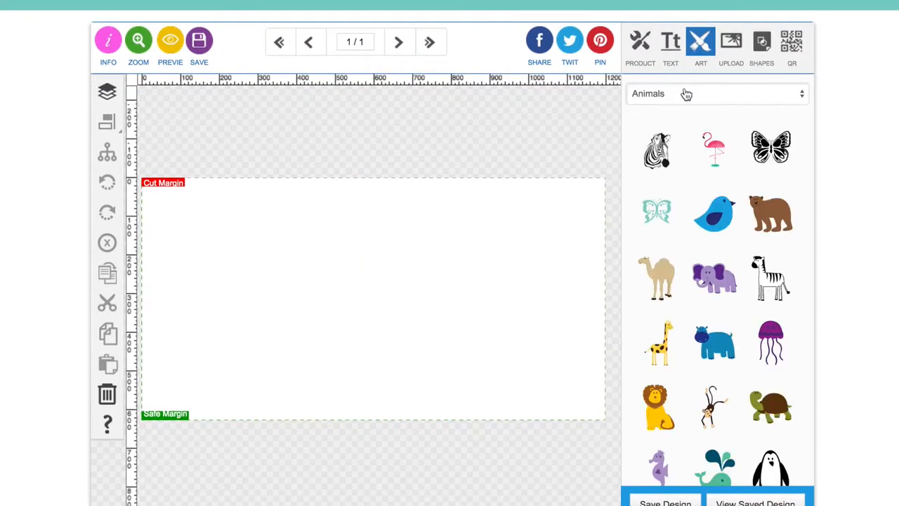
{"action": "left_click", "coordinate": [717, 93]}
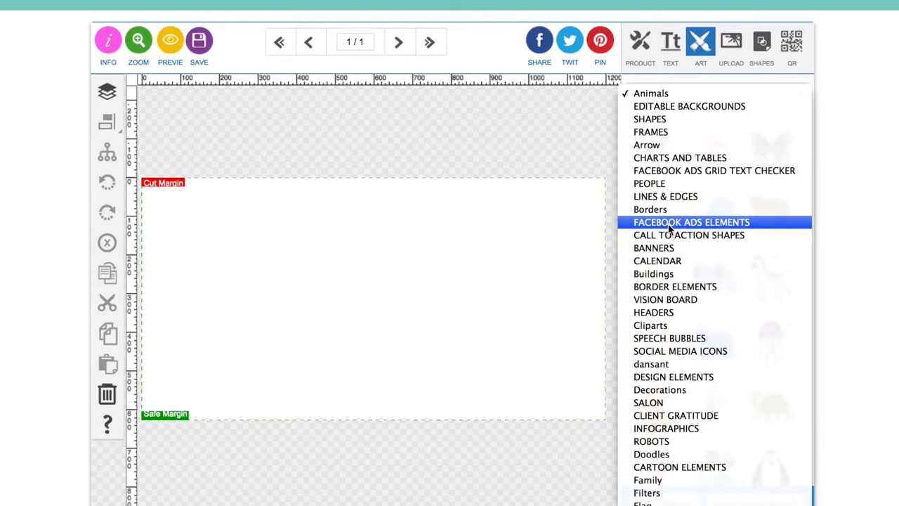
{"action": "left_click", "coordinate": [692, 222]}
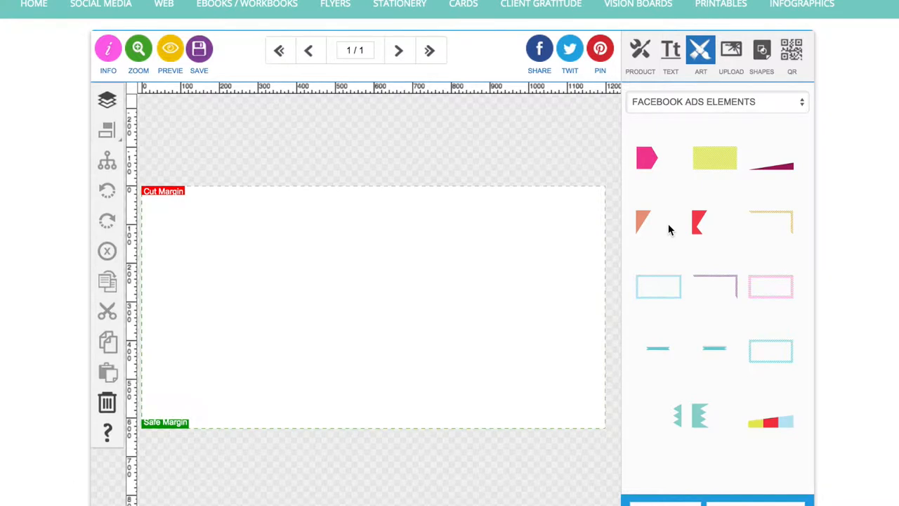
{"action": "scroll", "scroll_direction": "down", "scroll_amount": 3}
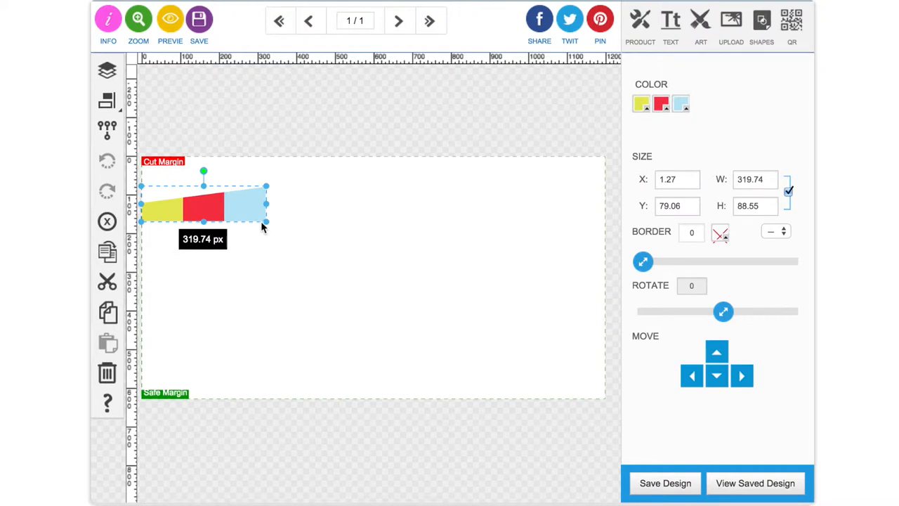
Mirror the stripe so light blue sits on the left and stretch it across the canvas
{"action": "left_click_drag", "start_coordinate": [267, 222], "coordinate": [517, 291]}
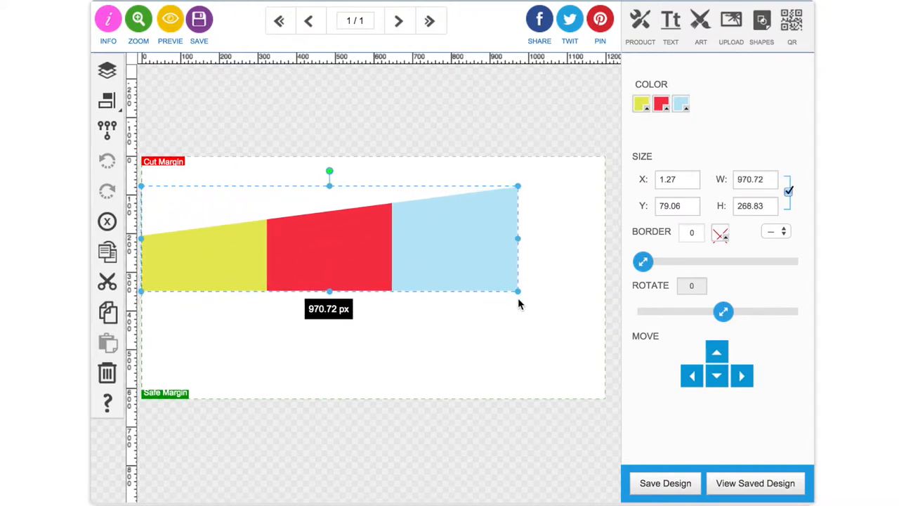
{"action": "left_click_drag", "start_coordinate": [517, 291], "coordinate": [537, 317]}
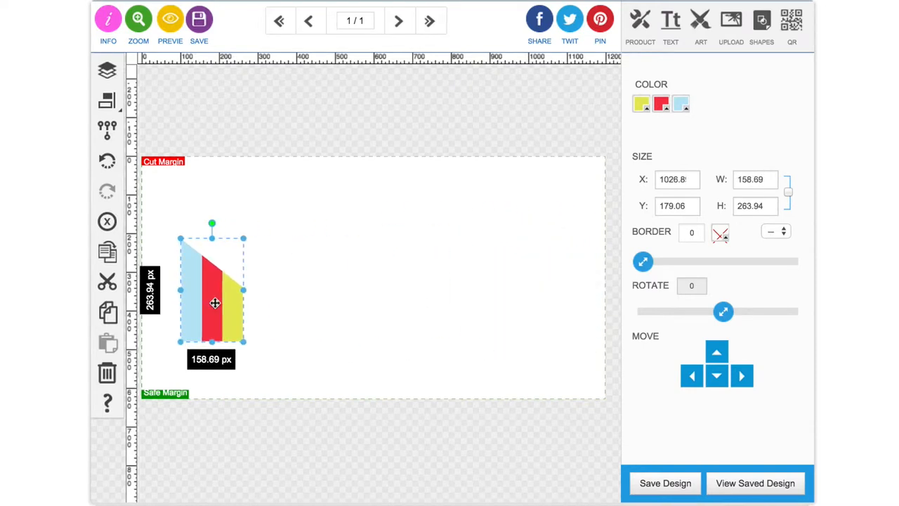
{"action": "left_click_drag", "start_coordinate": [245, 289], "coordinate": [509, 289]}
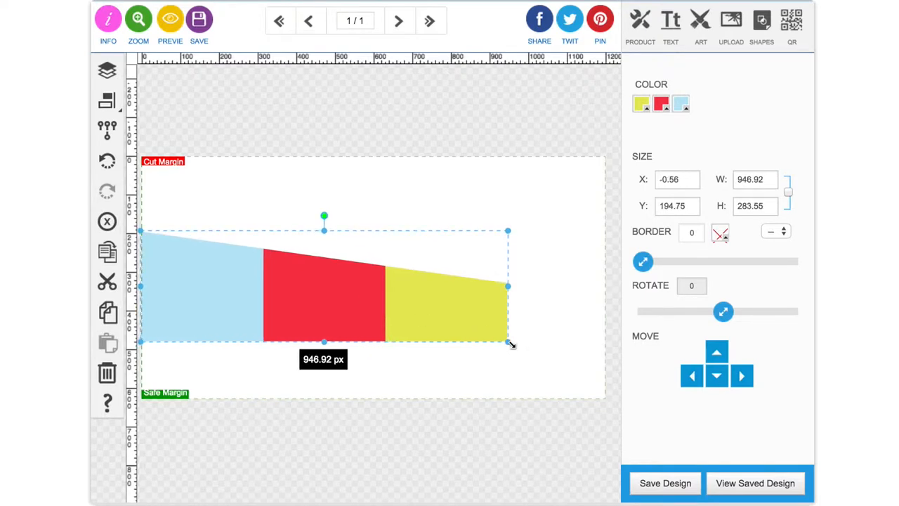
Enlarge the stripe to about 943 px wide spanning the lower canvas
{"action": "left_click_drag", "start_coordinate": [509, 344], "coordinate": [531, 364]}
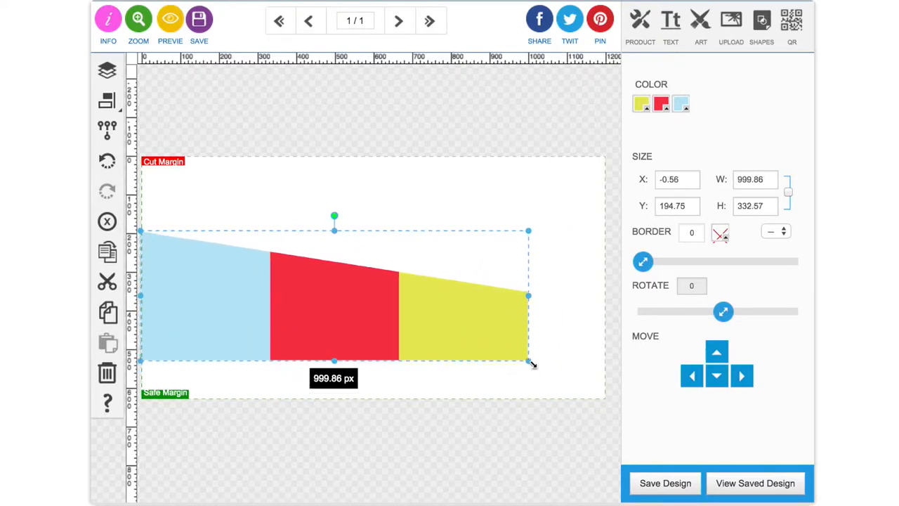
{"action": "left_click_drag", "start_coordinate": [529, 360], "coordinate": [539, 368]}
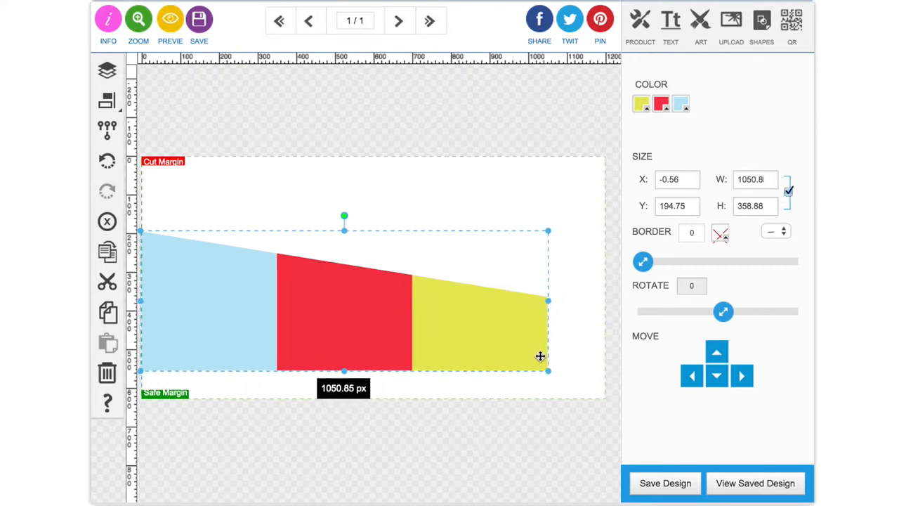
{"action": "left_click_drag", "start_coordinate": [548, 371], "coordinate": [472, 344]}
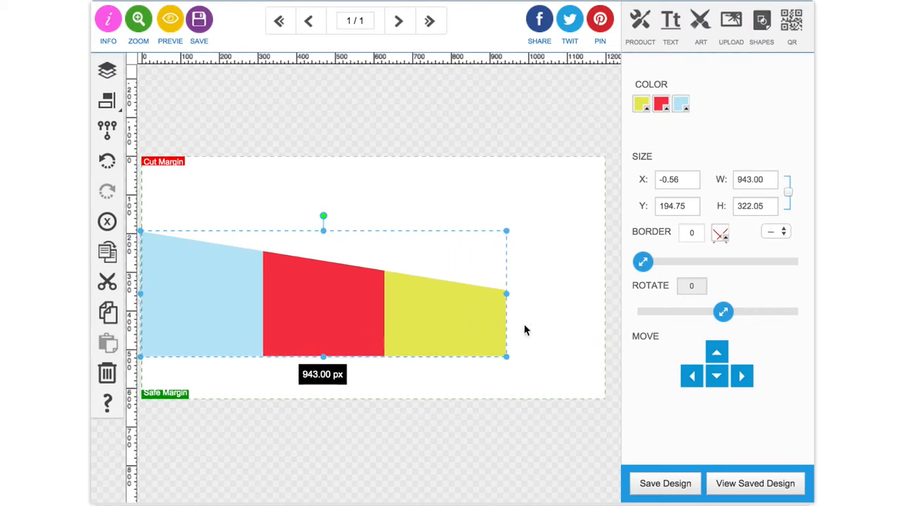
{"action": "left_click_drag", "start_coordinate": [506, 357], "coordinate": [607, 399]}
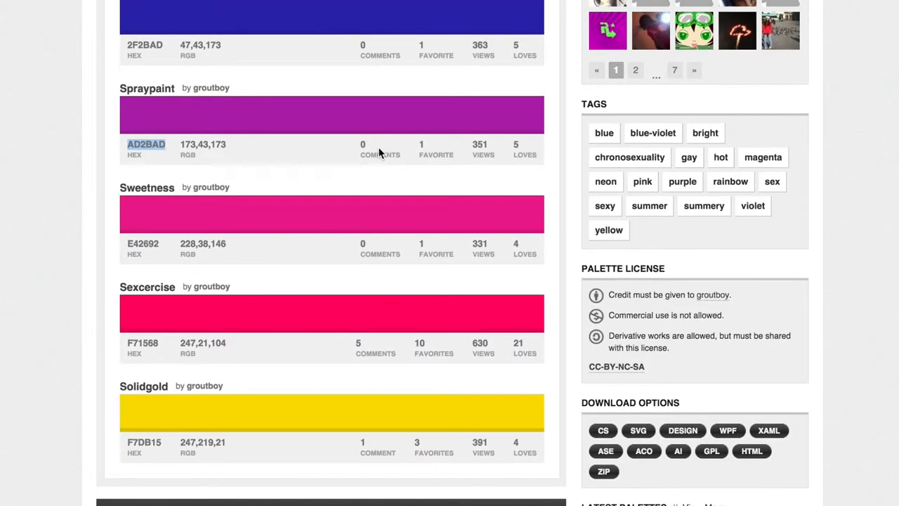
{"action": "mouse_move", "coordinate": [75, 147]}
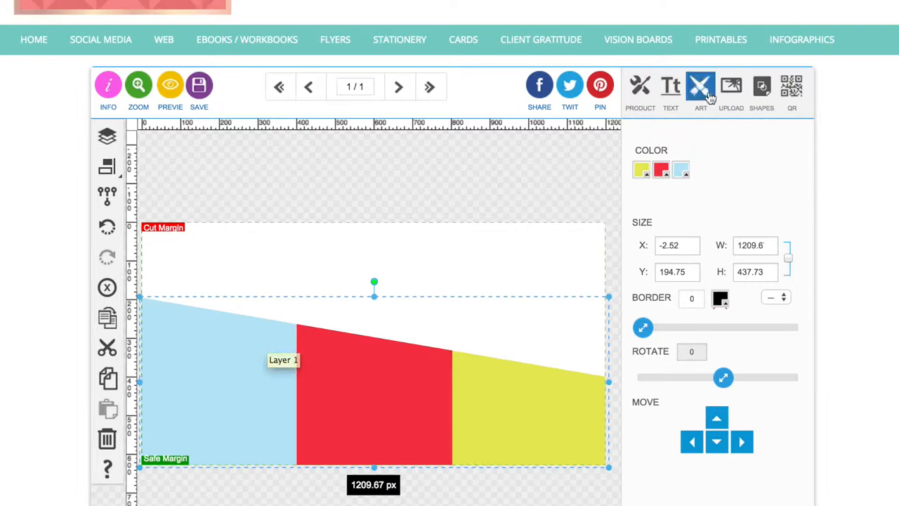
Recolour the stripe's light blue part to the copied dark blue hex value
{"action": "left_click", "coordinate": [700, 86]}
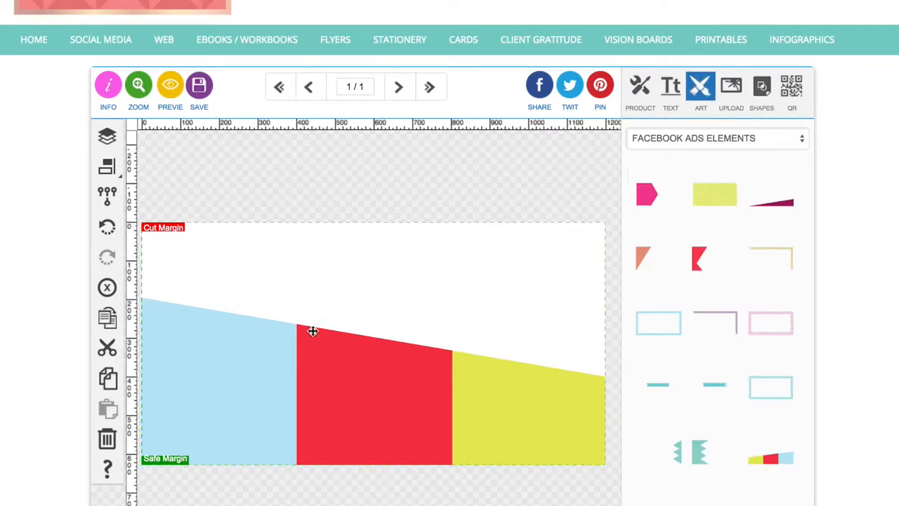
{"action": "left_click", "coordinate": [312, 332]}
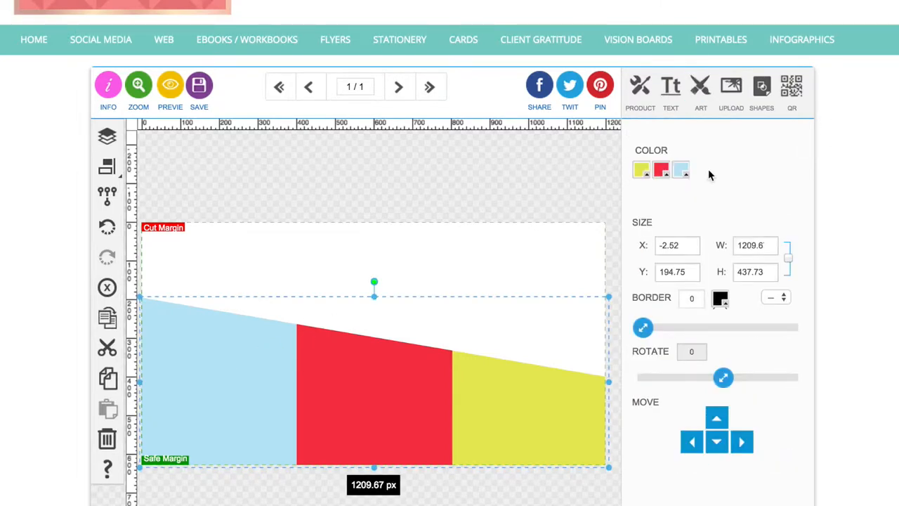
{"action": "left_click", "coordinate": [680, 169]}
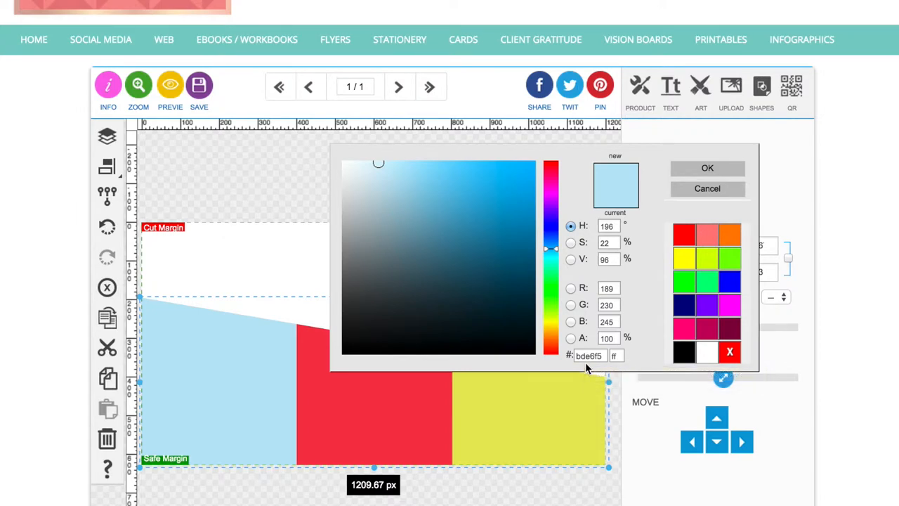
{"action": "left_click", "coordinate": [482, 218]}
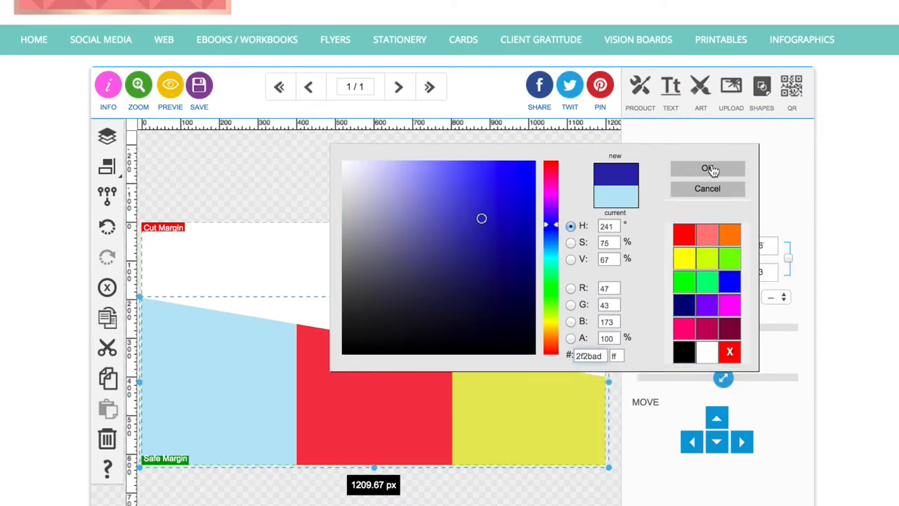
{"action": "left_click", "coordinate": [708, 169]}
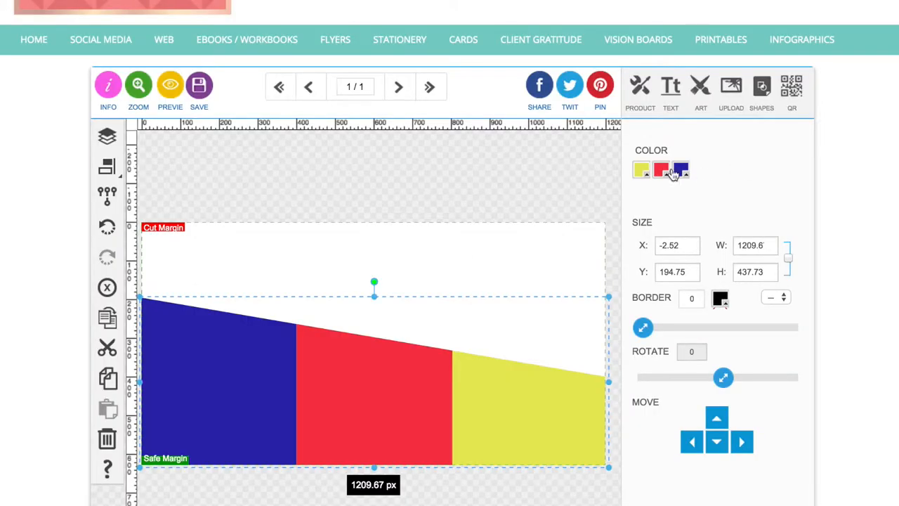
Recolour the red part yellow and the yellow part magenta pink
{"action": "left_click", "coordinate": [661, 169]}
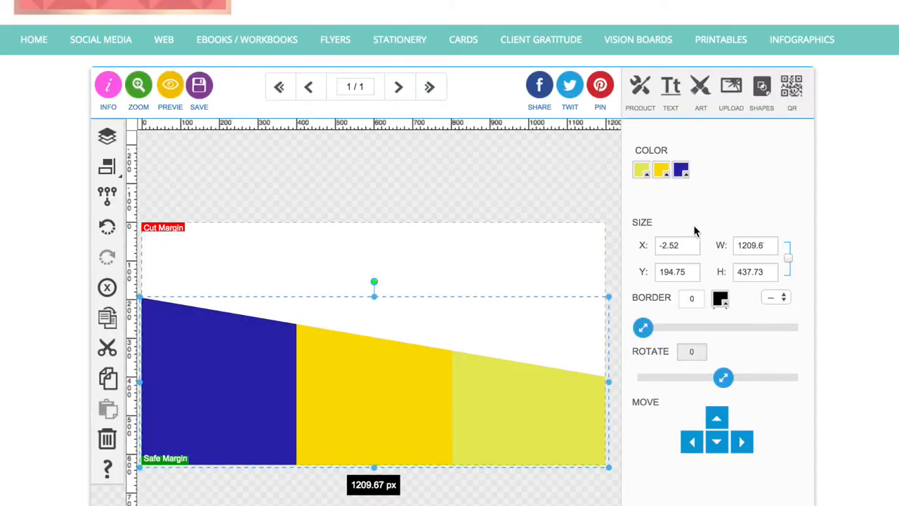
{"action": "left_click", "coordinate": [660, 169]}
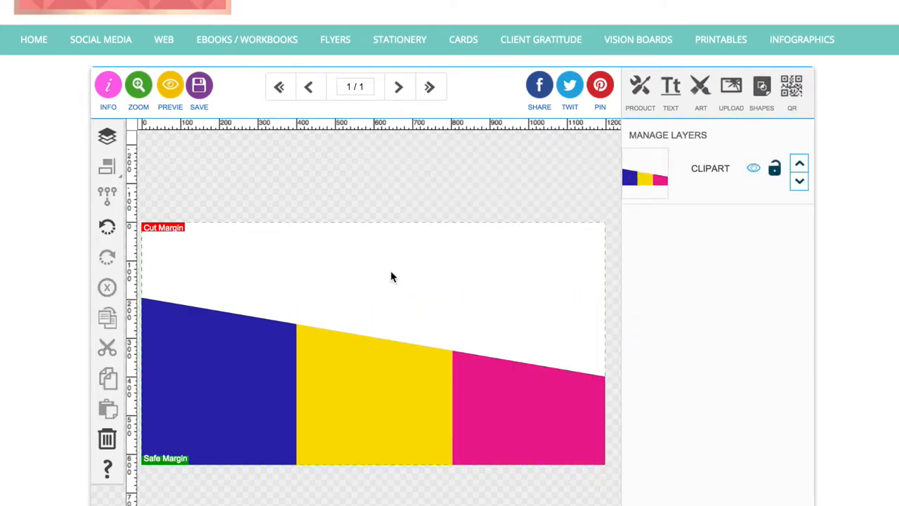
{"action": "left_click", "coordinate": [700, 87]}
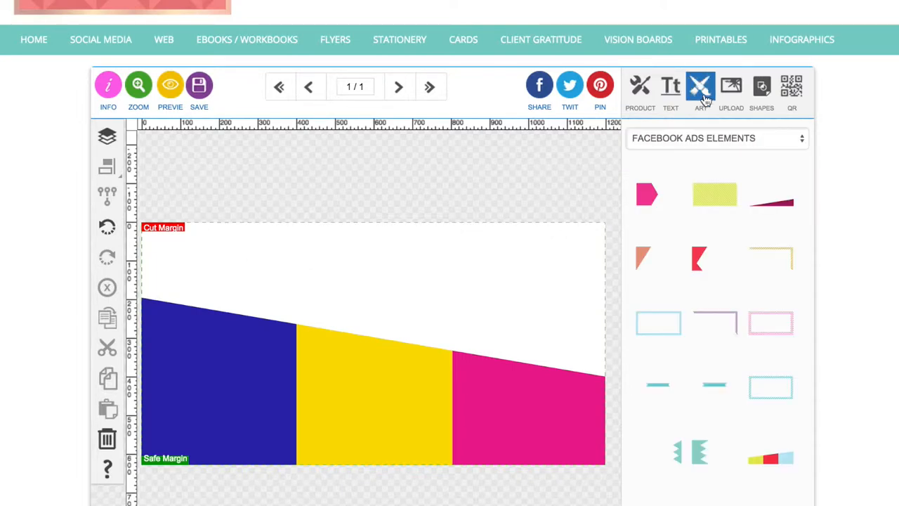
{"action": "mouse_move", "coordinate": [708, 303]}
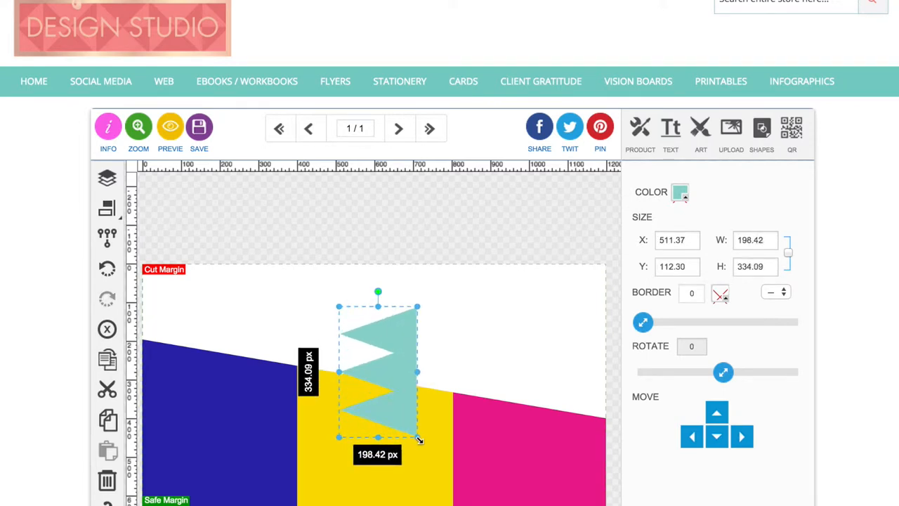
Enlarge the teal zigzag, rotate it -90, place it top-right and make it hot pink
{"action": "left_click_drag", "start_coordinate": [418, 441], "coordinate": [410, 475]}
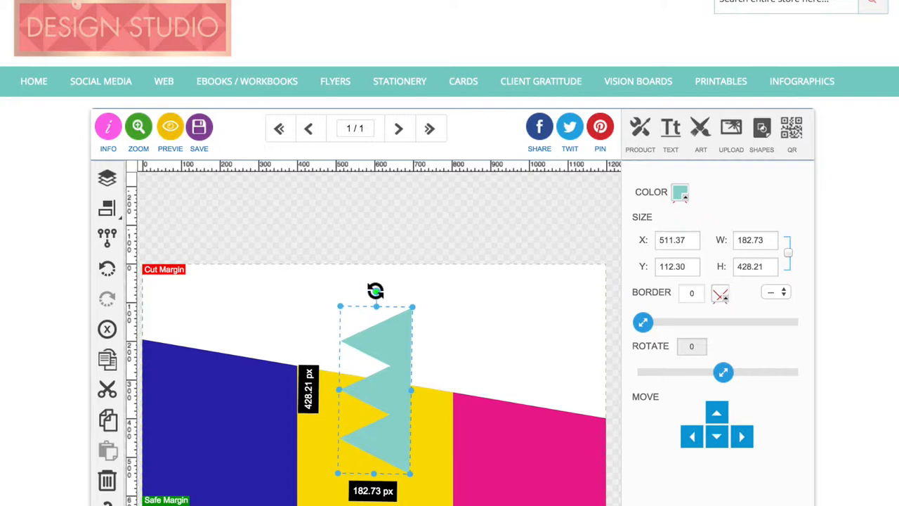
{"action": "left_click_drag", "start_coordinate": [376, 290], "coordinate": [288, 385]}
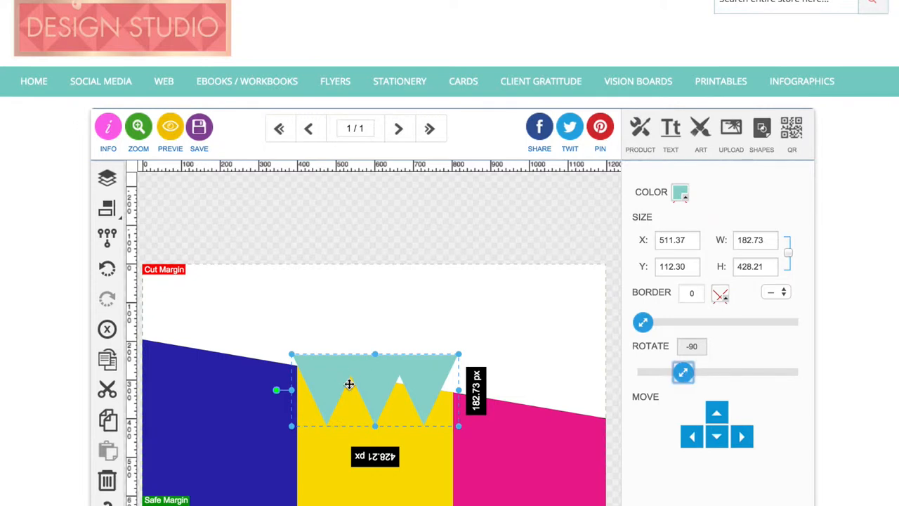
{"action": "left_click_drag", "start_coordinate": [349, 385], "coordinate": [501, 276]}
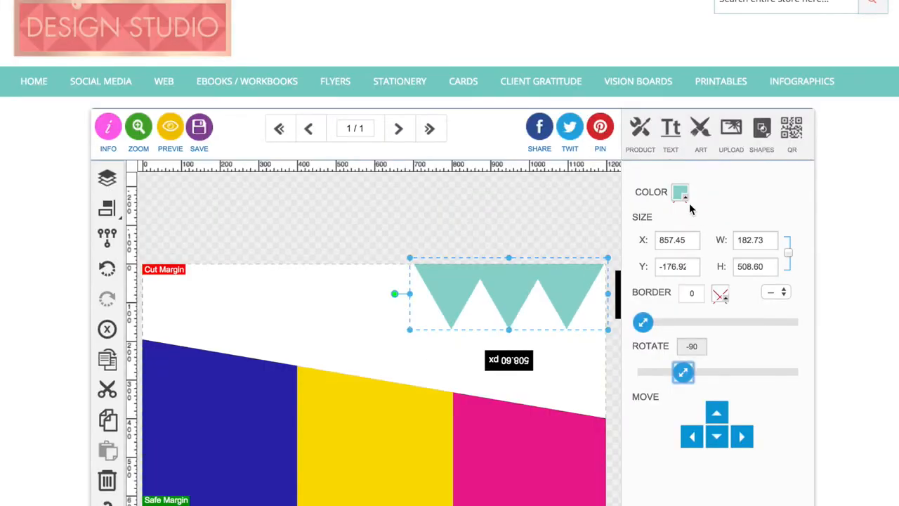
{"action": "left_click", "coordinate": [680, 191]}
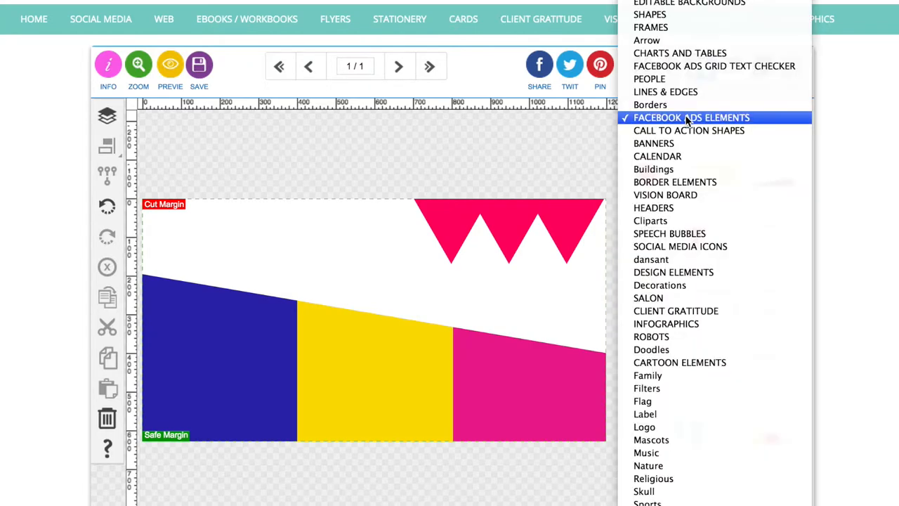
{"action": "mouse_move", "coordinate": [653, 143]}
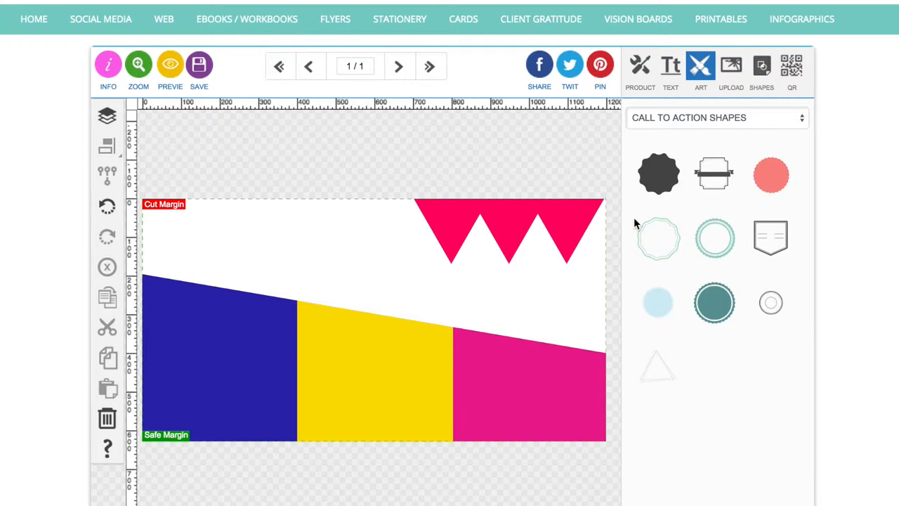
Add the scalloped Call To Action badge, lock proportions and move it over the pink stripe
{"action": "left_click", "coordinate": [657, 175]}
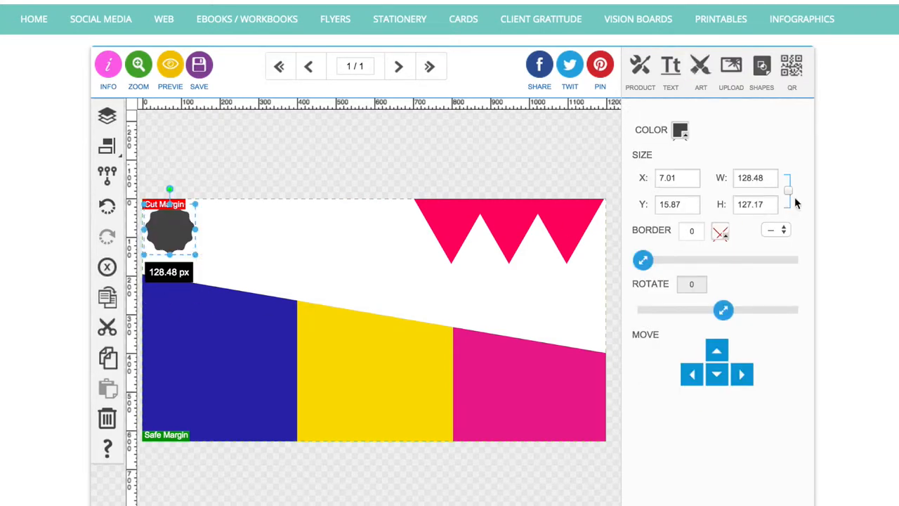
{"action": "left_click", "coordinate": [788, 190]}
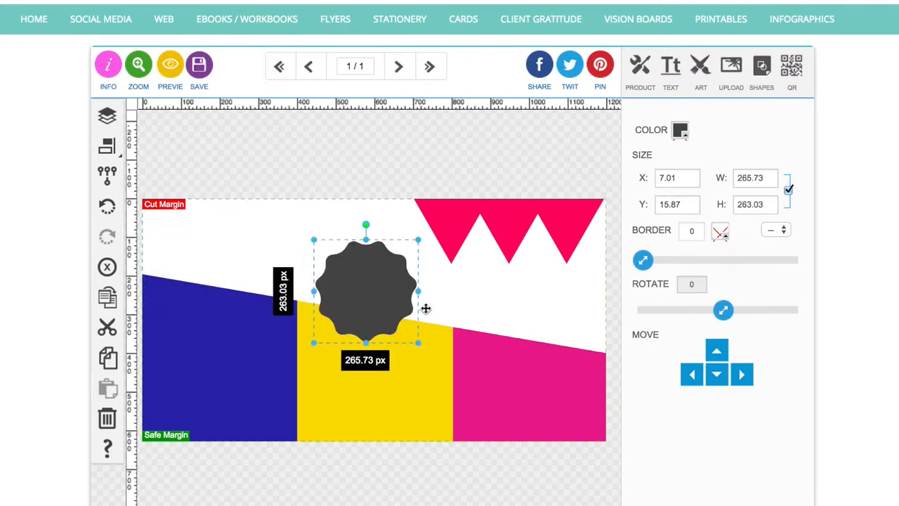
{"action": "left_click_drag", "start_coordinate": [365, 289], "coordinate": [525, 338]}
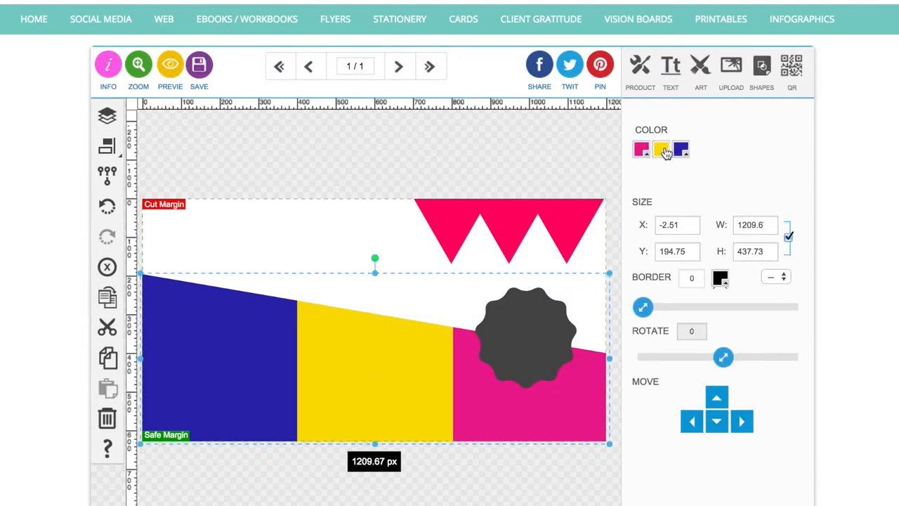
{"action": "left_click", "coordinate": [660, 149]}
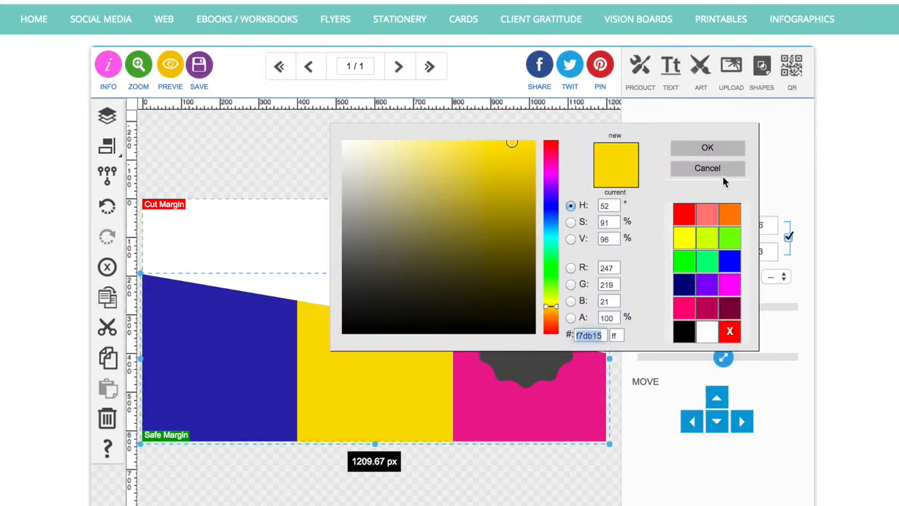
Colour the badge yellow and nudge it slightly up and left
{"action": "left_click", "coordinate": [708, 147]}
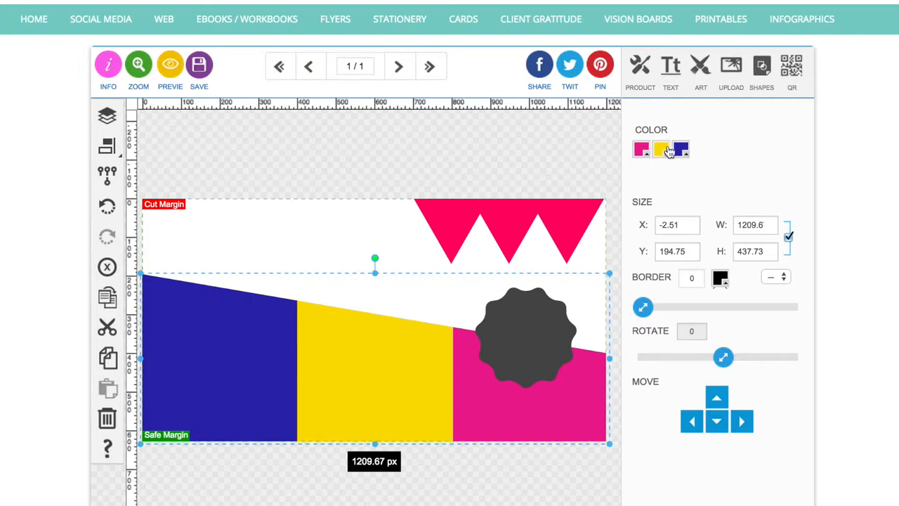
{"action": "left_click", "coordinate": [660, 149]}
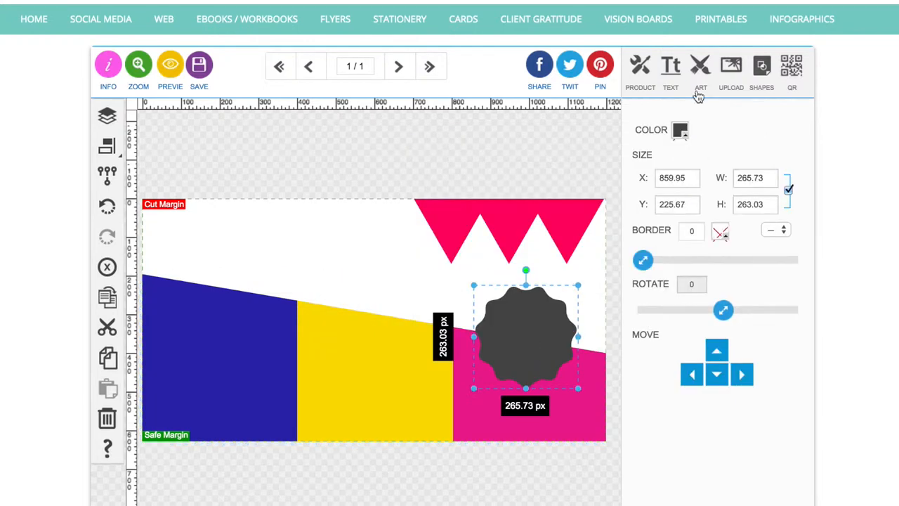
{"action": "left_click", "coordinate": [680, 129]}
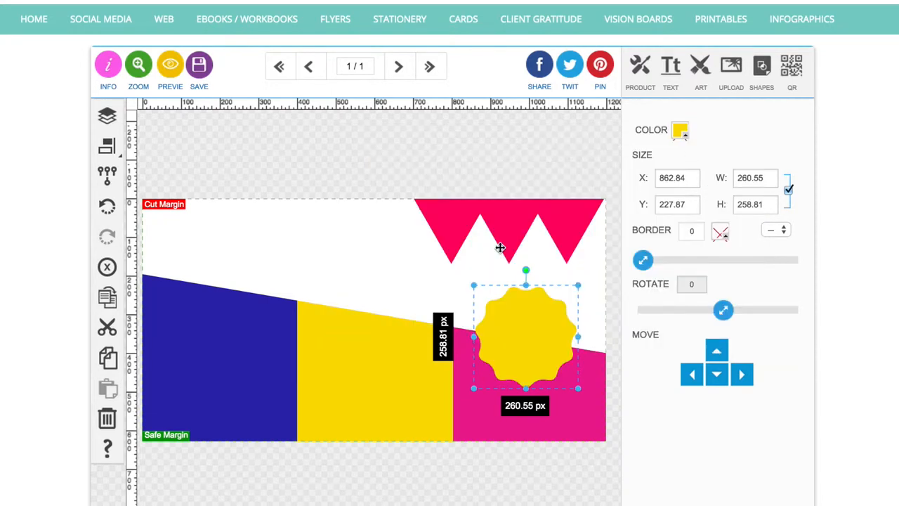
{"action": "left_click_drag", "start_coordinate": [473, 285], "coordinate": [467, 280]}
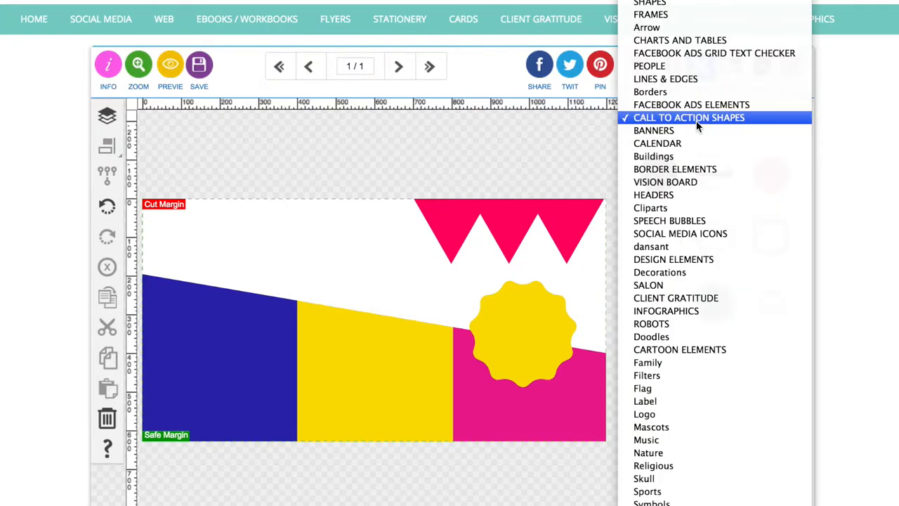
Add the Lines & Edges dotted line and stretch it to about 821 px reaching the zigzag
{"action": "left_click", "coordinate": [666, 78]}
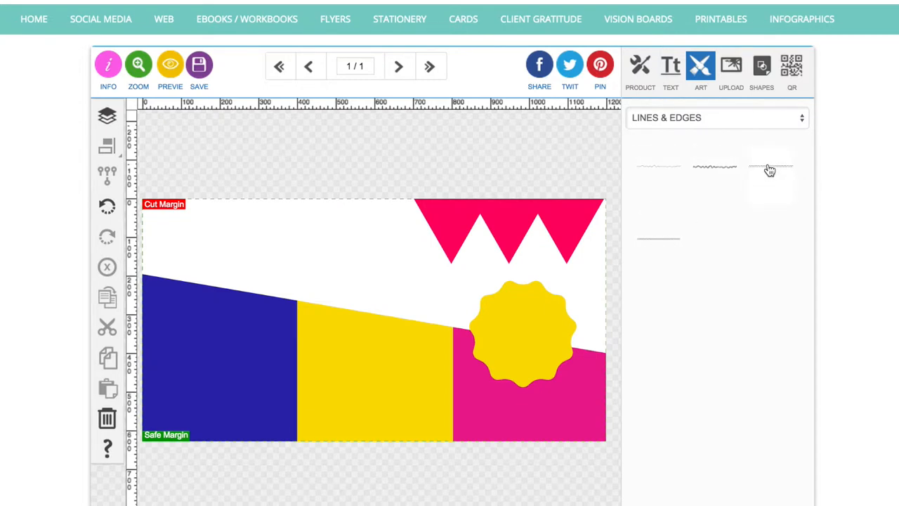
{"action": "left_click", "coordinate": [770, 167]}
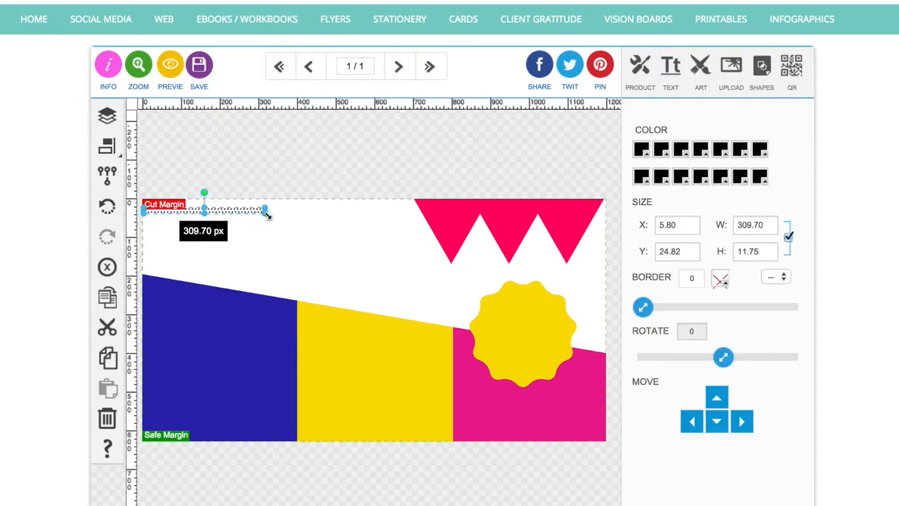
{"action": "left_click_drag", "start_coordinate": [266, 210], "coordinate": [436, 214]}
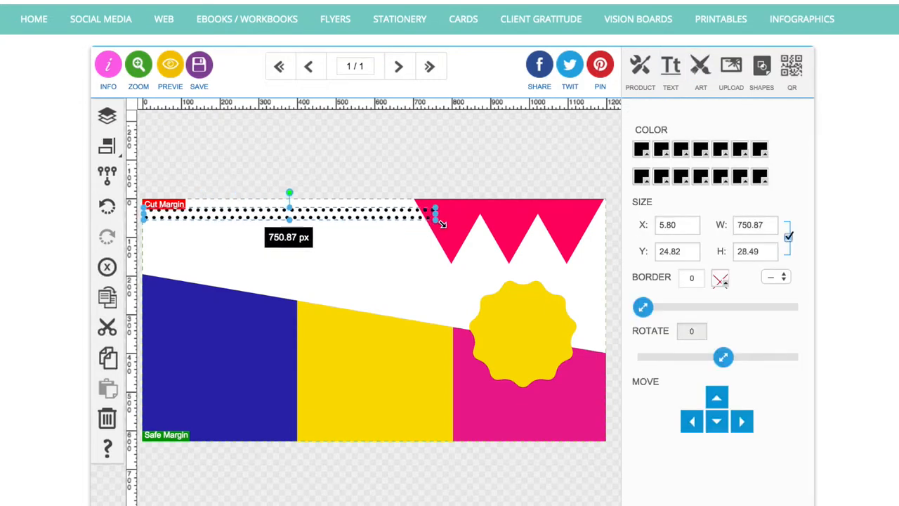
{"action": "left_click_drag", "start_coordinate": [435, 213], "coordinate": [461, 217]}
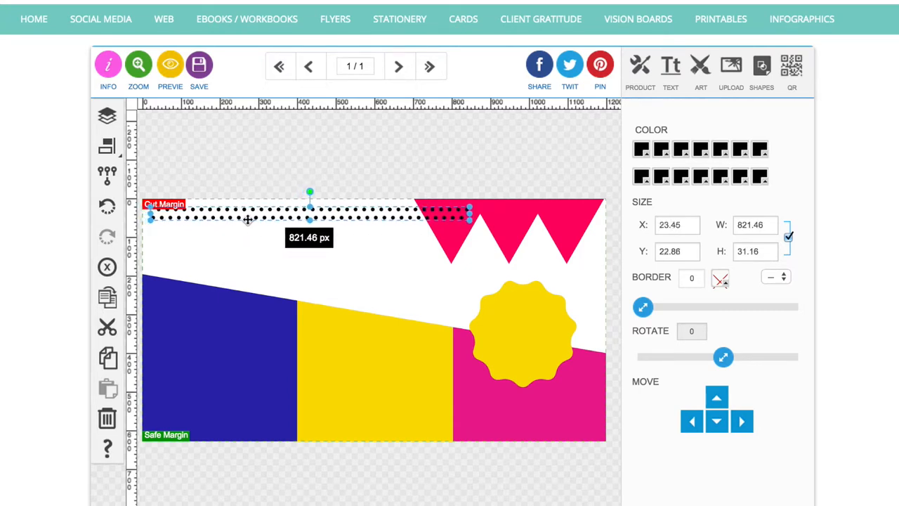
{"action": "mouse_move", "coordinate": [189, 352]}
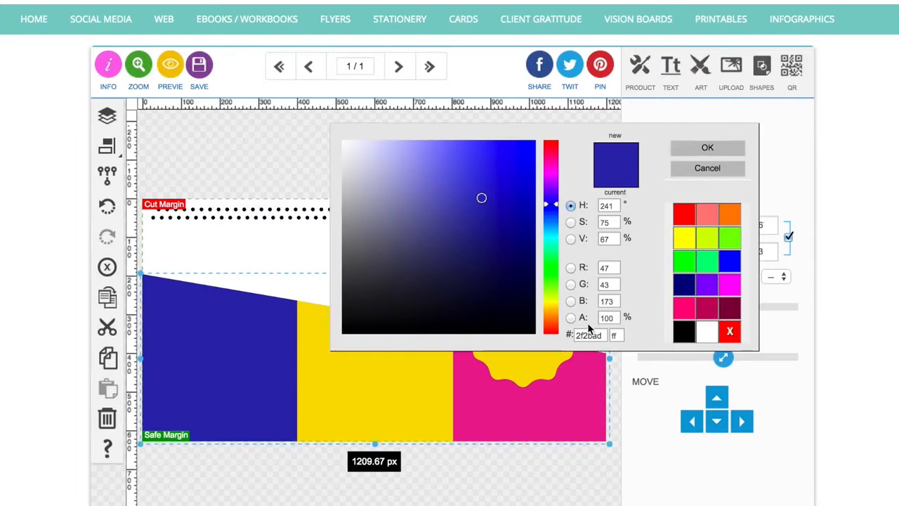
{"action": "mouse_move", "coordinate": [751, 154]}
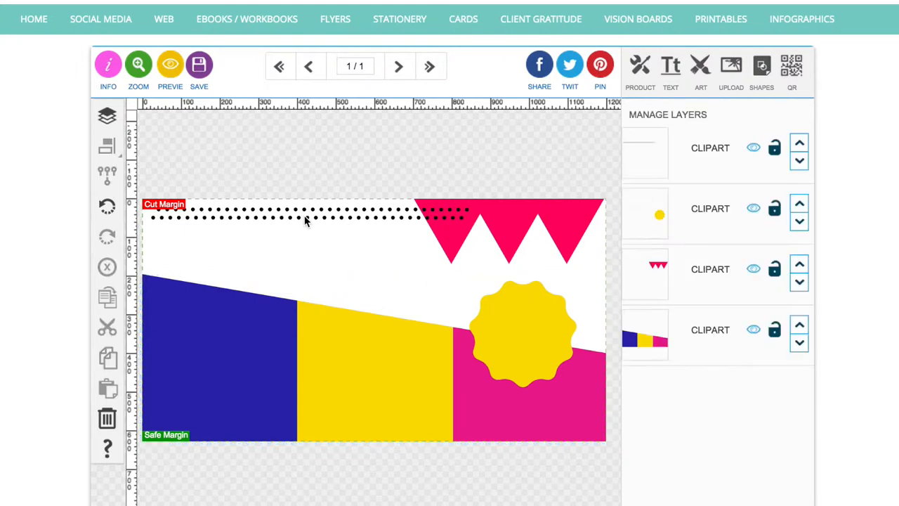
Recolour the dotted line dark navy blue
{"action": "left_click", "coordinate": [306, 218]}
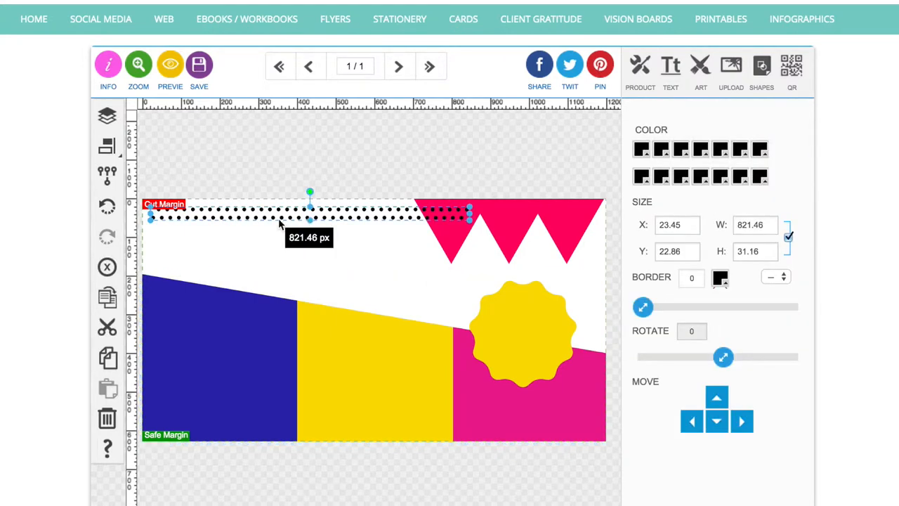
{"action": "mouse_move", "coordinate": [691, 163]}
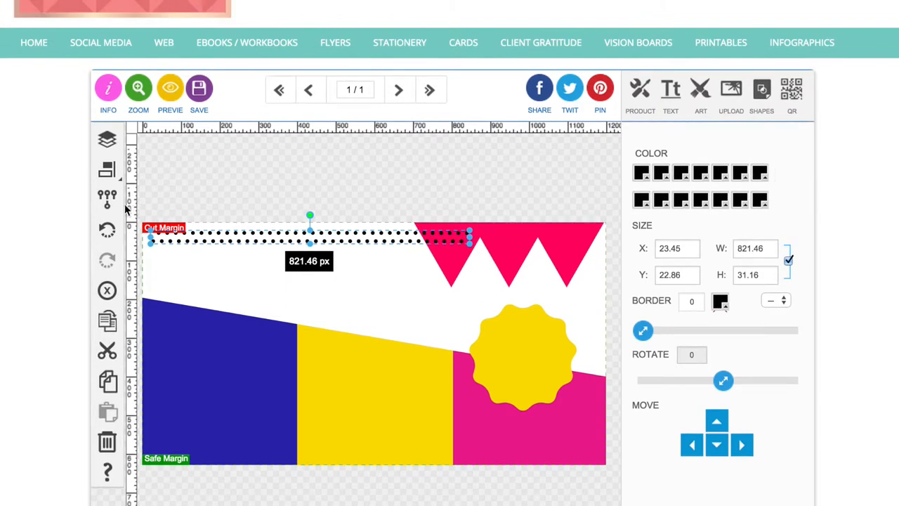
{"action": "left_click", "coordinate": [107, 197]}
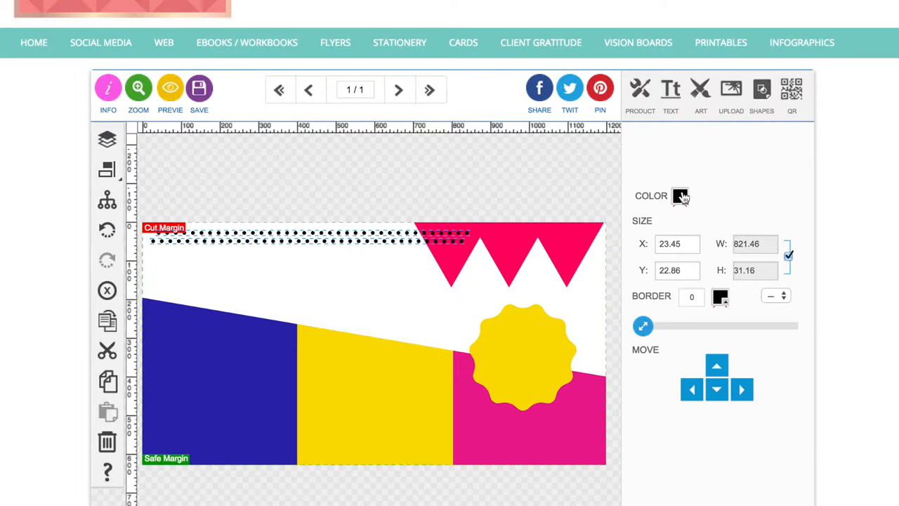
{"action": "left_click", "coordinate": [680, 196]}
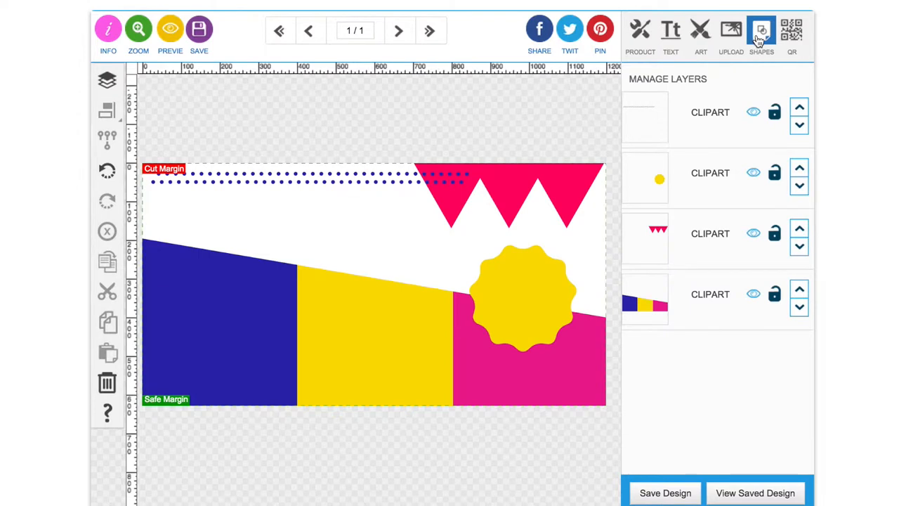
Add a full-canvas rectangle and send it behind everything via Manage Layers
{"action": "left_click", "coordinate": [762, 31]}
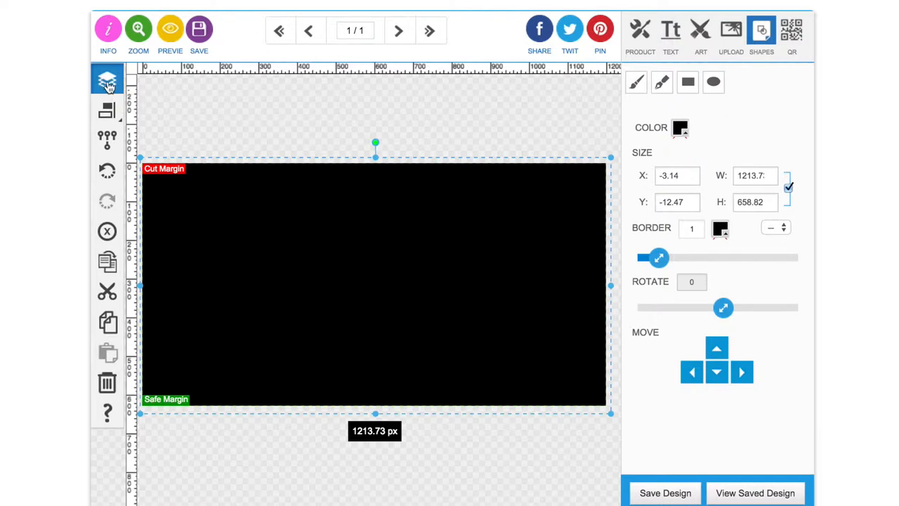
{"action": "left_click", "coordinate": [107, 78]}
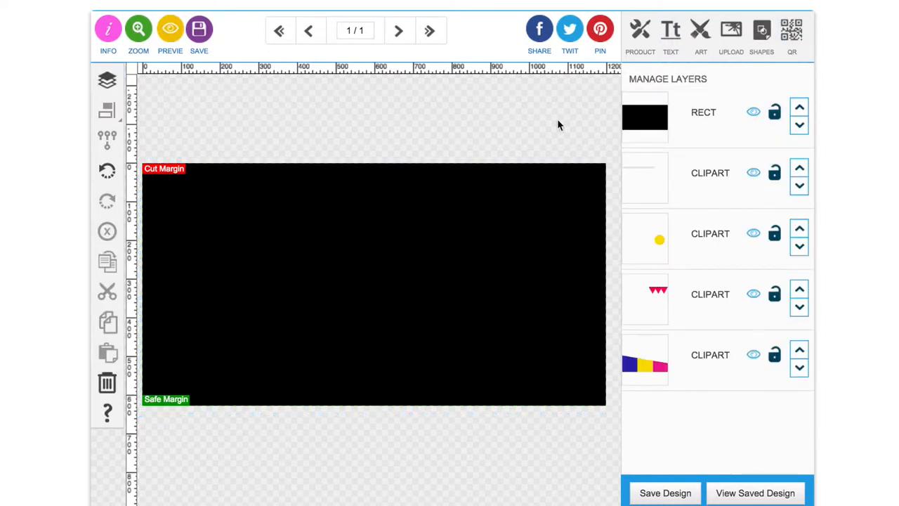
{"action": "left_click", "coordinate": [798, 185]}
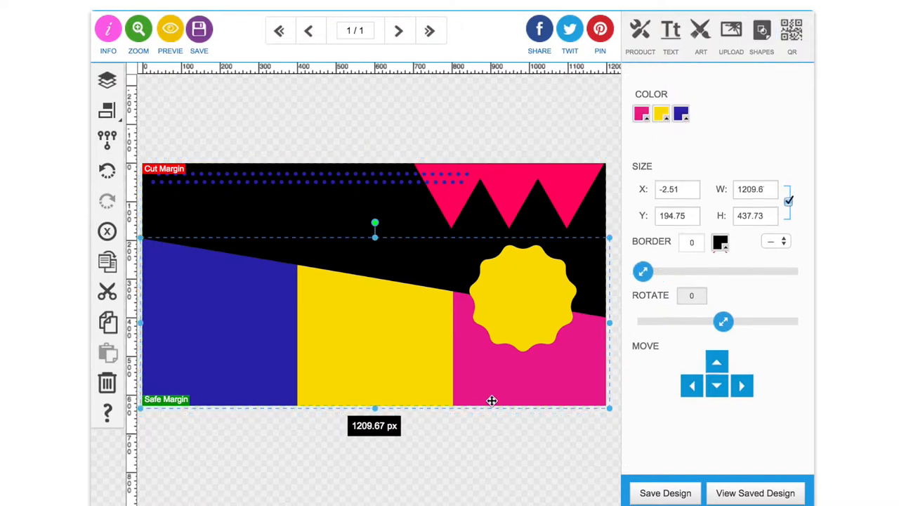
Recolour the background rectangle a pale light pink
{"action": "left_click", "coordinate": [641, 112]}
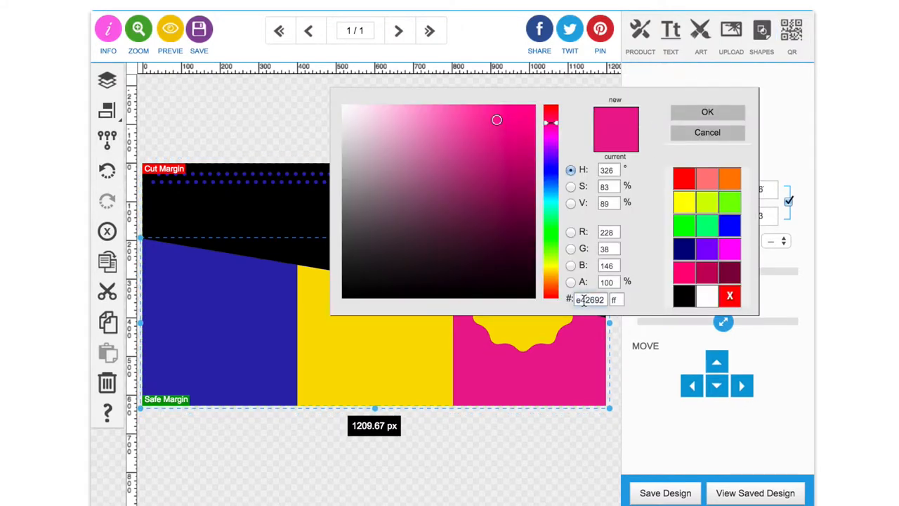
{"action": "left_click", "coordinate": [708, 113]}
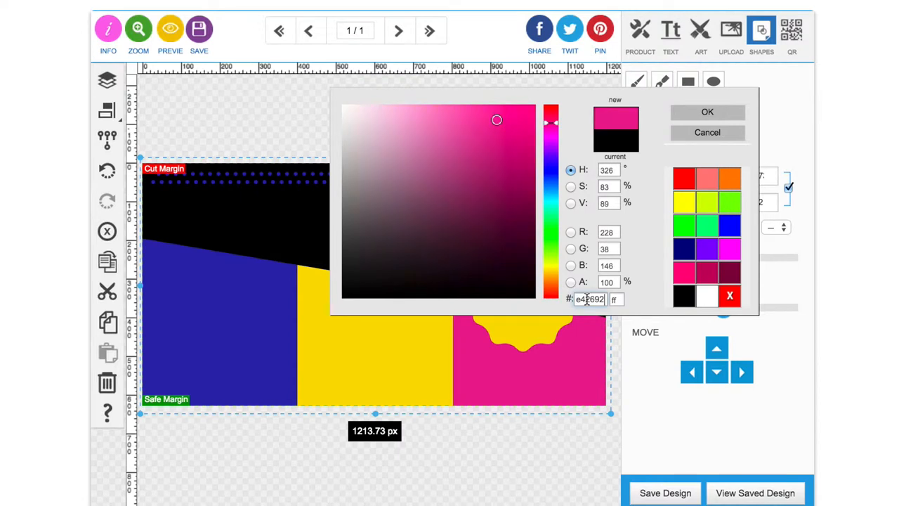
{"action": "left_click", "coordinate": [492, 114]}
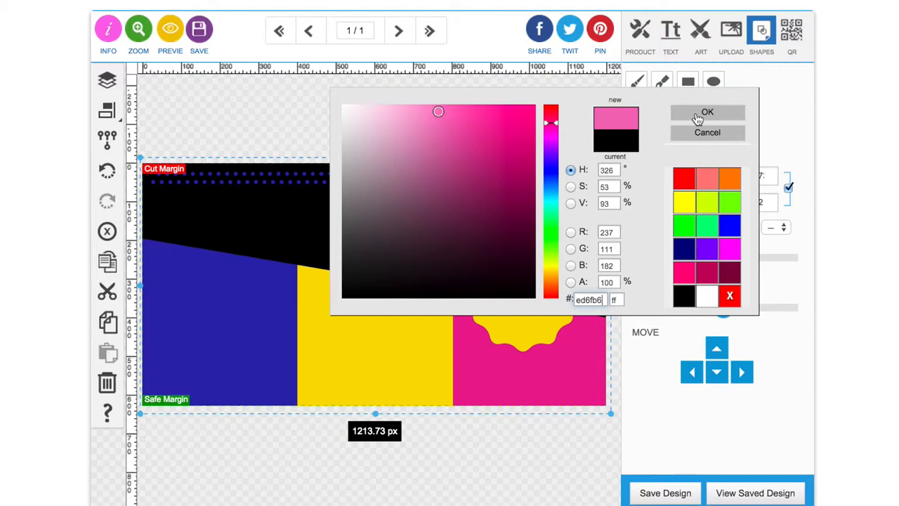
{"action": "left_click", "coordinate": [708, 113]}
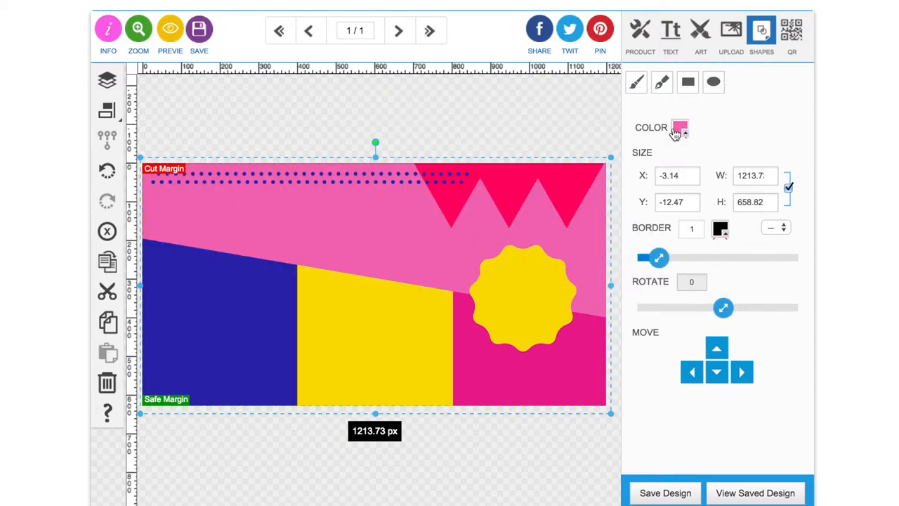
{"action": "left_click", "coordinate": [680, 127]}
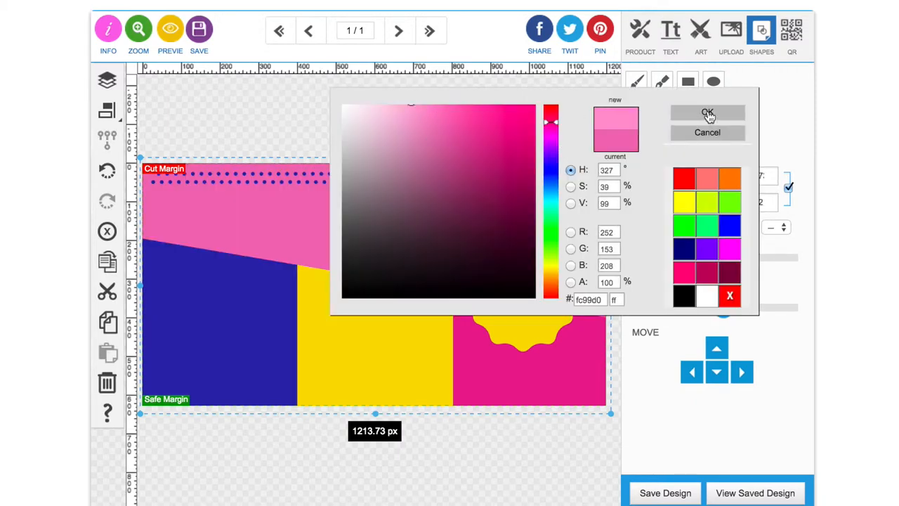
{"action": "left_click", "coordinate": [708, 112]}
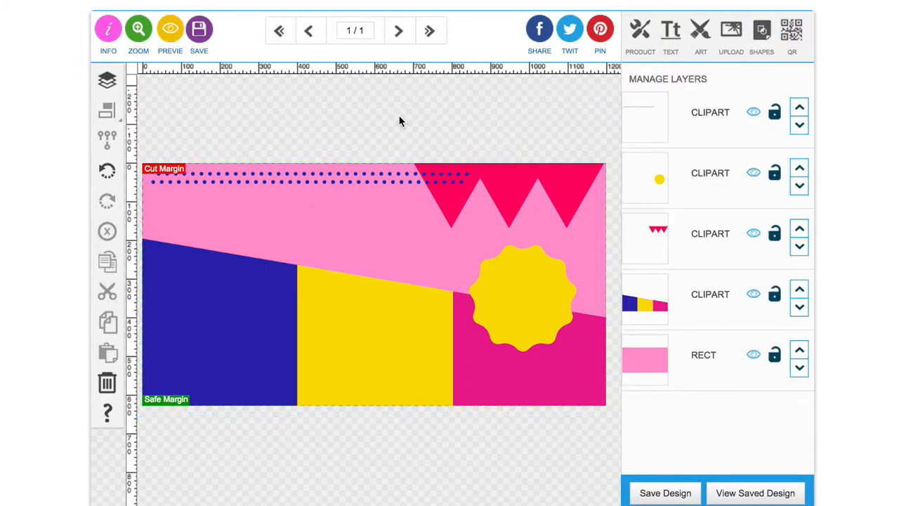
{"action": "mouse_move", "coordinate": [365, 236]}
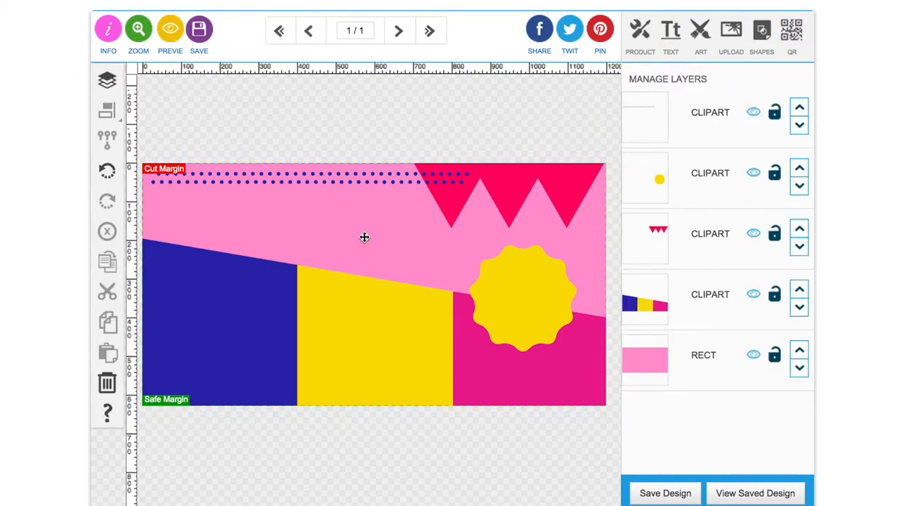
Add the striped corner frame, rotate it -180 and stretch it along the left and bottom edges
{"action": "left_click", "coordinate": [700, 31]}
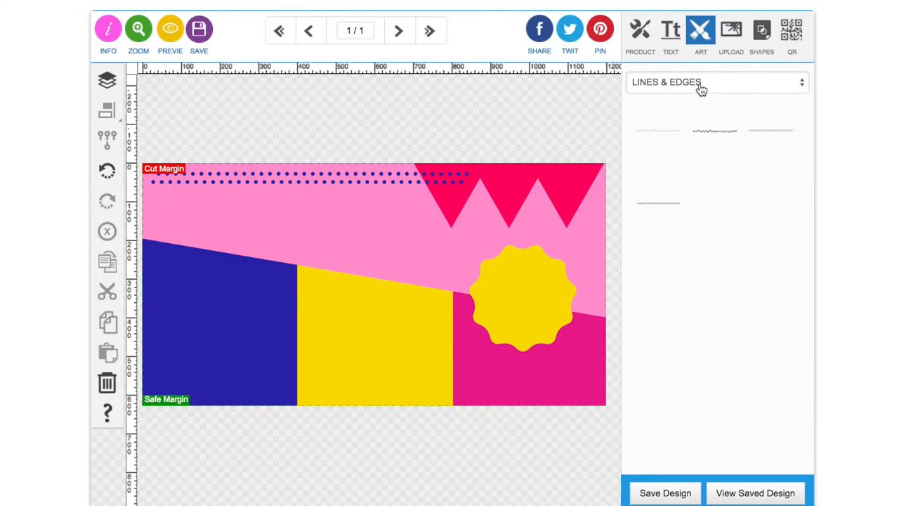
{"action": "left_click", "coordinate": [715, 81]}
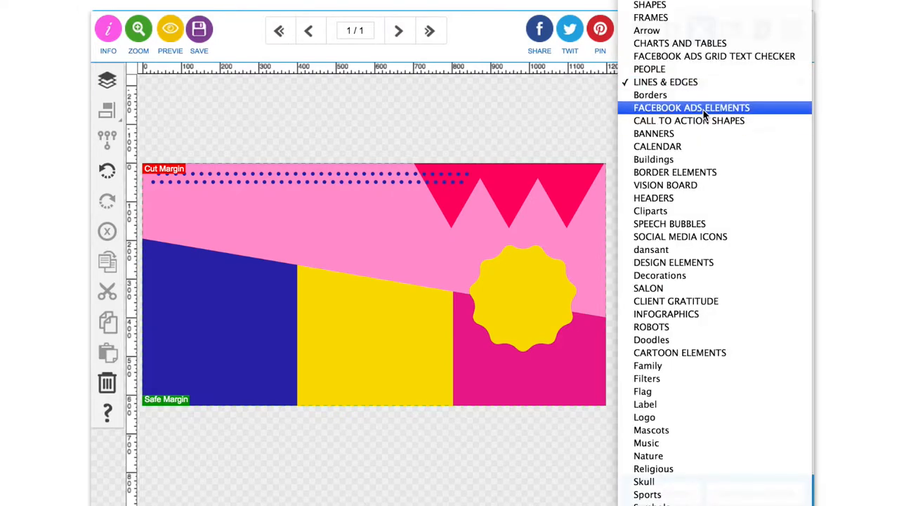
{"action": "left_click", "coordinate": [691, 107]}
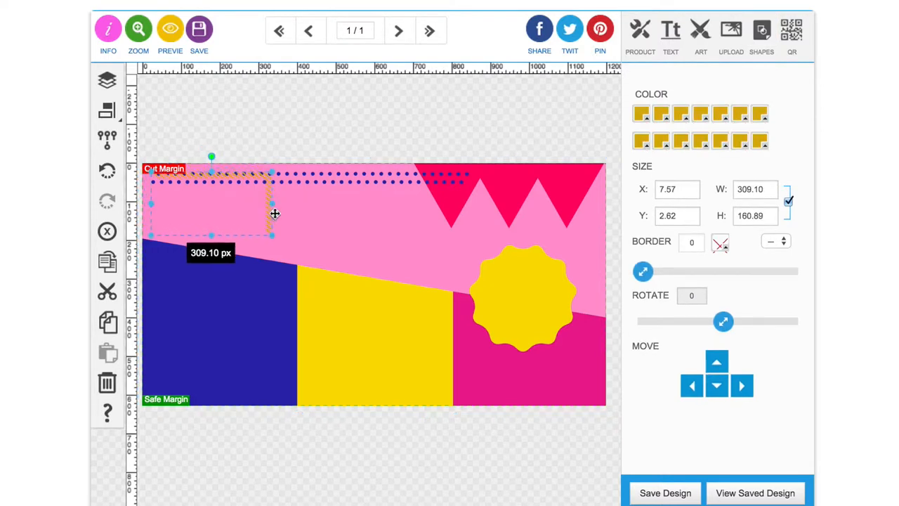
{"action": "left_click_drag", "start_coordinate": [274, 236], "coordinate": [402, 324]}
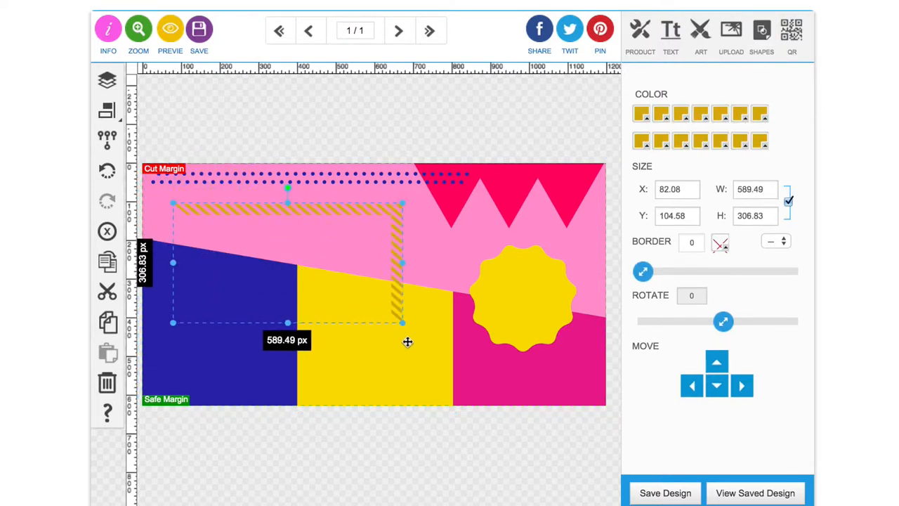
{"action": "left_click_drag", "start_coordinate": [402, 321], "coordinate": [410, 326]}
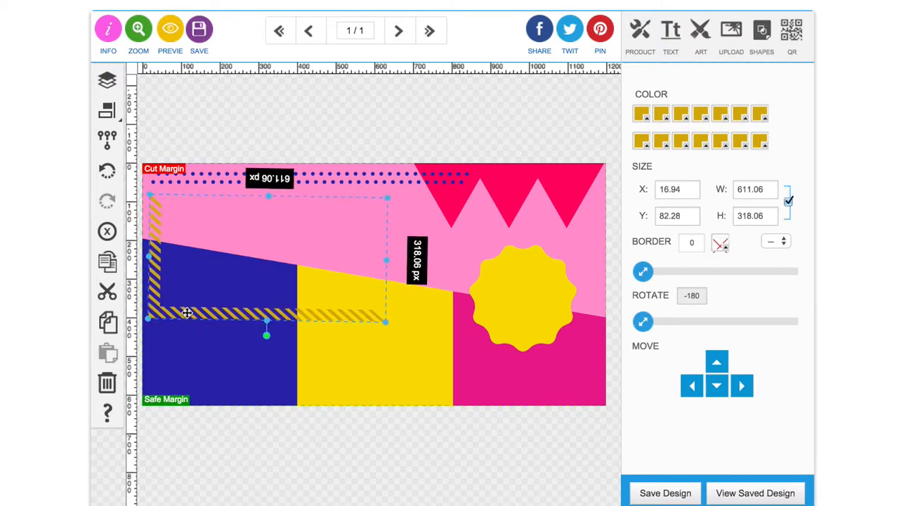
{"action": "left_click_drag", "start_coordinate": [386, 322], "coordinate": [410, 335]}
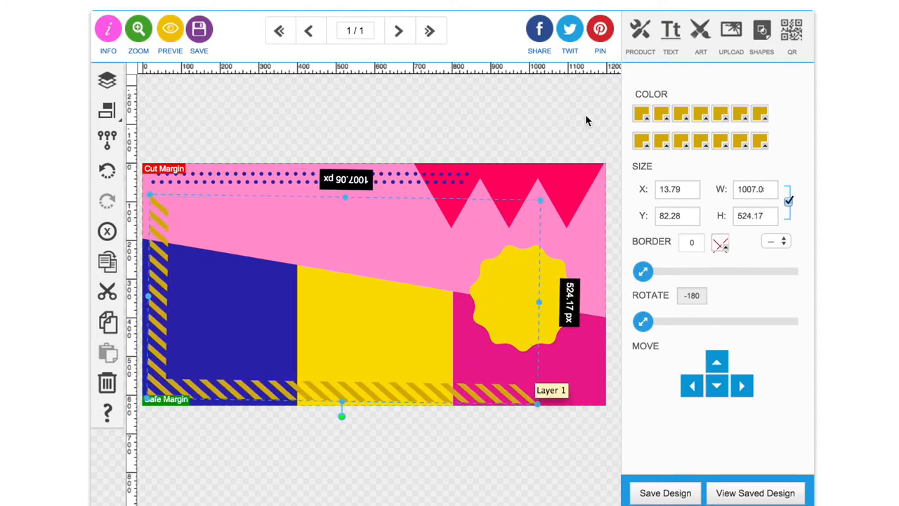
{"action": "mouse_move", "coordinate": [489, 121]}
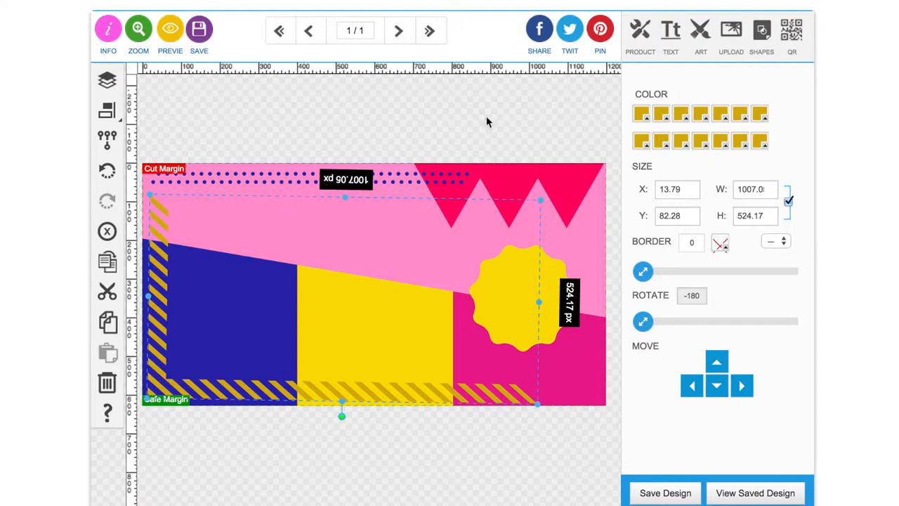
Recolour the striped frame's hatching magenta pink
{"action": "left_click", "coordinate": [641, 113]}
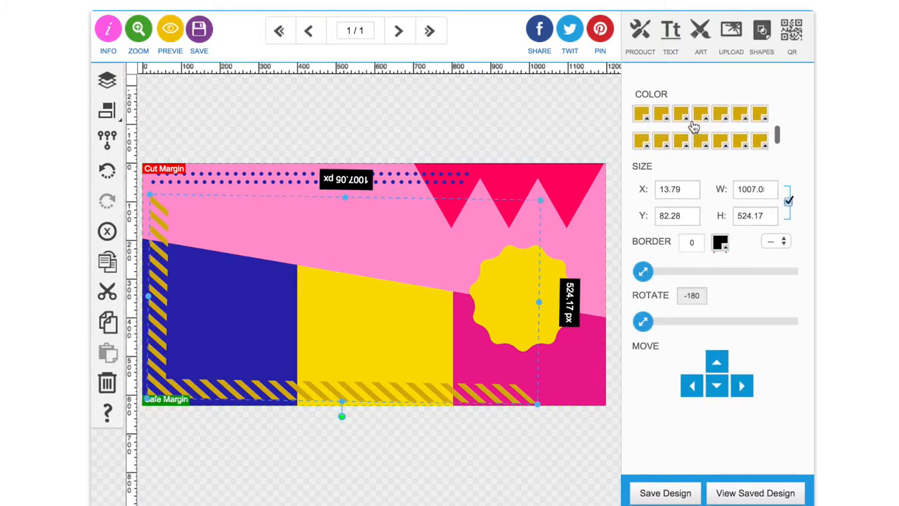
{"action": "left_click", "coordinate": [107, 139]}
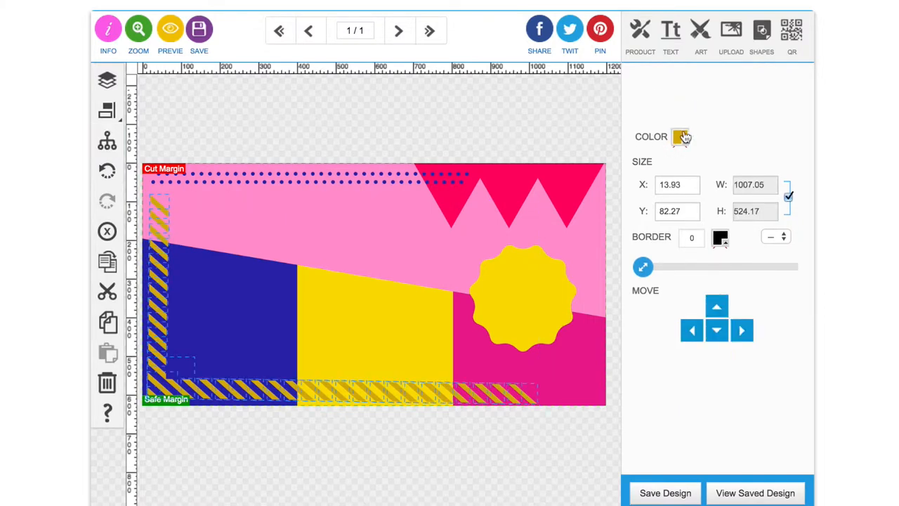
{"action": "left_click", "coordinate": [680, 136]}
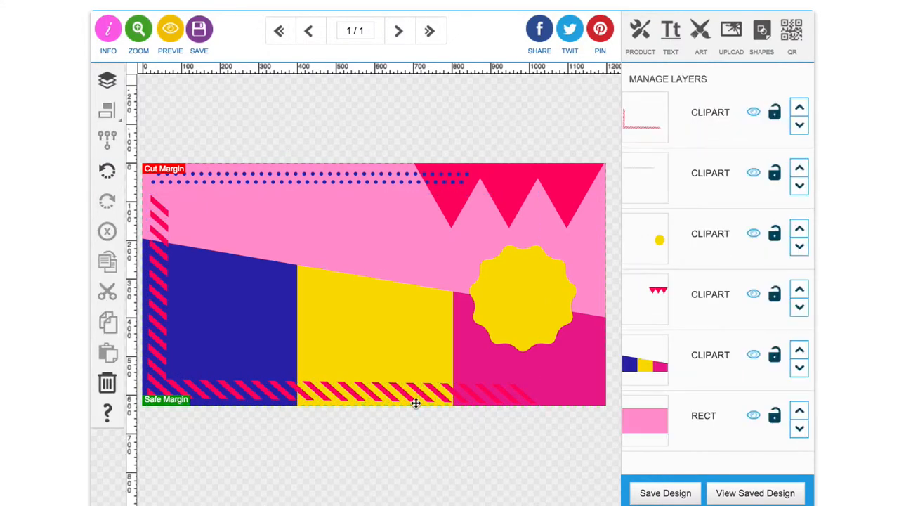
{"action": "left_click", "coordinate": [107, 137]}
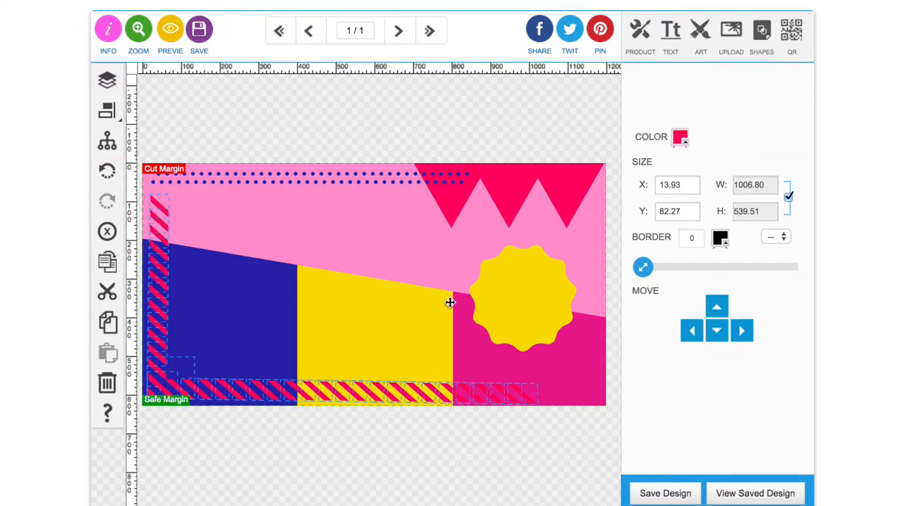
{"action": "left_click", "coordinate": [107, 79]}
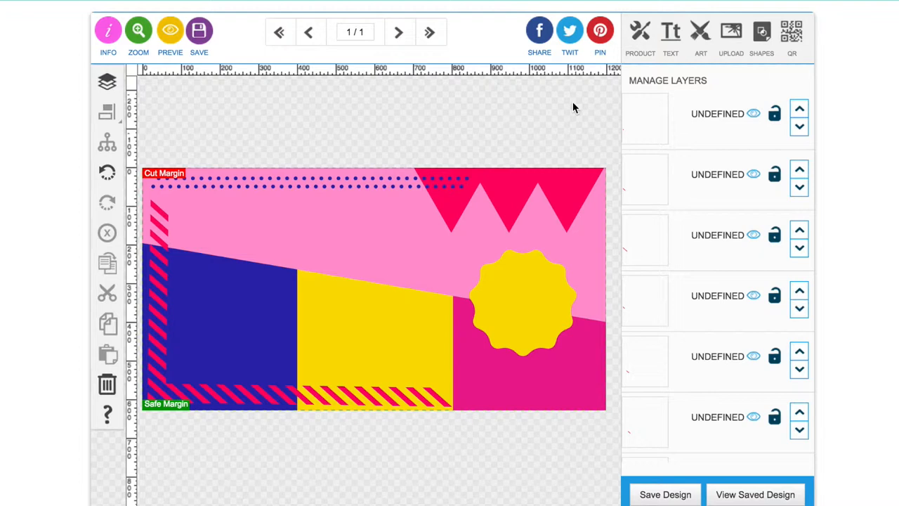
{"action": "mouse_move", "coordinate": [632, 124]}
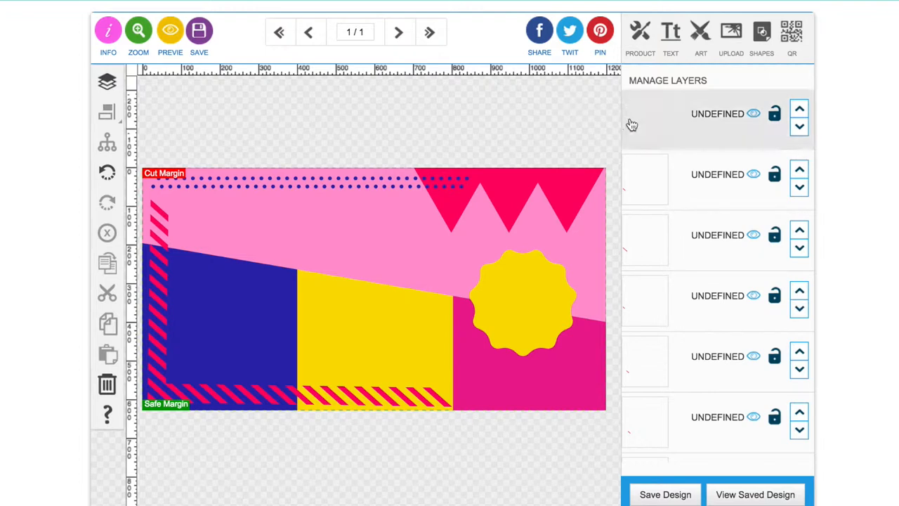
Add the Facebook Ads Grid Text Checker overlay to the ad
{"action": "left_click", "coordinate": [699, 35]}
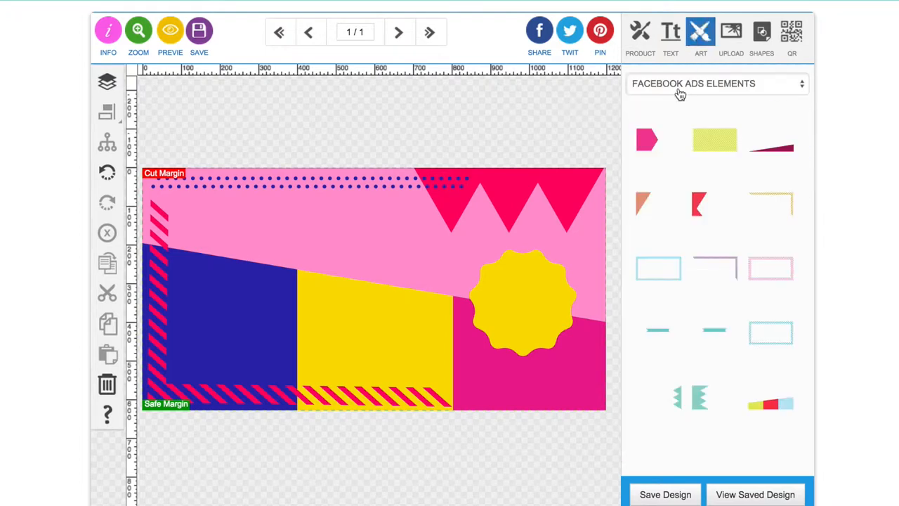
{"action": "left_click", "coordinate": [716, 85]}
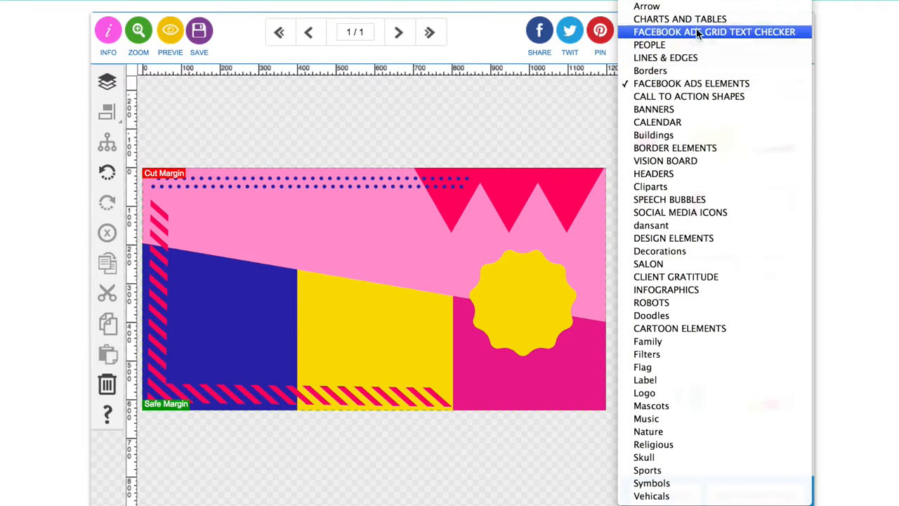
{"action": "left_click", "coordinate": [691, 82]}
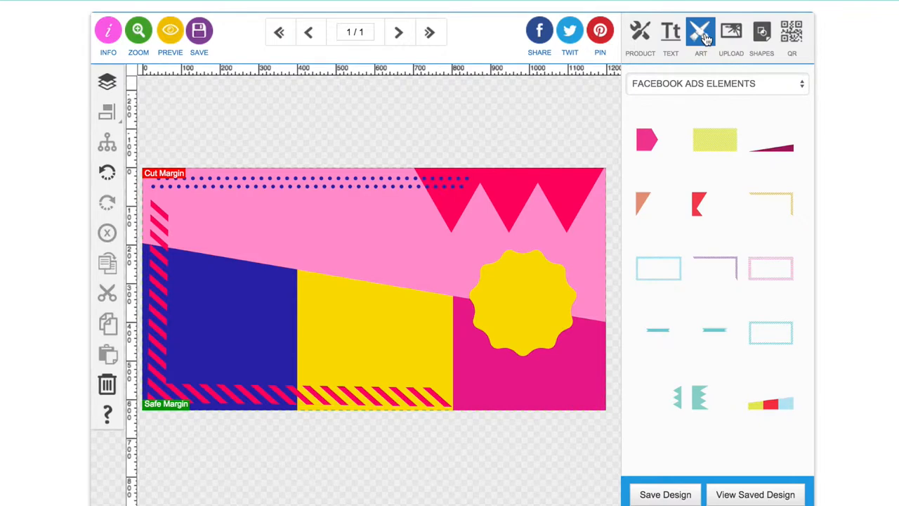
{"action": "left_click", "coordinate": [717, 84]}
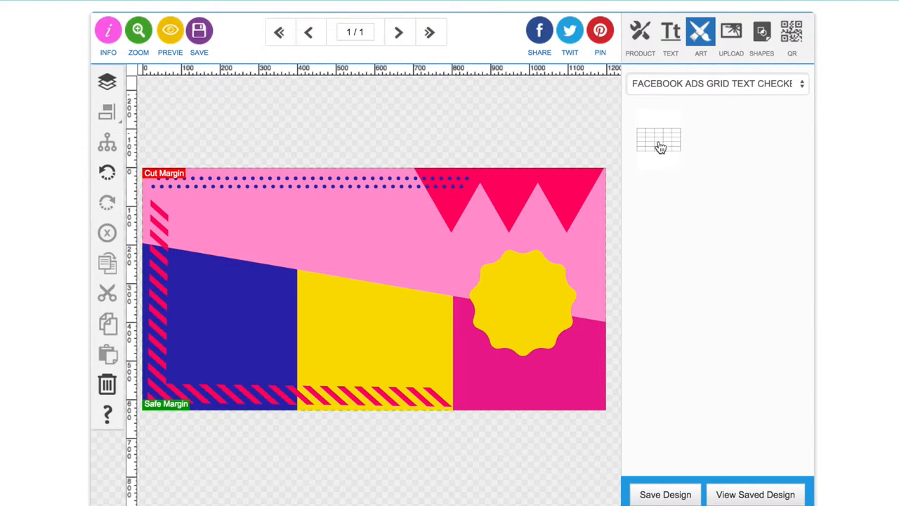
{"action": "left_click", "coordinate": [658, 139]}
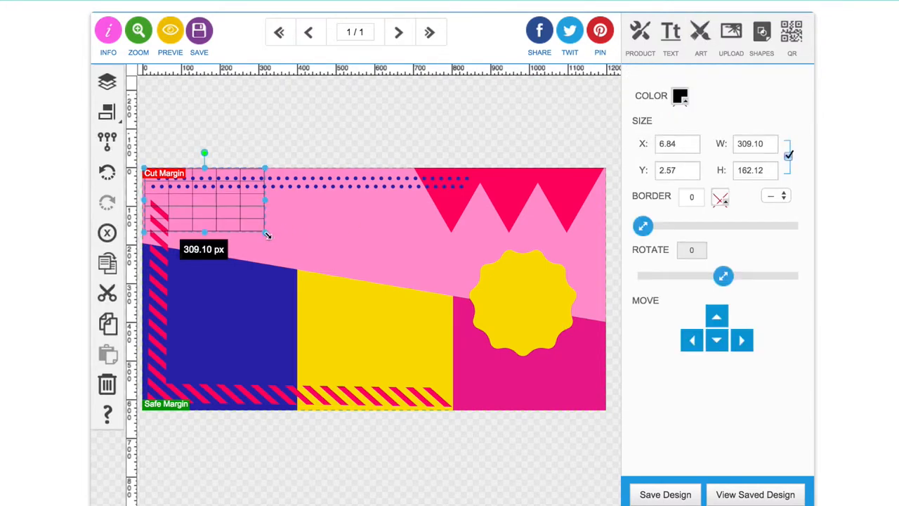
{"action": "mouse_move", "coordinate": [267, 236]}
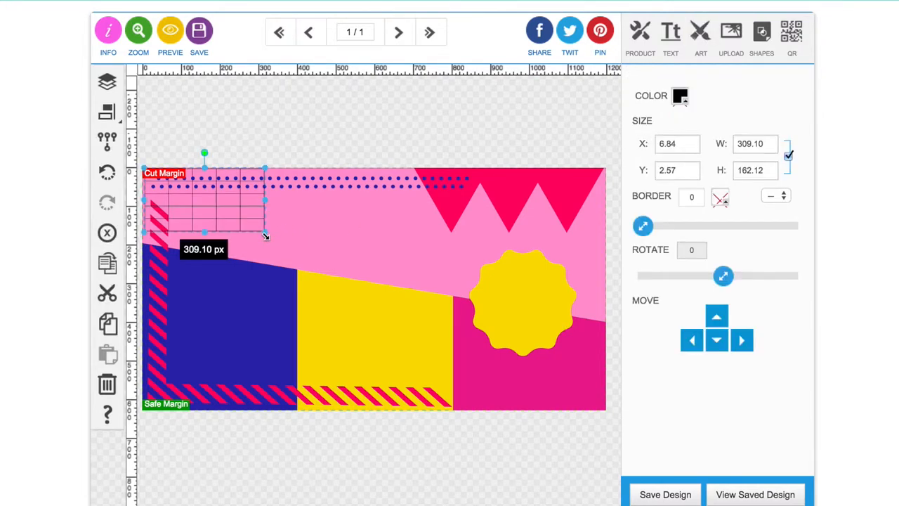
Stretch the grid to cover the full 1200x628 canvas aligned top-left
{"action": "left_click_drag", "start_coordinate": [266, 237], "coordinate": [548, 379]}
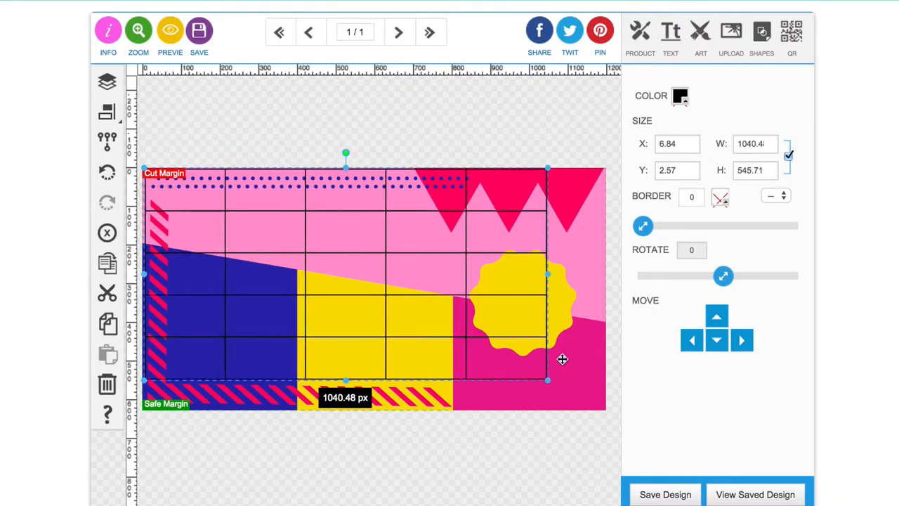
{"action": "left_click_drag", "start_coordinate": [548, 379], "coordinate": [618, 418]}
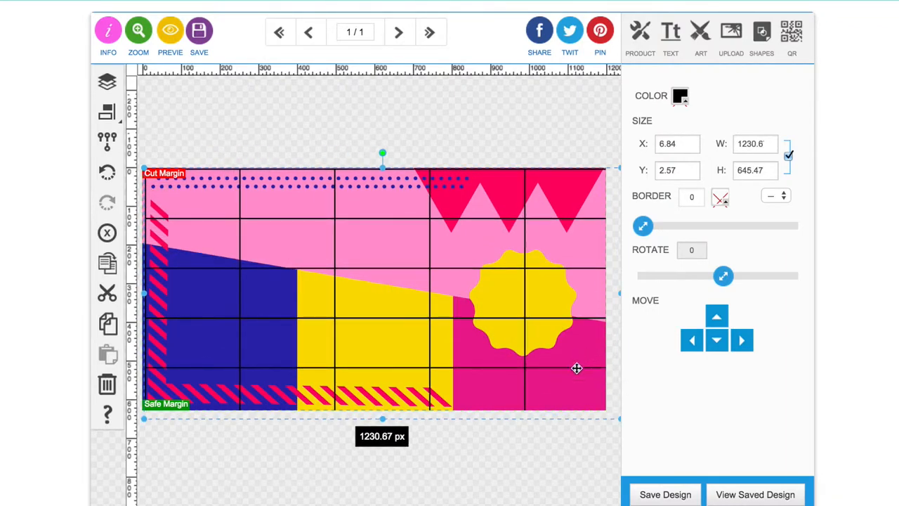
{"action": "left_click_drag", "start_coordinate": [617, 419], "coordinate": [607, 415]}
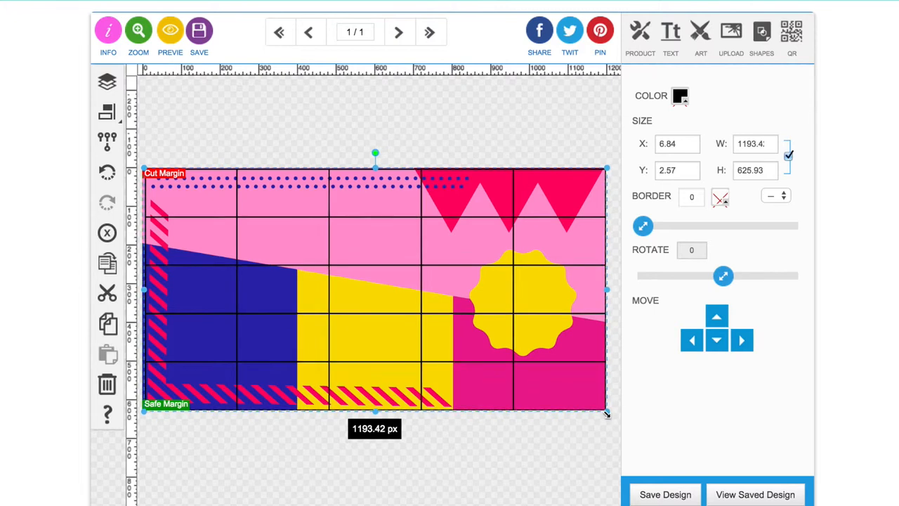
{"action": "left_click_drag", "start_coordinate": [607, 413], "coordinate": [605, 410]}
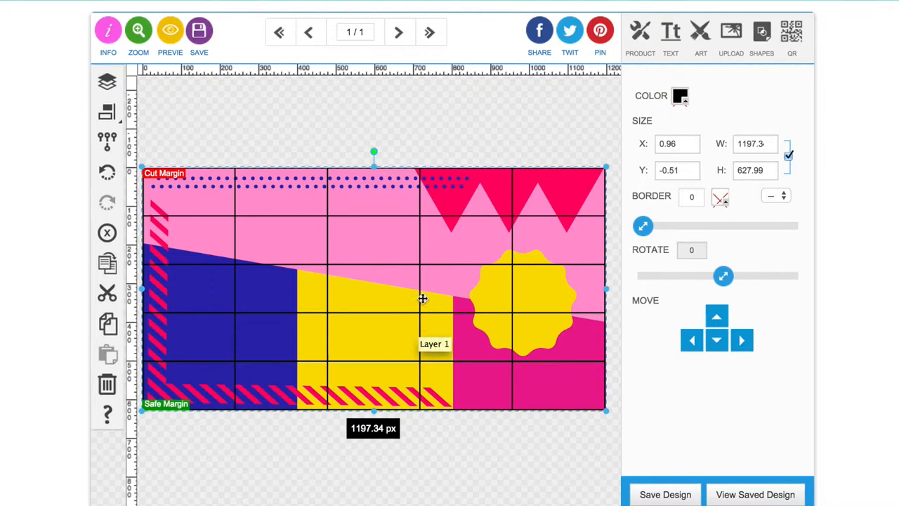
{"action": "mouse_move", "coordinate": [360, 239]}
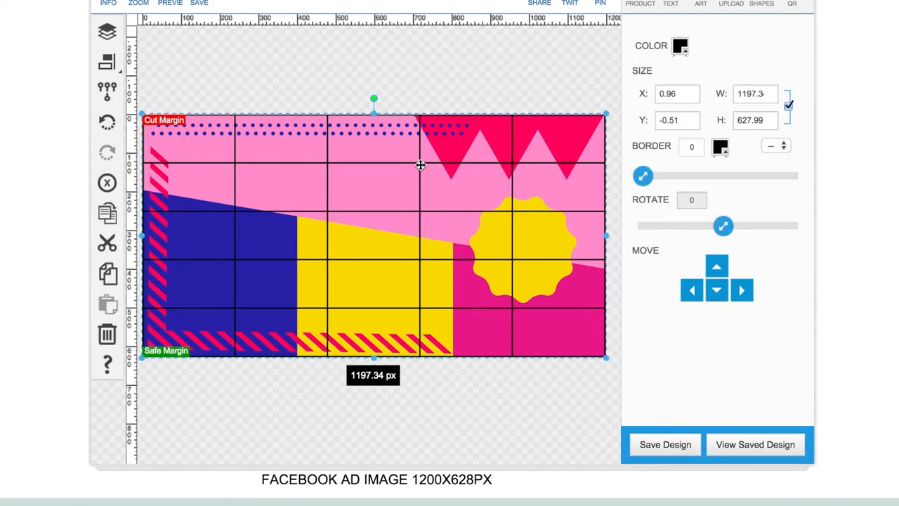
Add a new text element reading GROW YOUR LIST WITH onto the ad
{"action": "left_click", "coordinate": [107, 31]}
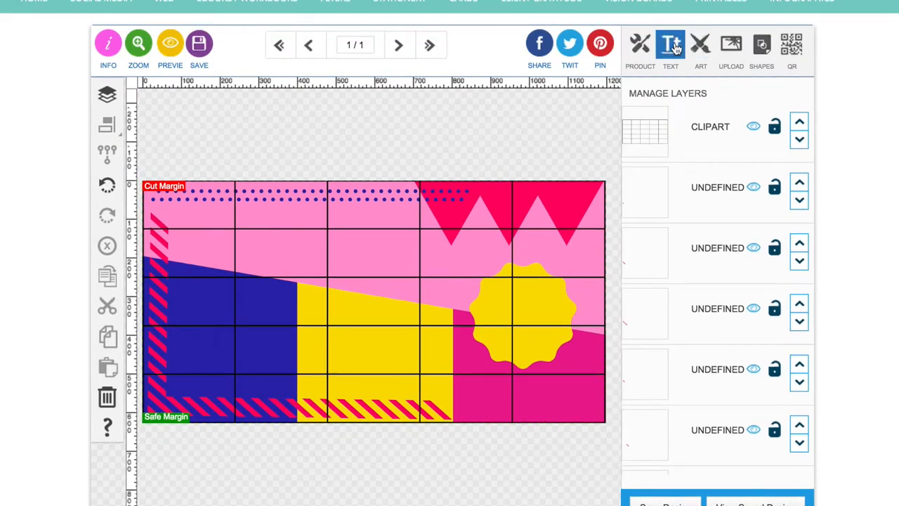
{"action": "left_click", "coordinate": [670, 43]}
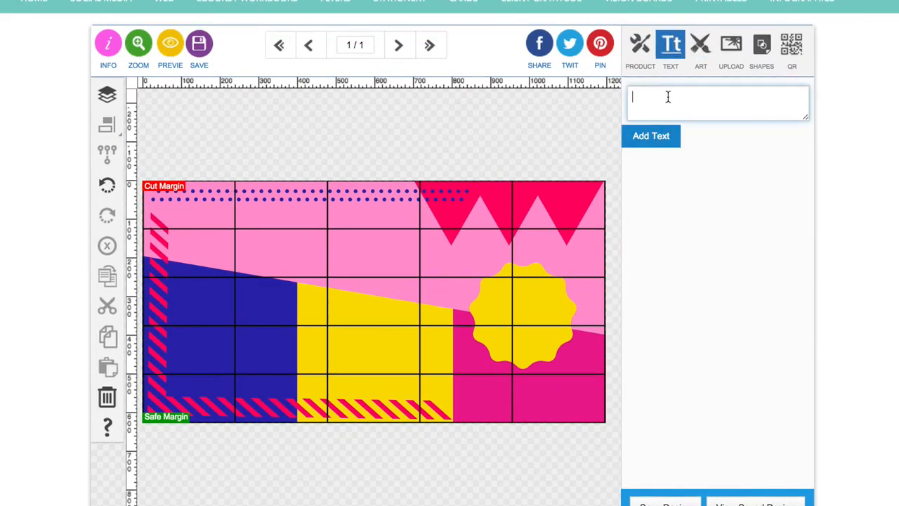
{"action": "type", "text": "GROW YOUR L"}
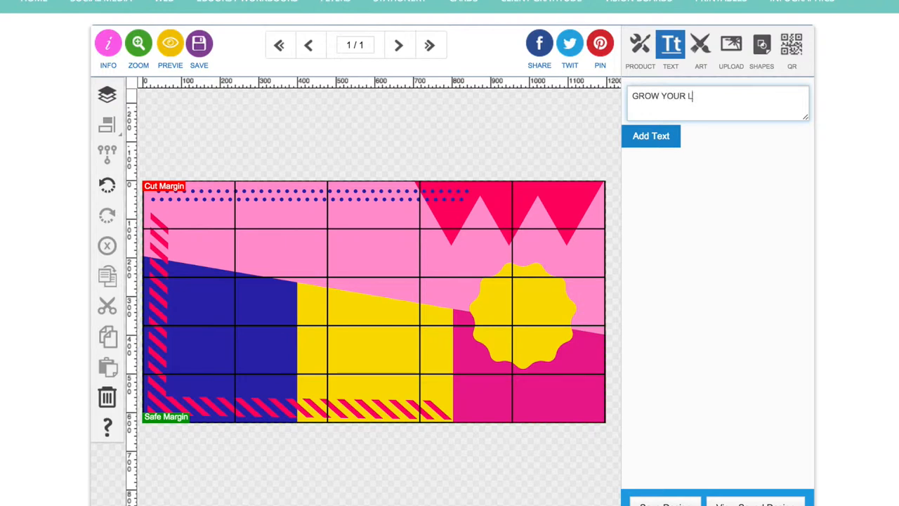
{"action": "type", "text": "IST WITH"}
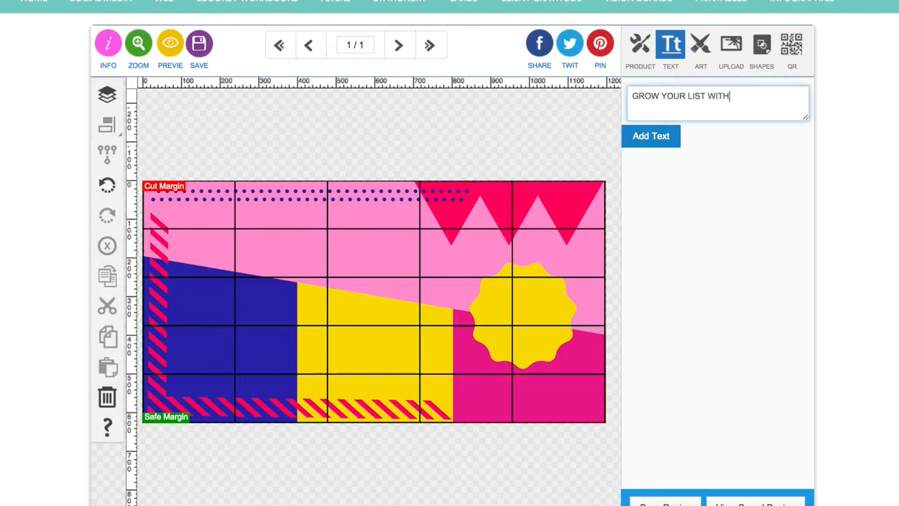
{"action": "left_click", "coordinate": [649, 135]}
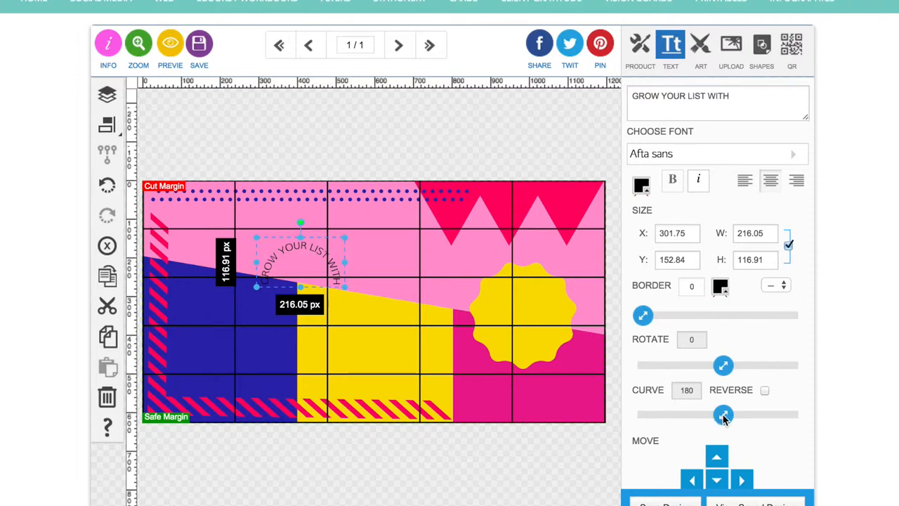
Straighten the headline by setting its curve to 0 and enlarge it
{"action": "left_click_drag", "start_coordinate": [724, 414], "coordinate": [643, 415]}
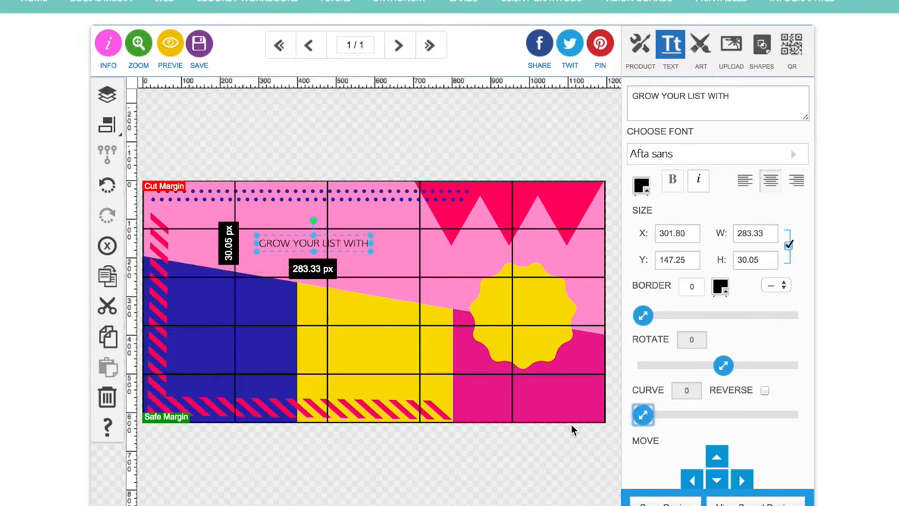
{"action": "mouse_move", "coordinate": [368, 253]}
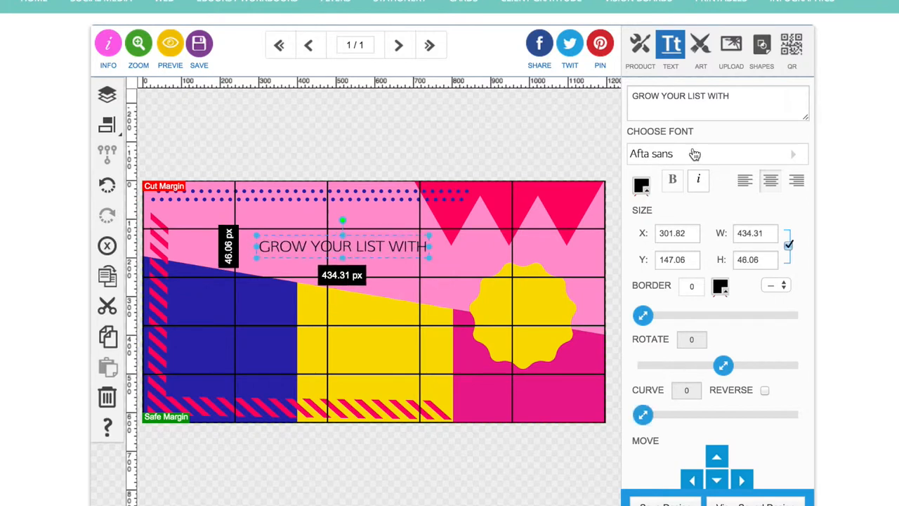
{"action": "left_click", "coordinate": [717, 153]}
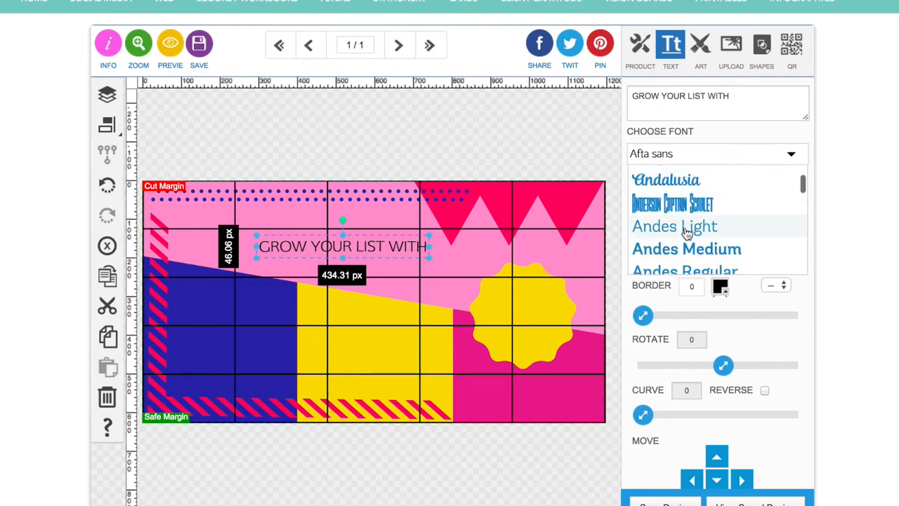
Choose Dosis from the font list for the GROW YOUR LIST WITH headline
{"action": "scroll", "scroll_direction": "down", "scroll_amount": 3}
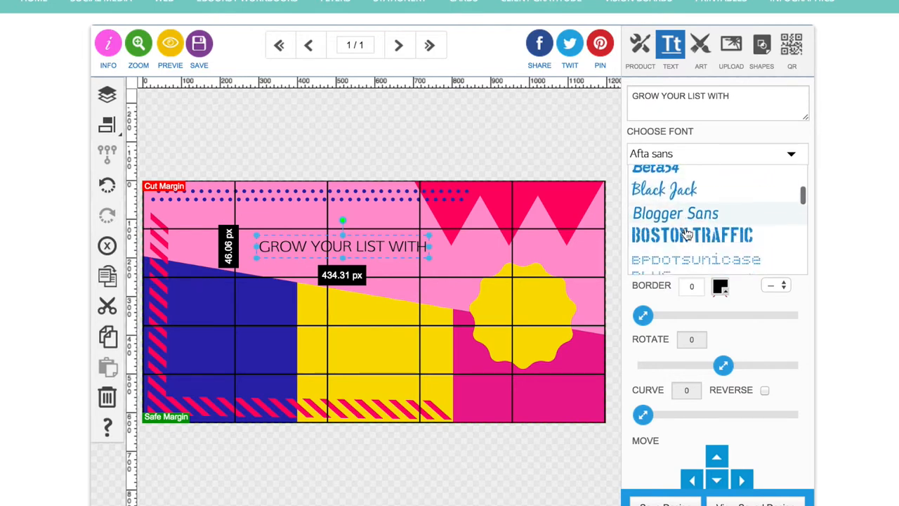
{"action": "scroll", "scroll_direction": "down", "scroll_amount": 3}
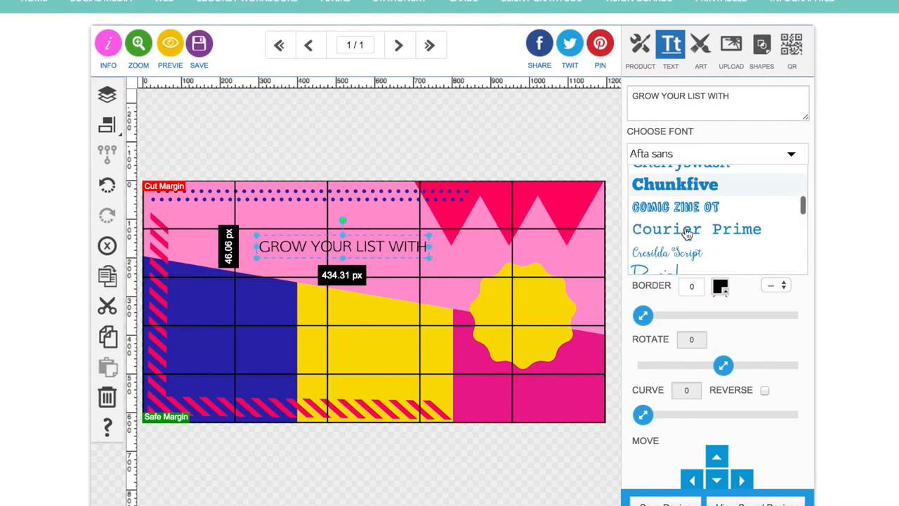
{"action": "scroll", "scroll_direction": "down", "scroll_amount": 3}
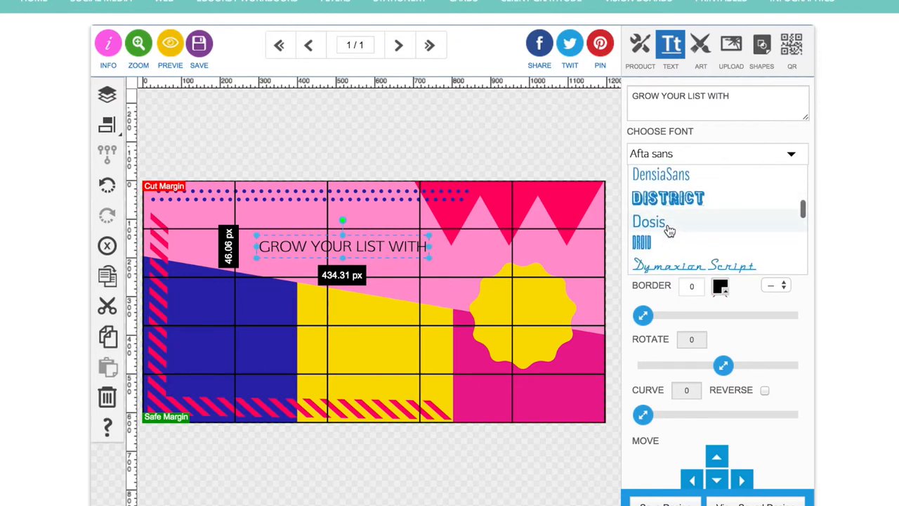
{"action": "left_click", "coordinate": [649, 222]}
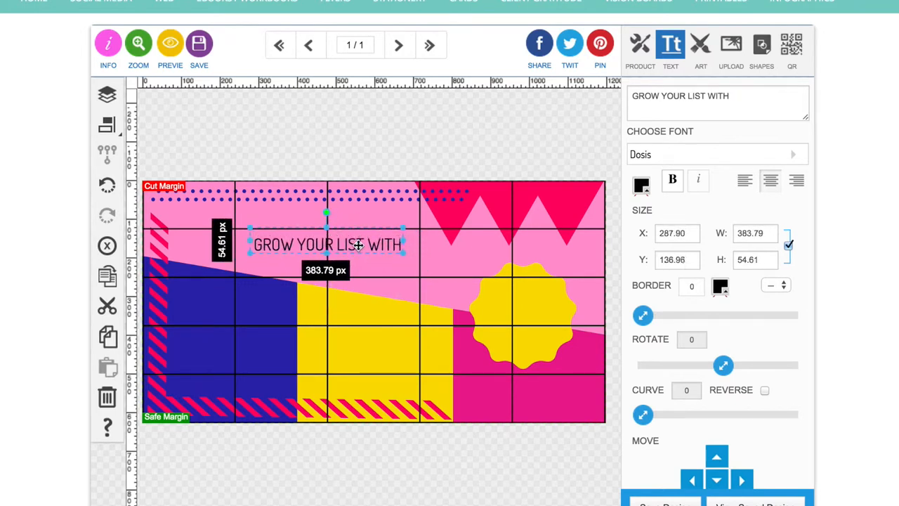
{"action": "mouse_move", "coordinate": [146, 289]}
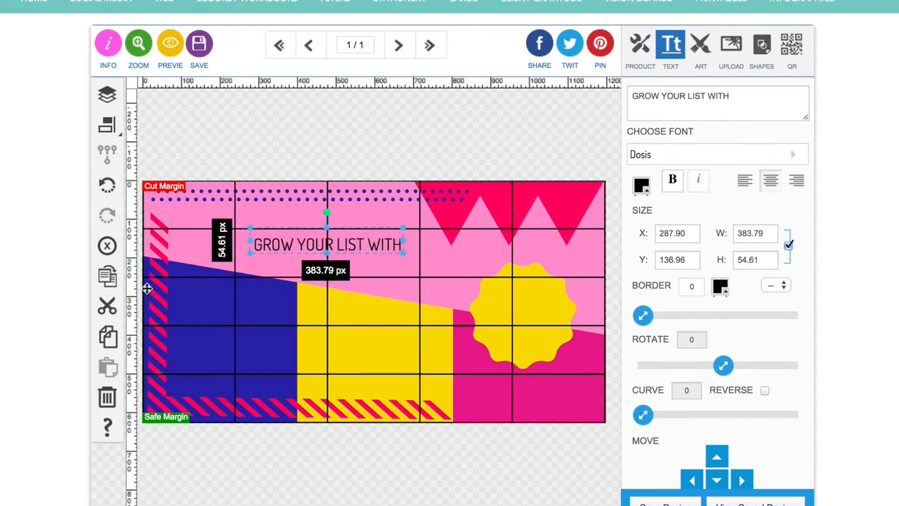
Replace the duplicated headline's wording with FACEBOOK ADS and make it bold
{"action": "left_click_drag", "start_coordinate": [327, 245], "coordinate": [338, 272]}
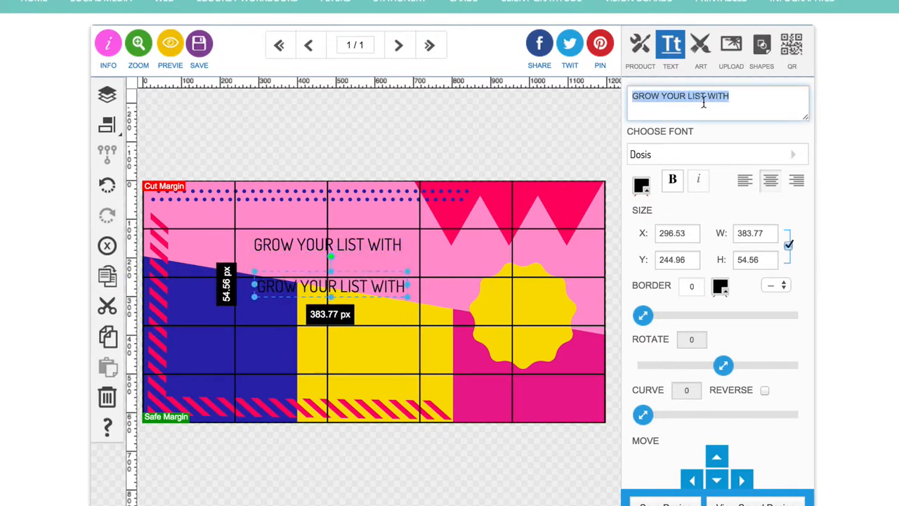
{"action": "type", "text": "face"}
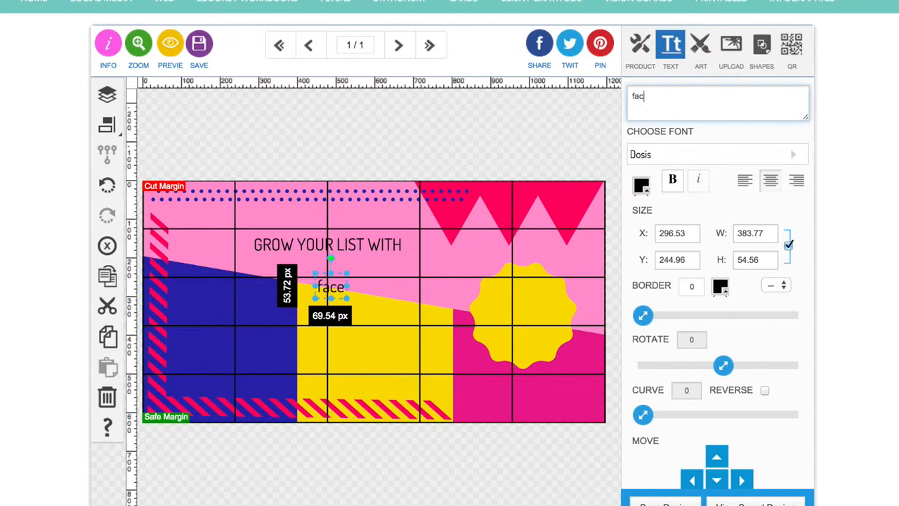
{"action": "type", "text": "FACEBOOK ADS"}
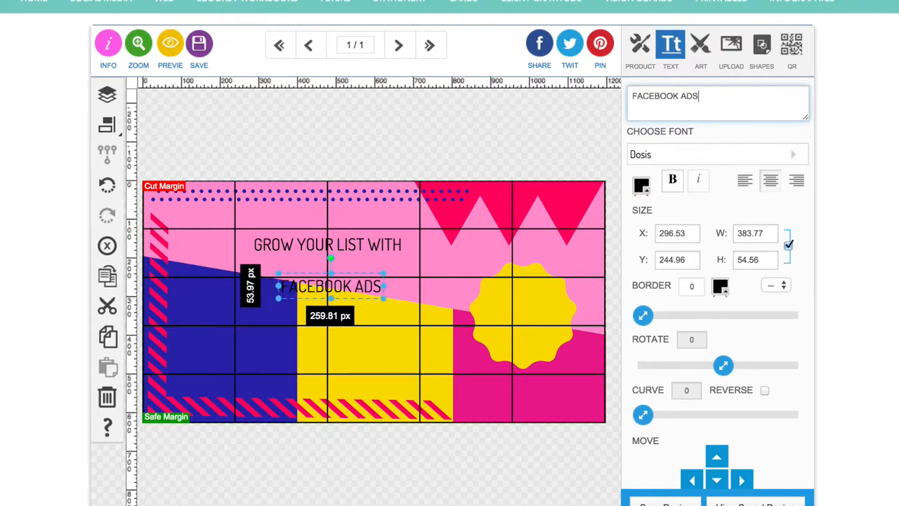
{"action": "left_click", "coordinate": [672, 180]}
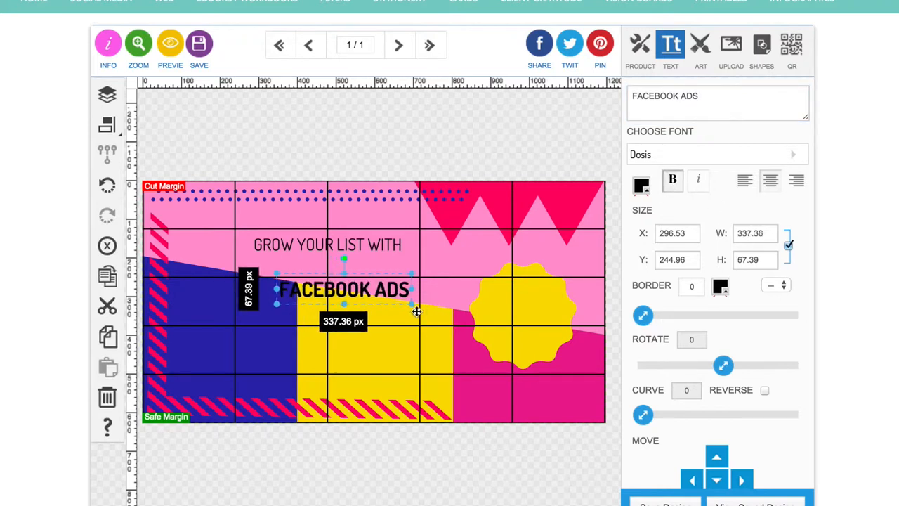
Enlarge FACEBOOK ADS and position it directly under the headline
{"action": "left_click_drag", "start_coordinate": [415, 306], "coordinate": [449, 312]}
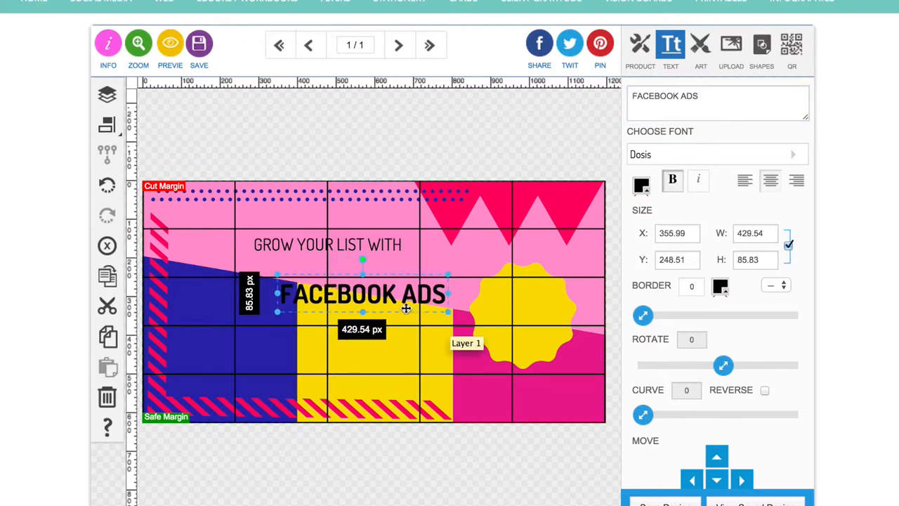
{"action": "left_click_drag", "start_coordinate": [363, 294], "coordinate": [331, 270]}
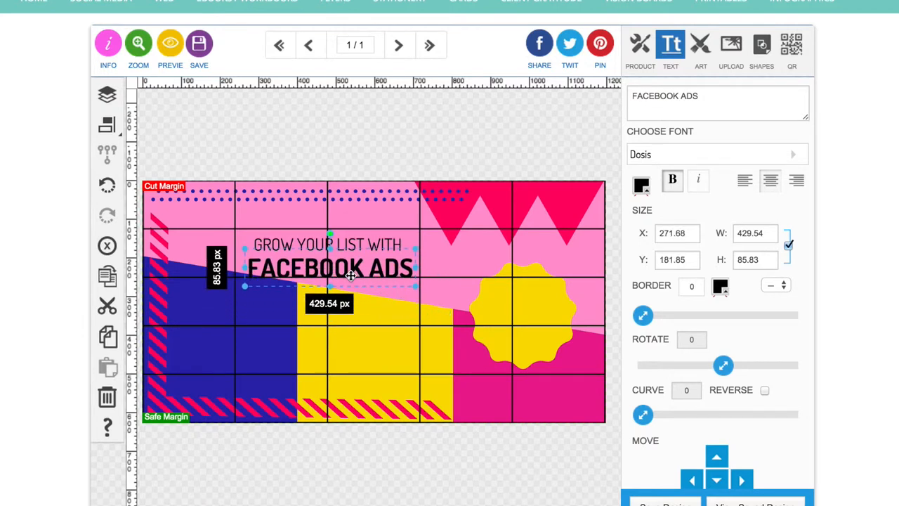
{"action": "left_click_drag", "start_coordinate": [329, 270], "coordinate": [329, 309]}
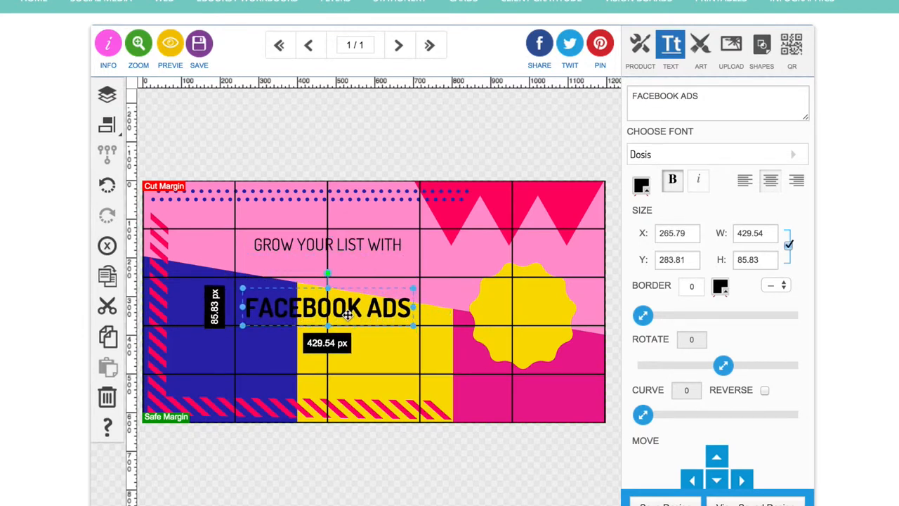
{"action": "left_click_drag", "start_coordinate": [326, 306], "coordinate": [326, 264]}
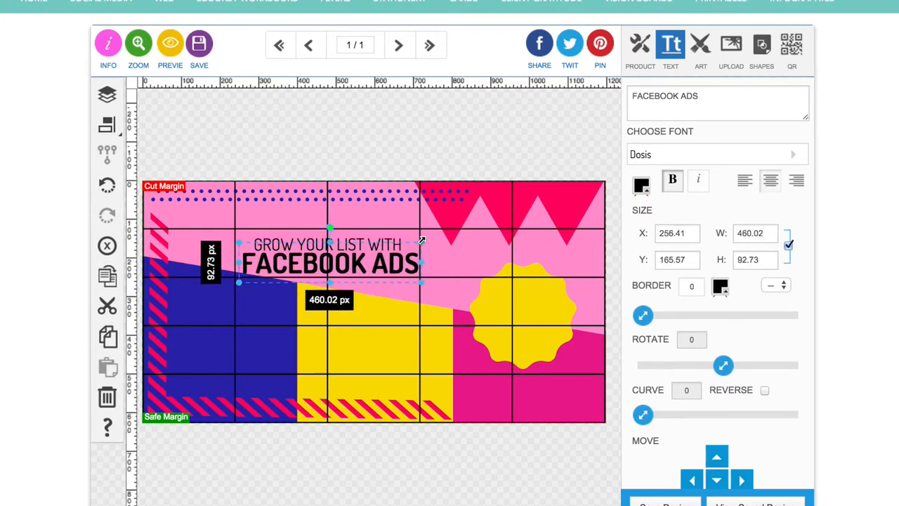
Widen GROW YOUR LIST WITH so both lines share about the same width
{"action": "left_click_drag", "start_coordinate": [330, 264], "coordinate": [326, 264]}
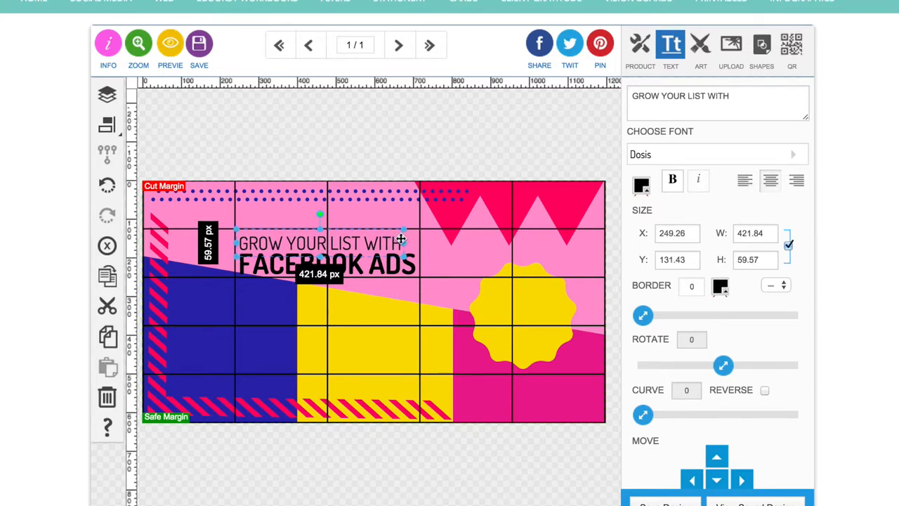
{"action": "left_click_drag", "start_coordinate": [402, 236], "coordinate": [416, 226]}
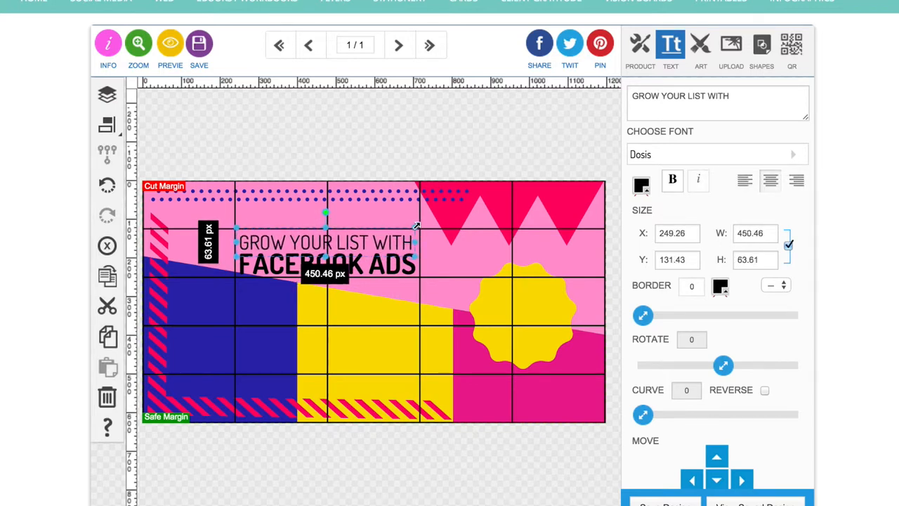
{"action": "left_click_drag", "start_coordinate": [416, 258], "coordinate": [419, 260]}
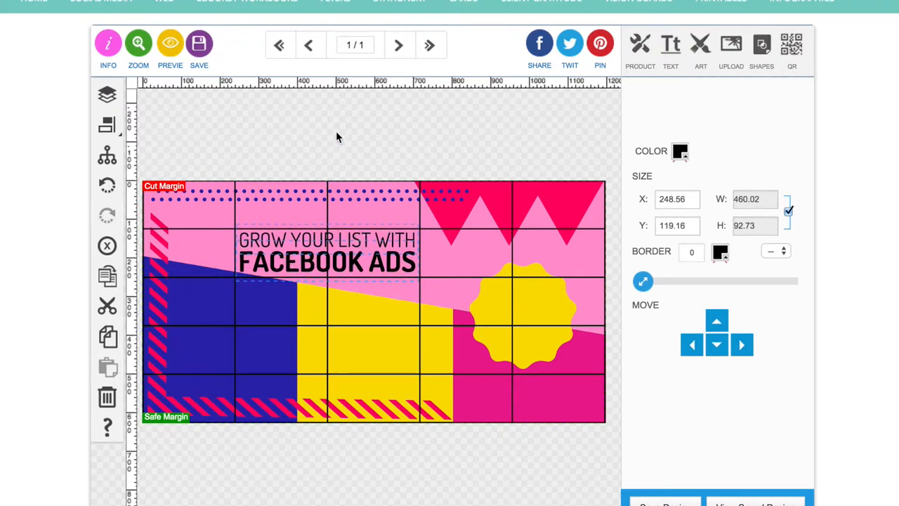
Read the background clipart's blue from Layers and apply that dark blue to the headline text
{"action": "left_click", "coordinate": [107, 94]}
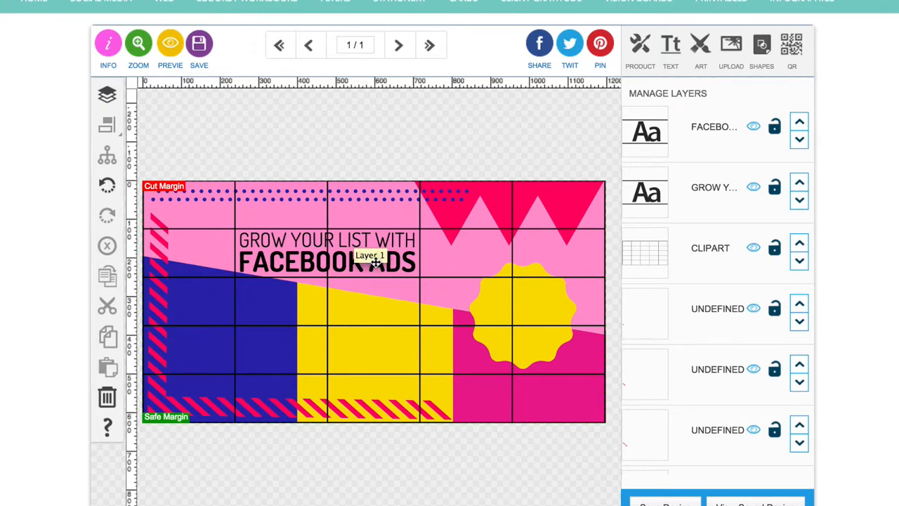
{"action": "mouse_move", "coordinate": [357, 265]}
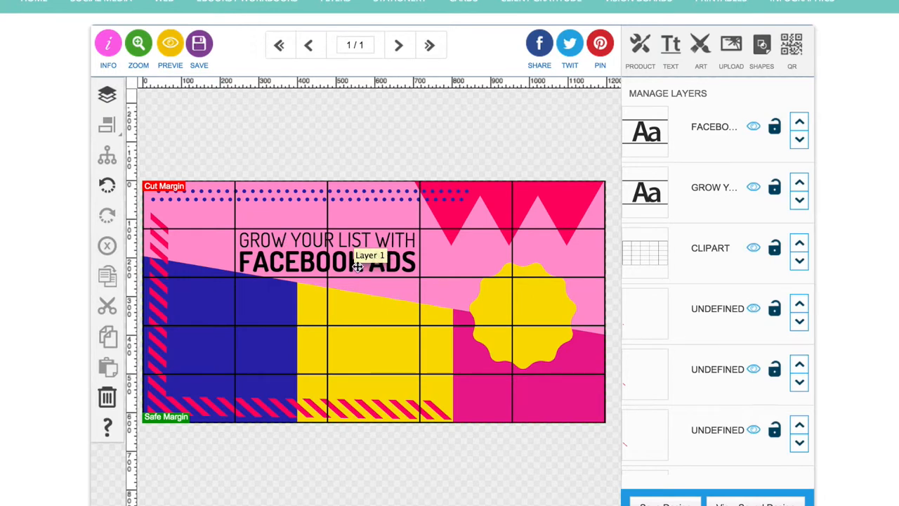
{"action": "left_click", "coordinate": [326, 253]}
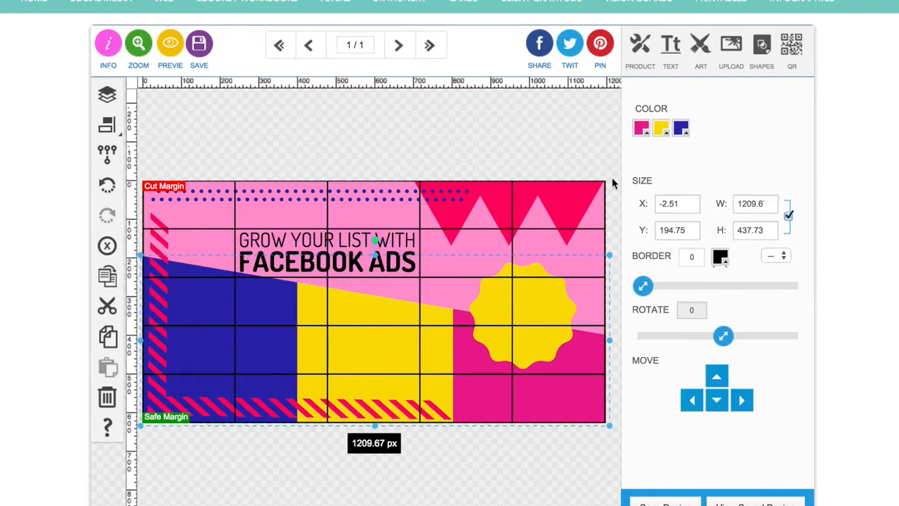
{"action": "left_click", "coordinate": [680, 128]}
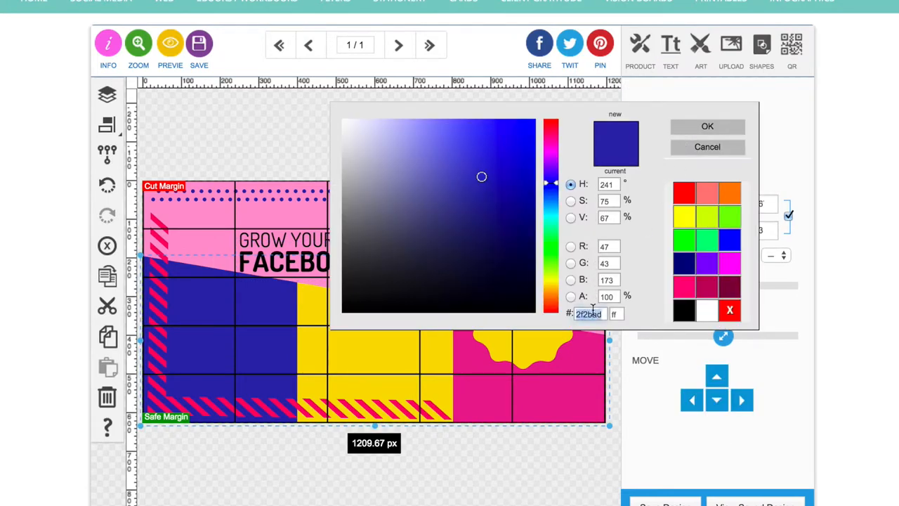
{"action": "left_click", "coordinate": [708, 127]}
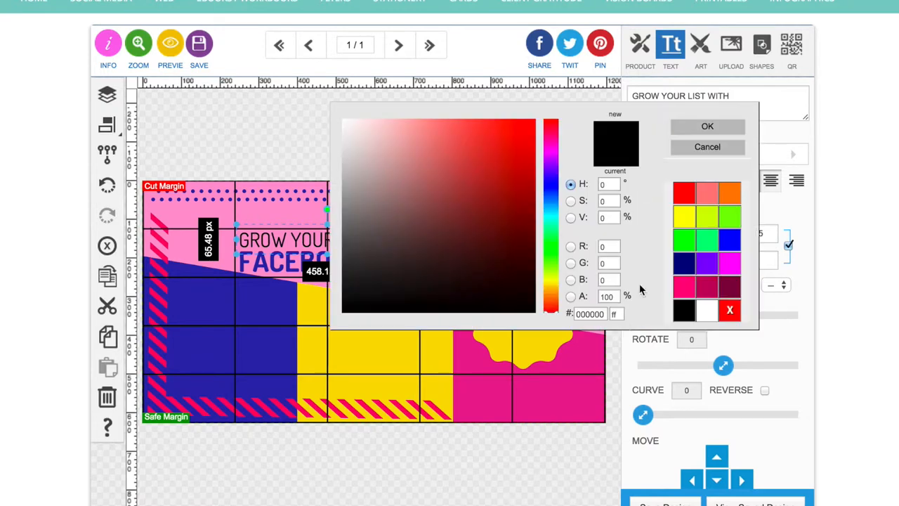
{"action": "left_click", "coordinate": [480, 177]}
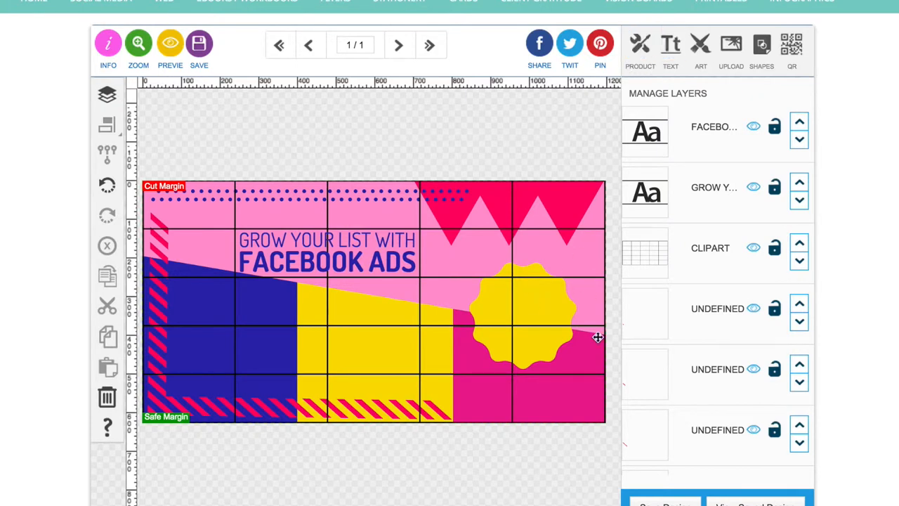
{"action": "mouse_move", "coordinate": [503, 346]}
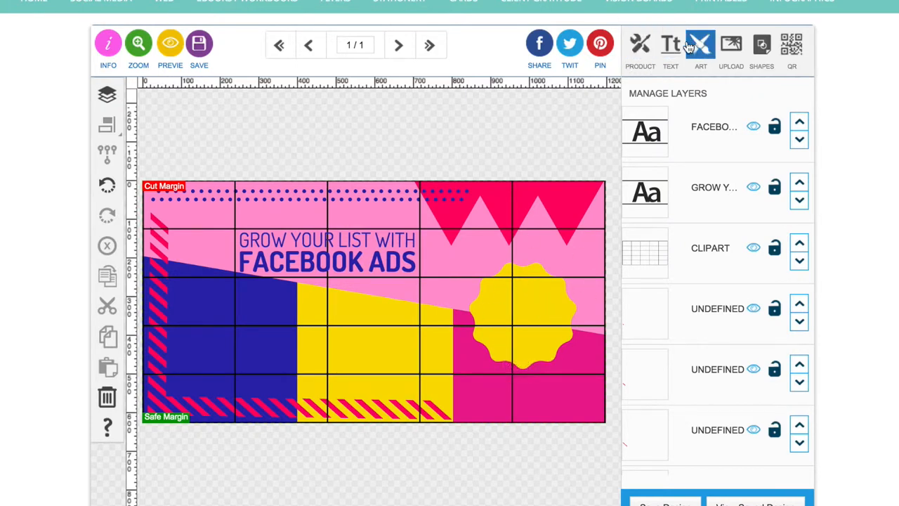
Add a 'Get your Cheat Sheet now FREE' text over the yellow block and shrink it slightly
{"action": "left_click", "coordinate": [670, 49]}
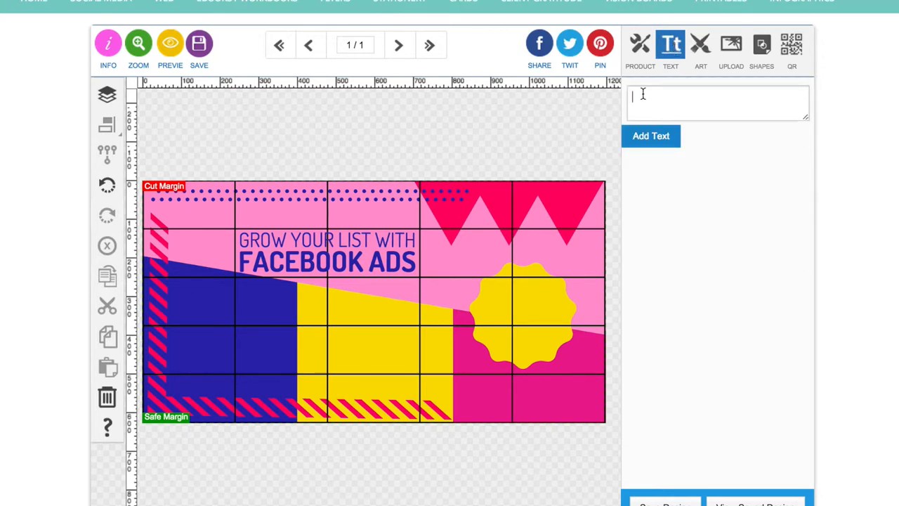
{"action": "type", "text": "g"}
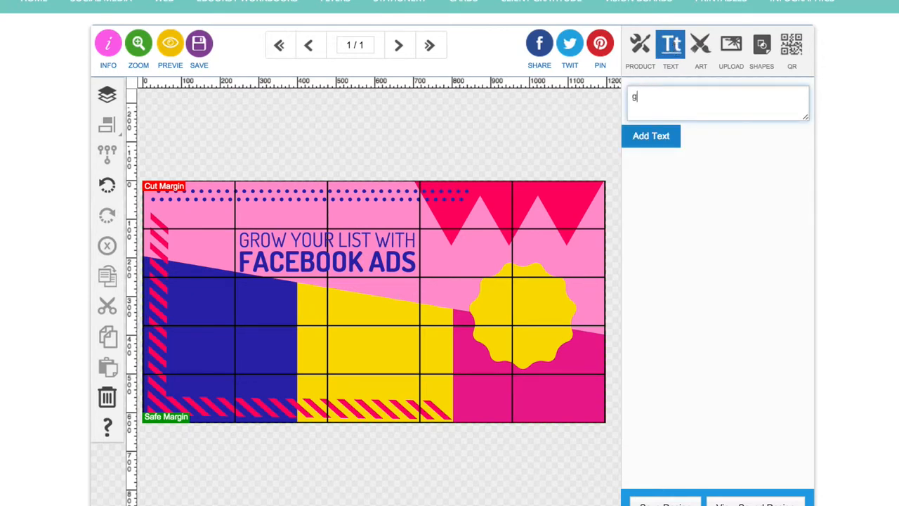
{"action": "type", "text": "G"}
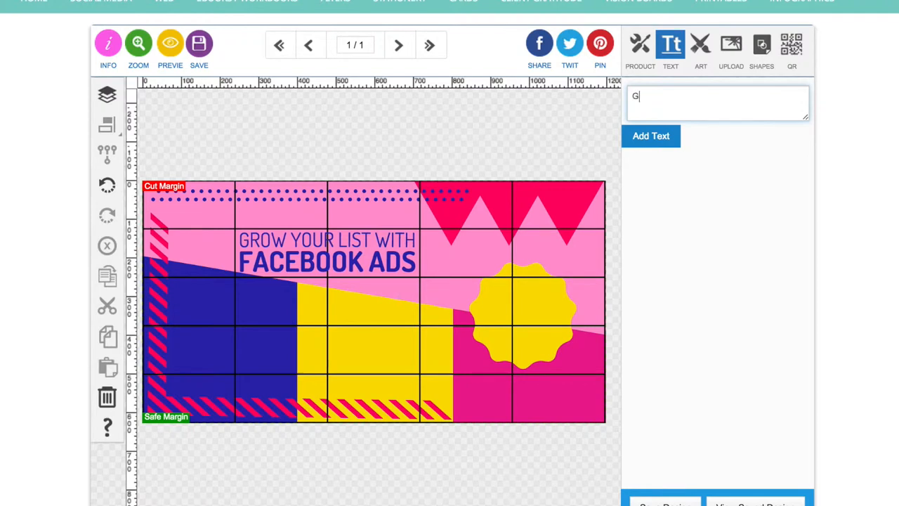
{"action": "type", "text": "et"}
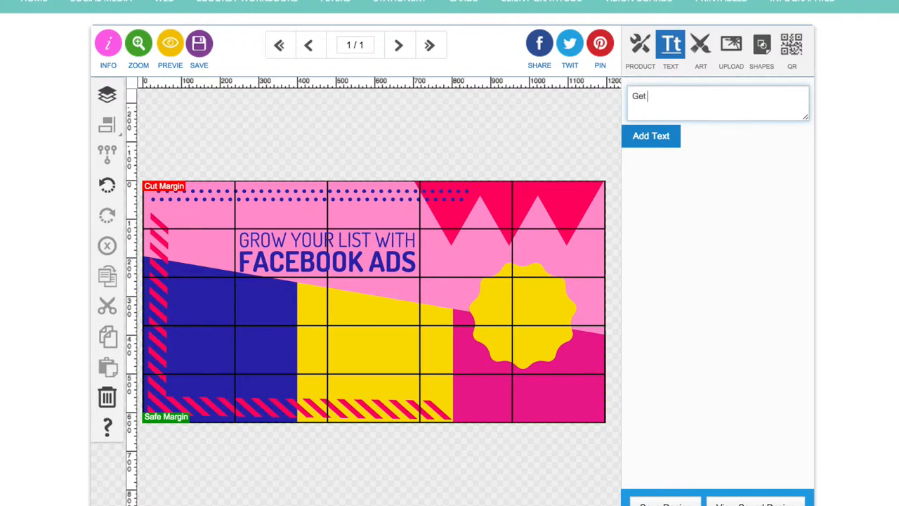
{"action": "type", "text": "your"}
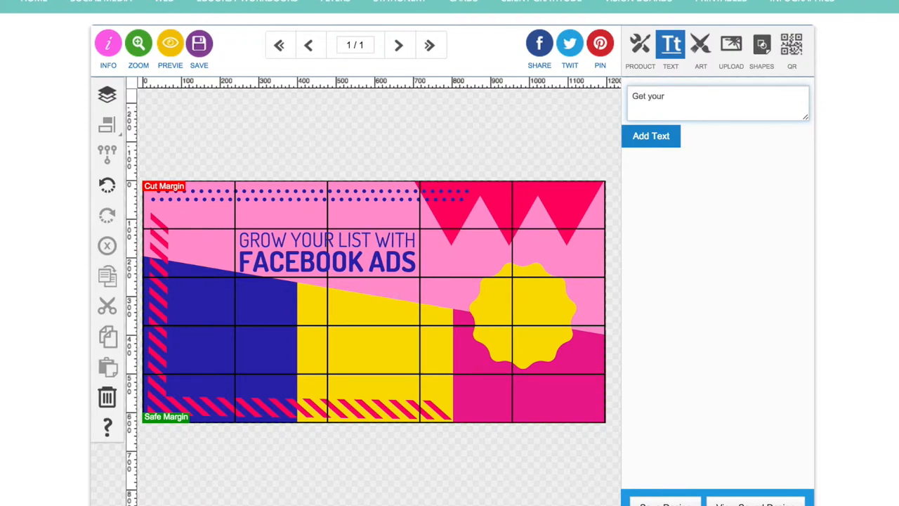
{"action": "type", "text": "cheat"}
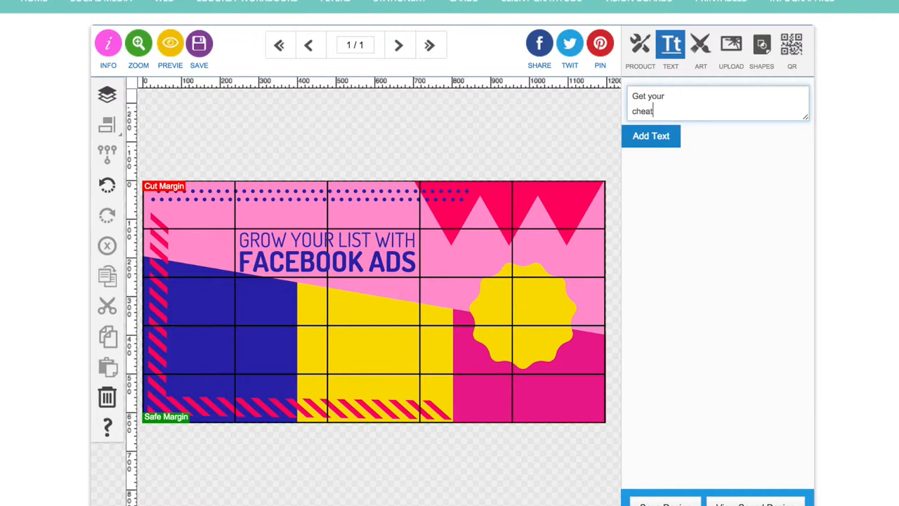
{"action": "type", "text": "Che"}
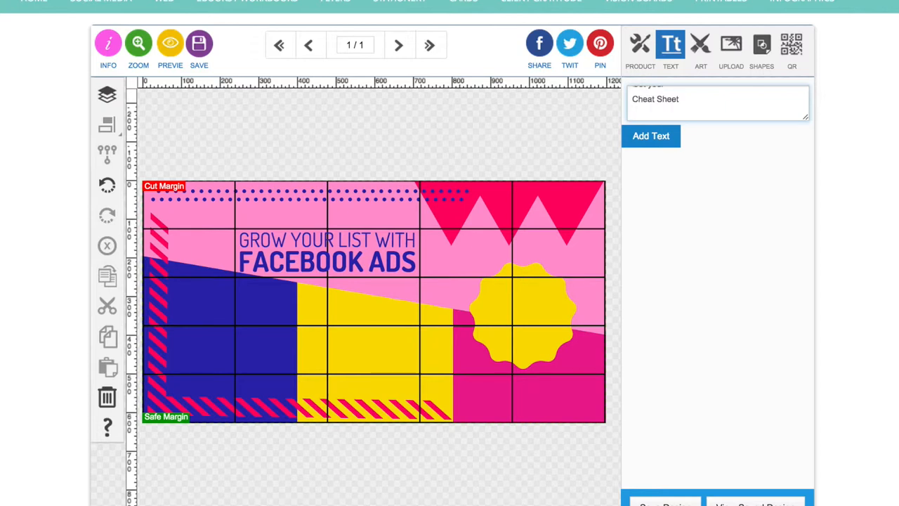
{"action": "type", "text": "now FREE"}
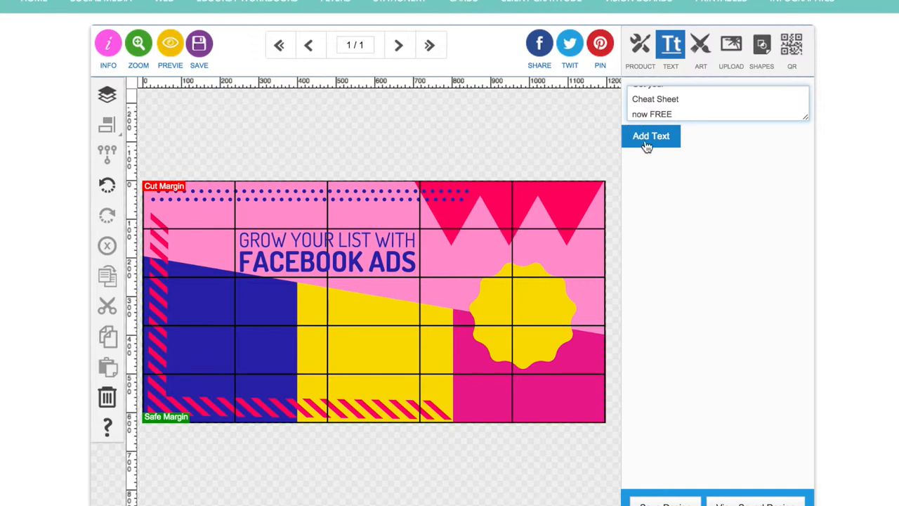
{"action": "left_click", "coordinate": [650, 135]}
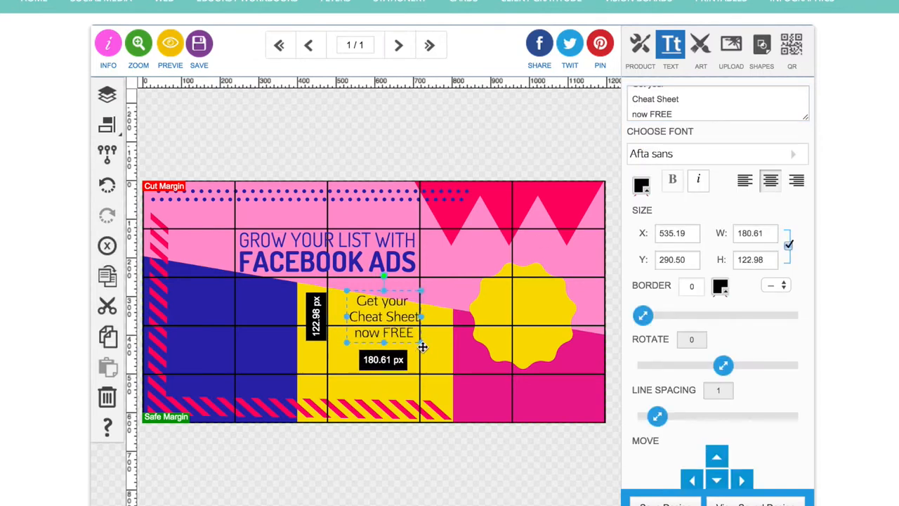
{"action": "left_click_drag", "start_coordinate": [424, 343], "coordinate": [428, 360]}
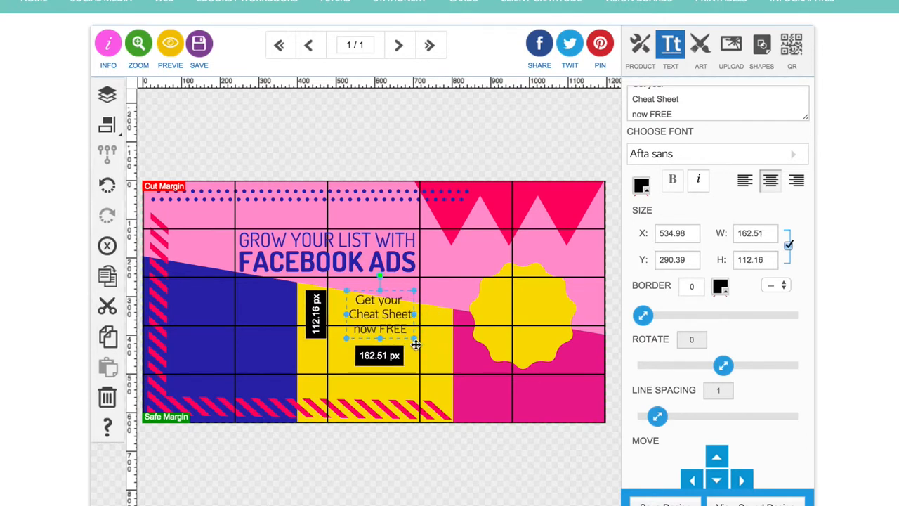
Set the Cheat Sheet text in the Kathya script font
{"action": "left_click", "coordinate": [713, 153]}
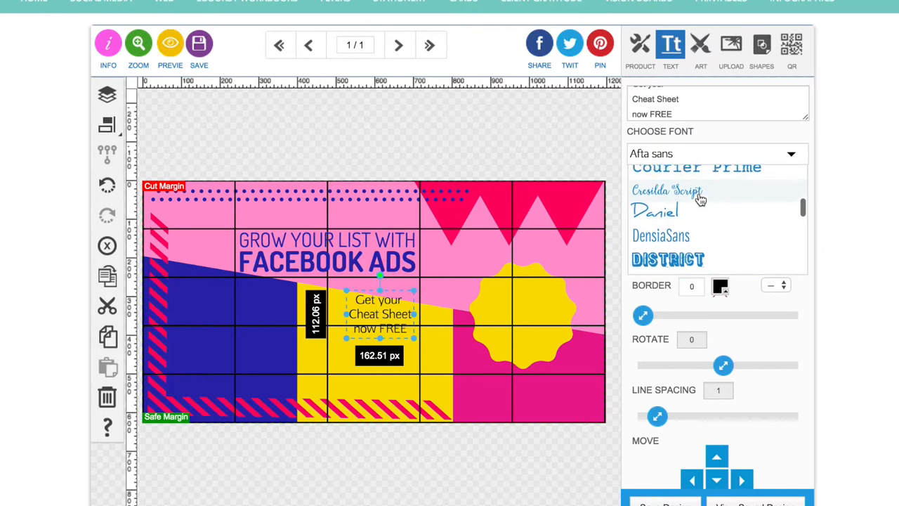
{"action": "scroll", "scroll_direction": "down", "scroll_amount": 3}
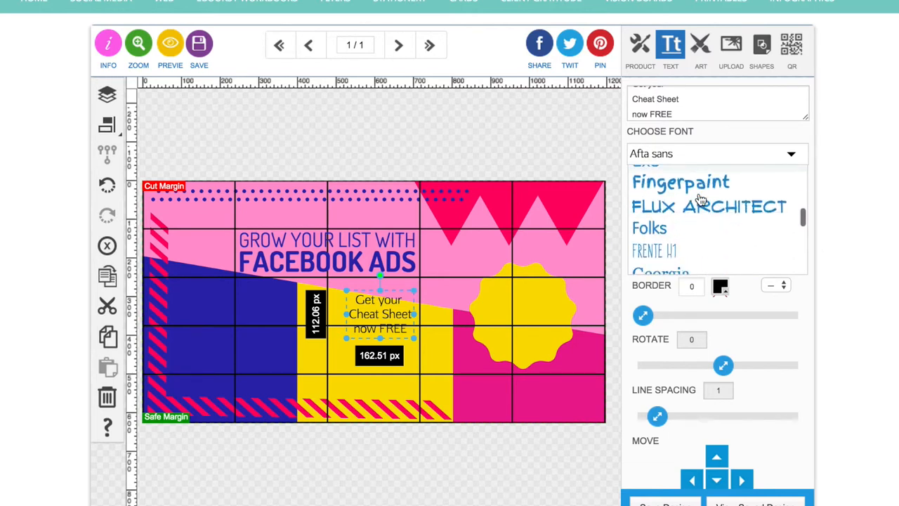
{"action": "scroll", "scroll_direction": "down", "scroll_amount": 3}
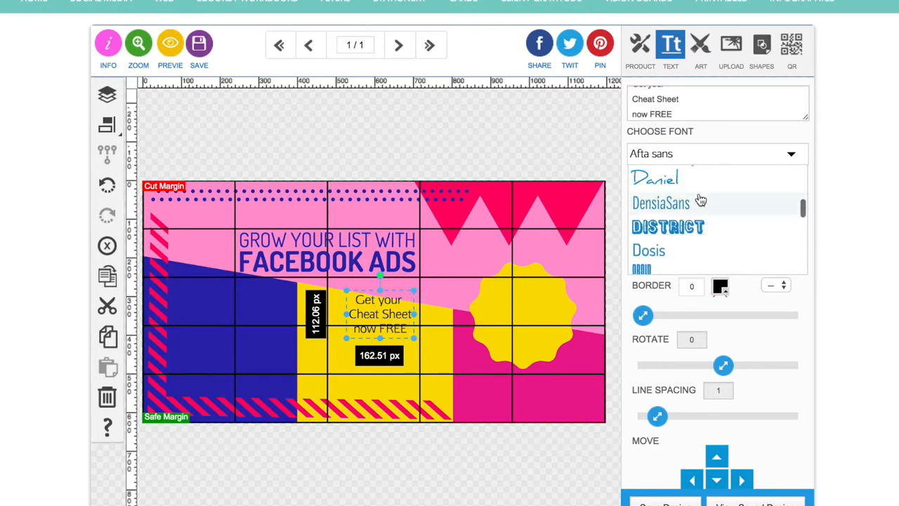
{"action": "scroll", "scroll_direction": "down", "scroll_amount": 3}
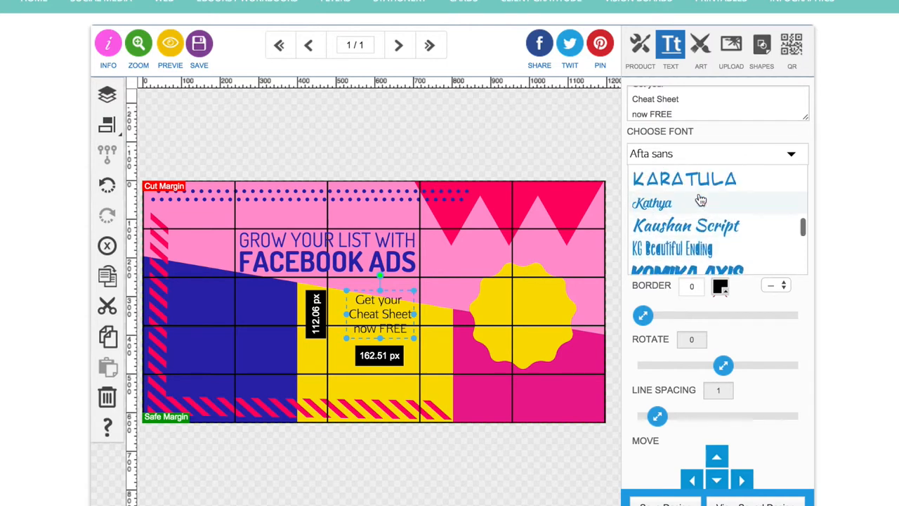
{"action": "left_click", "coordinate": [652, 203]}
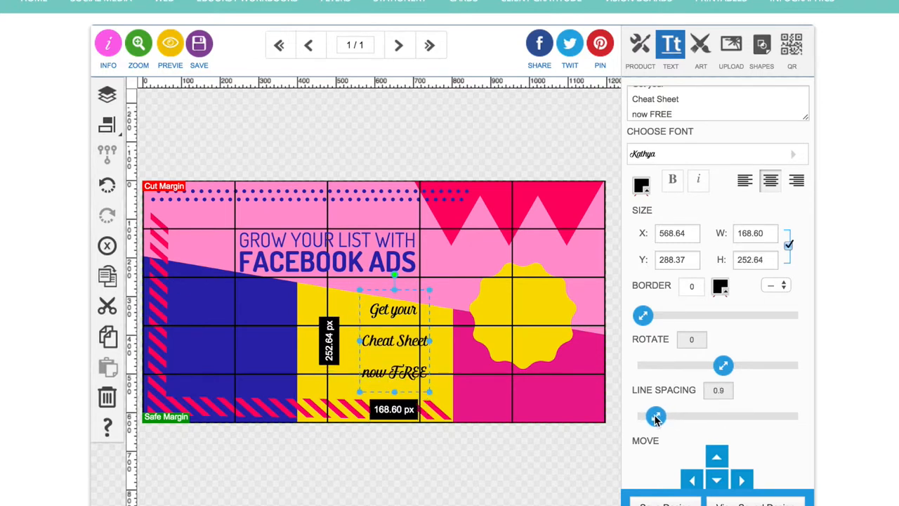
Tighten the Cheat Sheet text's line spacing to about 0.5
{"action": "left_click_drag", "start_coordinate": [658, 416], "coordinate": [649, 416]}
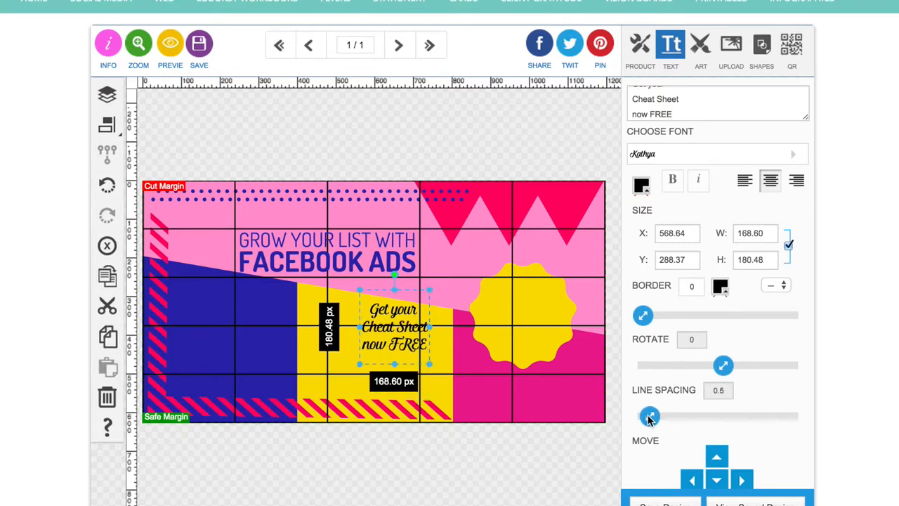
{"action": "left_click_drag", "start_coordinate": [649, 416], "coordinate": [667, 416]}
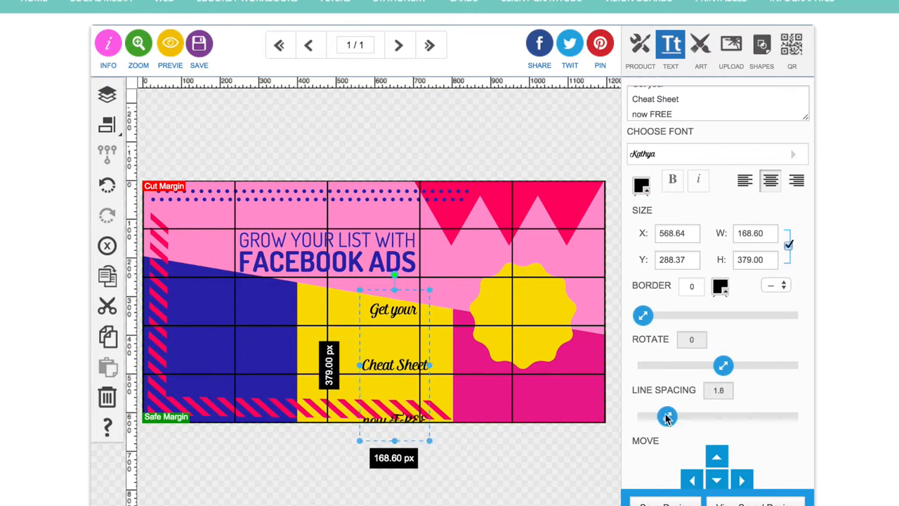
{"action": "left_click_drag", "start_coordinate": [668, 416], "coordinate": [649, 416]}
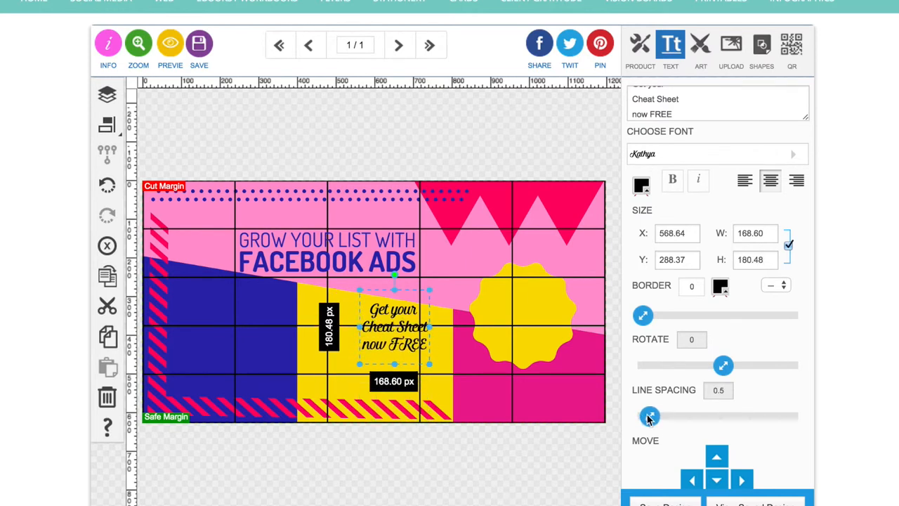
{"action": "left_click_drag", "start_coordinate": [433, 365], "coordinate": [443, 372]}
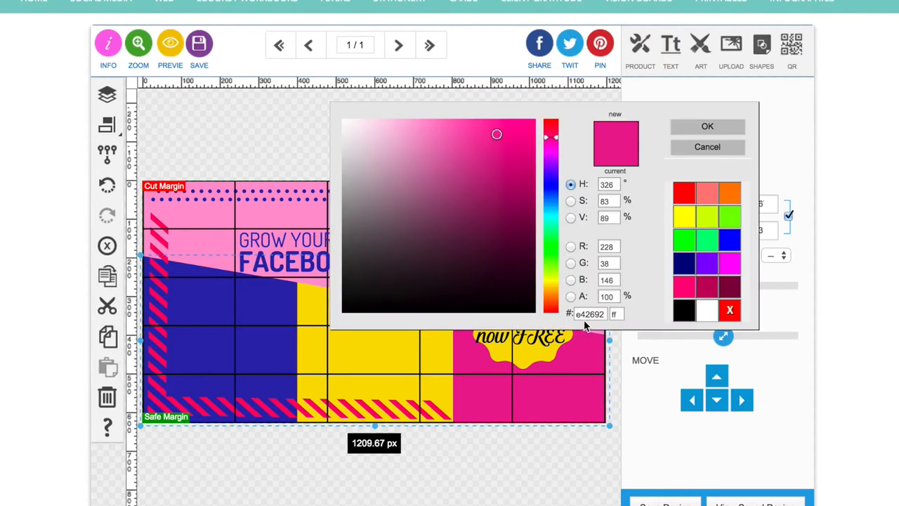
Colour the Cheat Sheet text pink #e42692 and fine-tune its line spacing
{"action": "left_click", "coordinate": [589, 314]}
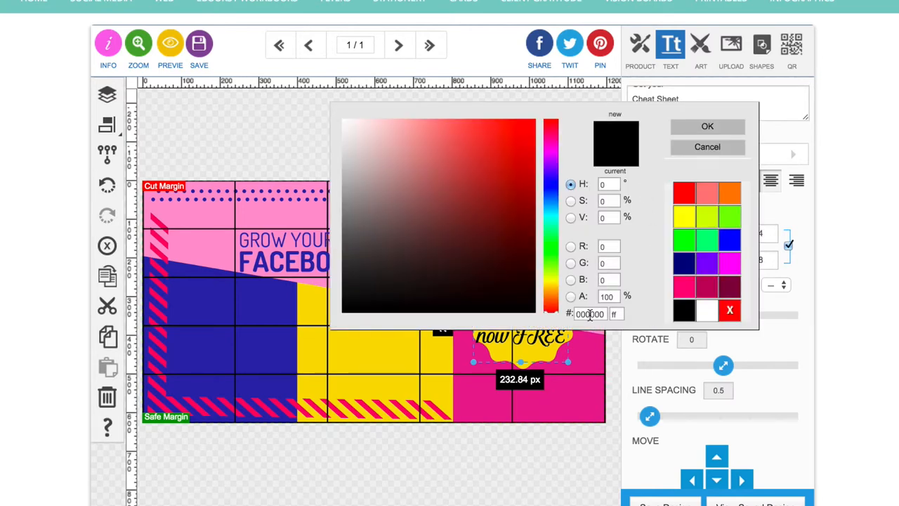
{"action": "left_click", "coordinate": [498, 134]}
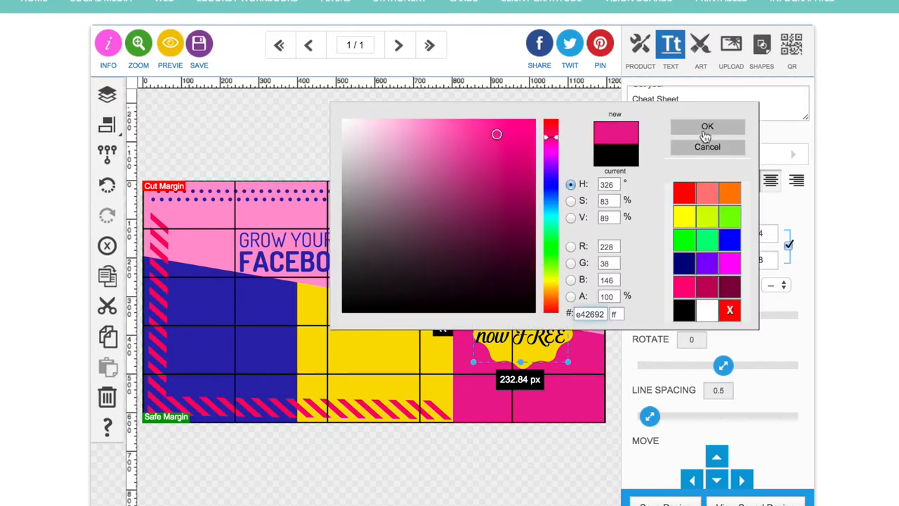
{"action": "left_click", "coordinate": [708, 127]}
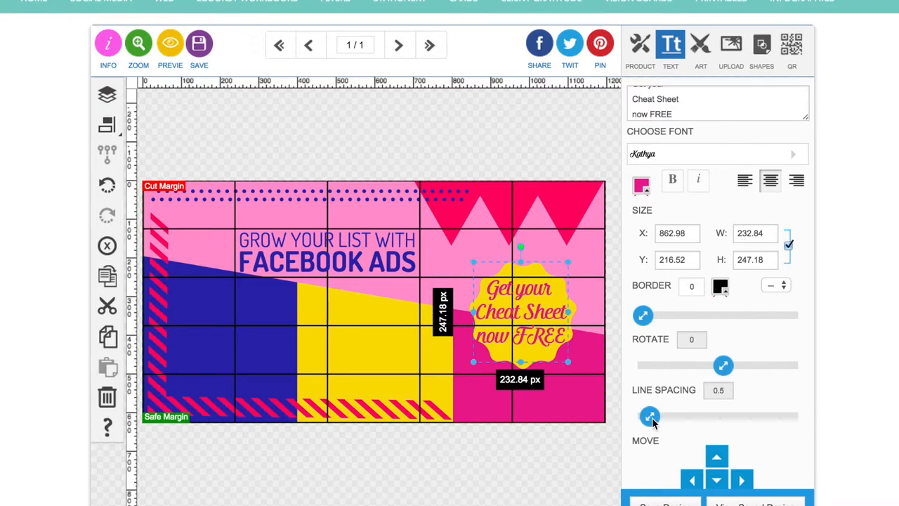
{"action": "left_click", "coordinate": [648, 416]}
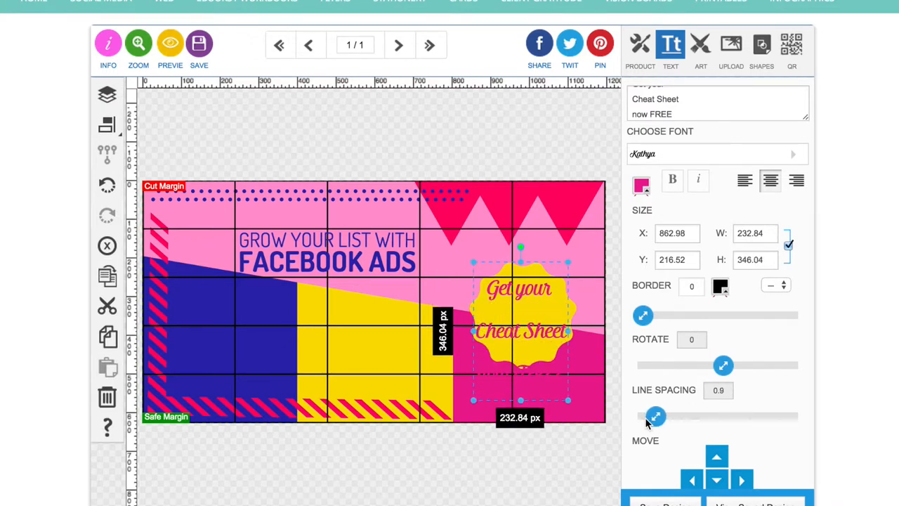
{"action": "left_click_drag", "start_coordinate": [655, 416], "coordinate": [649, 416]}
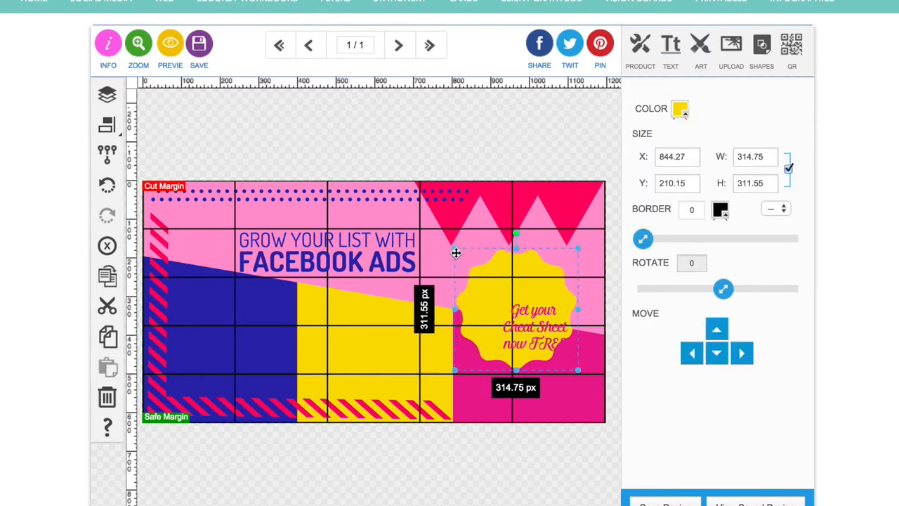
Enlarge and move the text so it spans the yellow badge on two lines
{"action": "left_click_drag", "start_coordinate": [455, 253], "coordinate": [489, 298]}
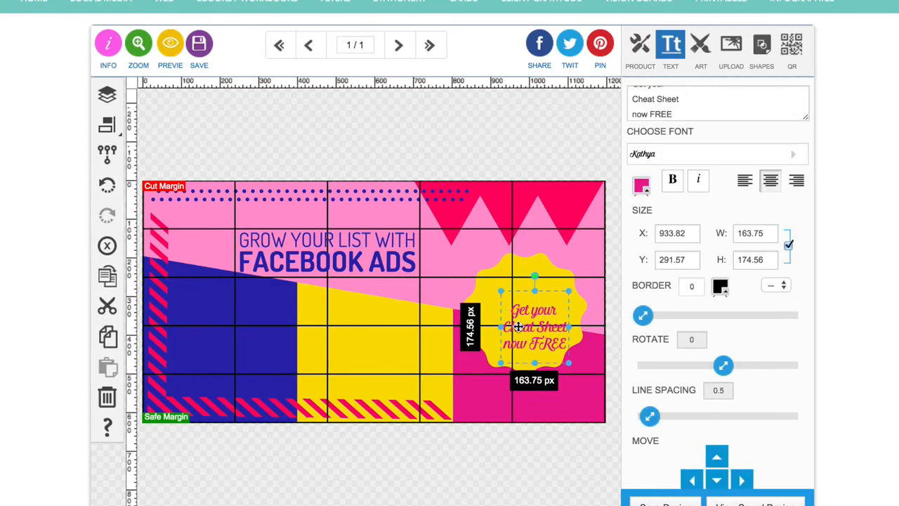
{"action": "left_click_drag", "start_coordinate": [501, 290], "coordinate": [484, 284]}
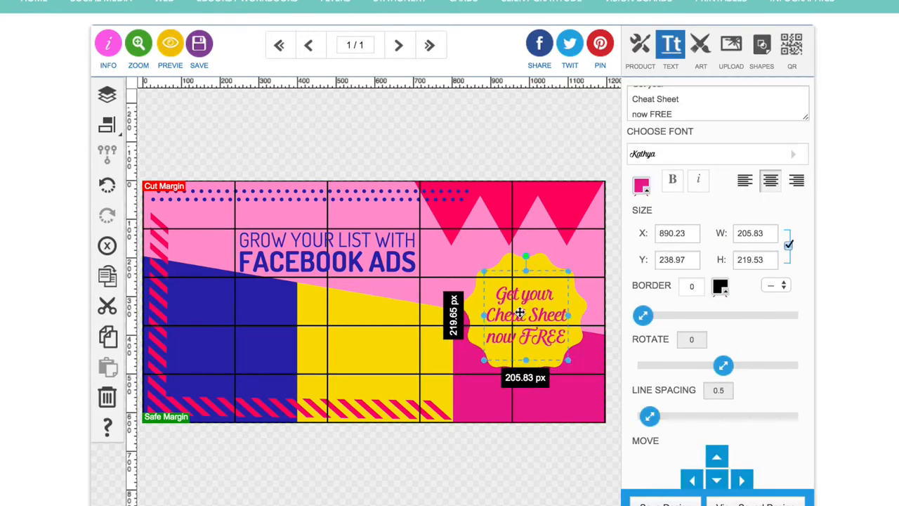
{"action": "left_click_drag", "start_coordinate": [526, 315], "coordinate": [517, 315]}
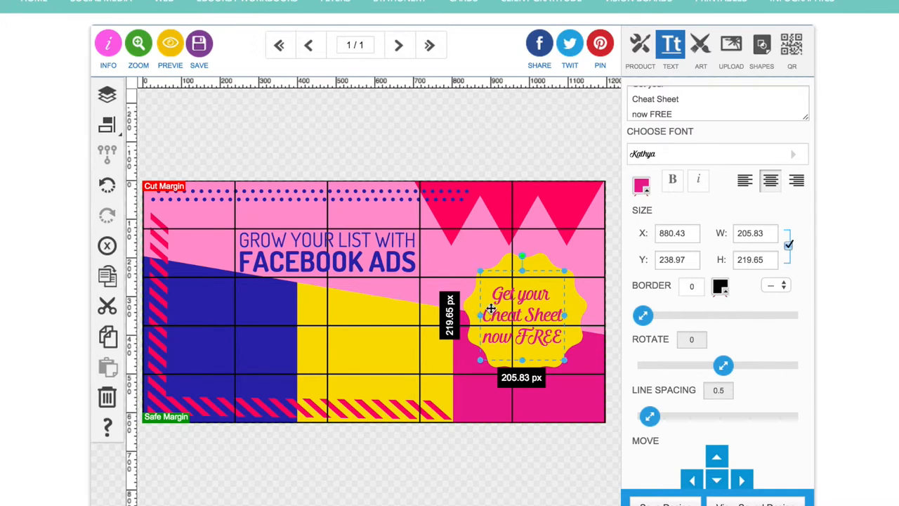
{"action": "mouse_move", "coordinate": [571, 352]}
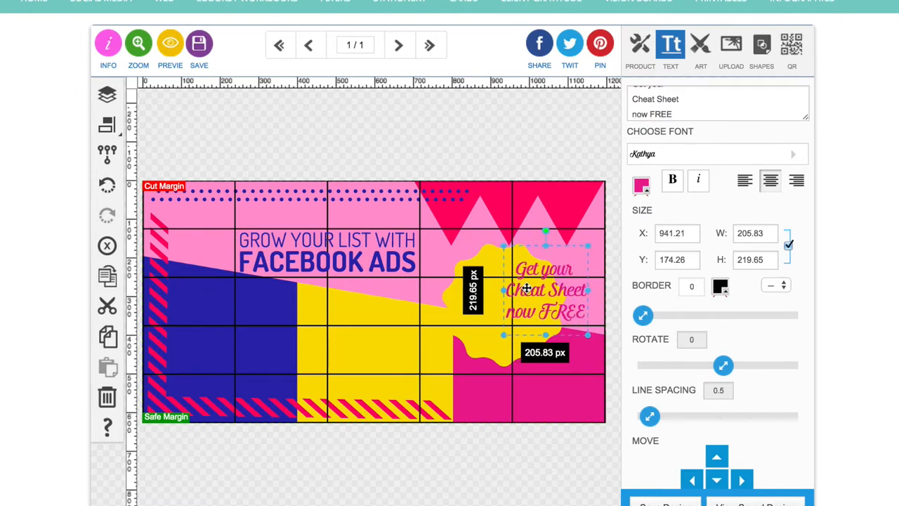
{"action": "left_click_drag", "start_coordinate": [545, 289], "coordinate": [510, 306]}
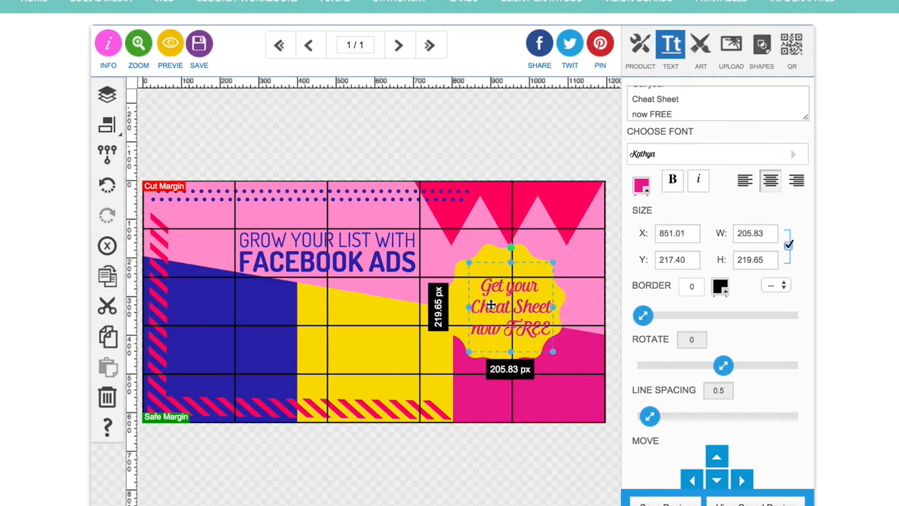
{"action": "left_click_drag", "start_coordinate": [509, 306], "coordinate": [531, 323]}
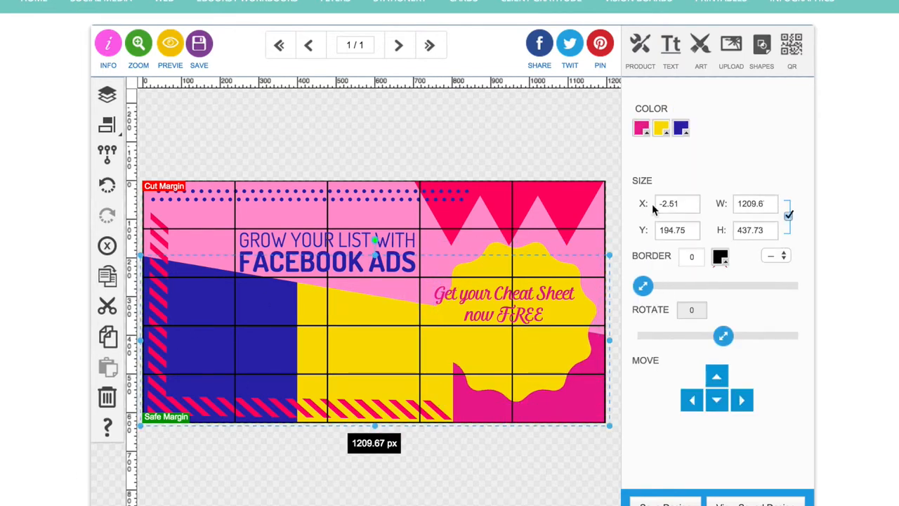
Recolour the scalloped badge dark blue and the Cheat Sheet text yellow
{"action": "left_click", "coordinate": [680, 126]}
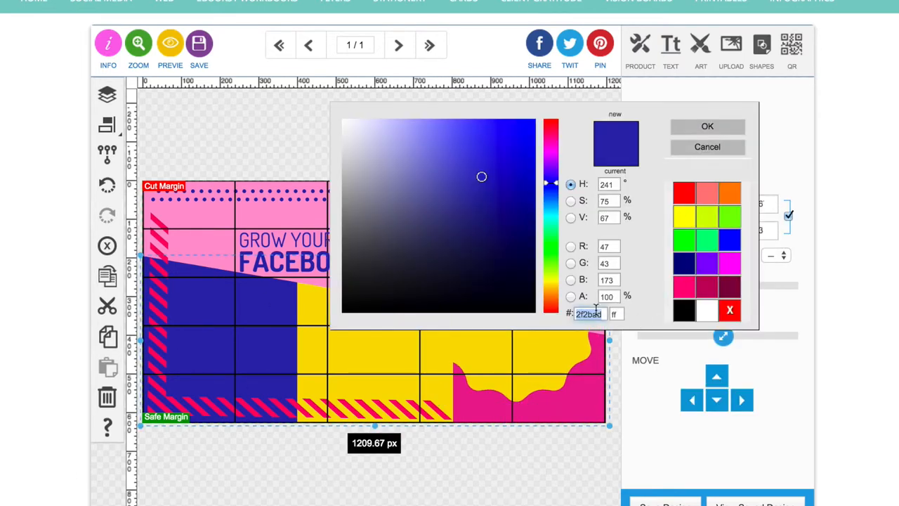
{"action": "left_click", "coordinate": [707, 127]}
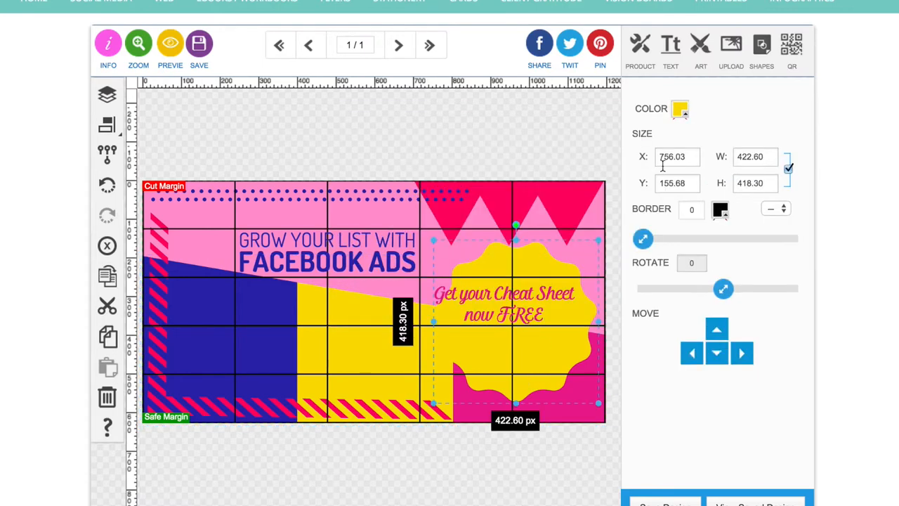
{"action": "left_click", "coordinate": [679, 108]}
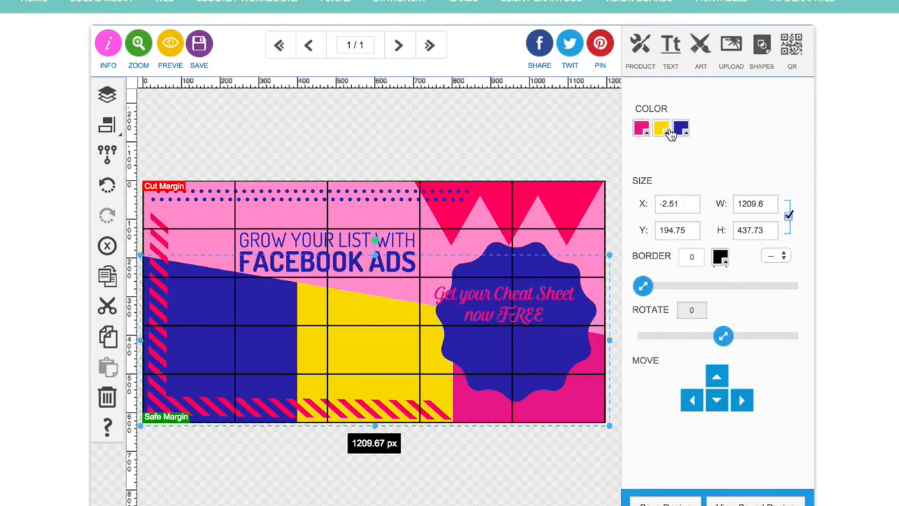
{"action": "left_click", "coordinate": [661, 128]}
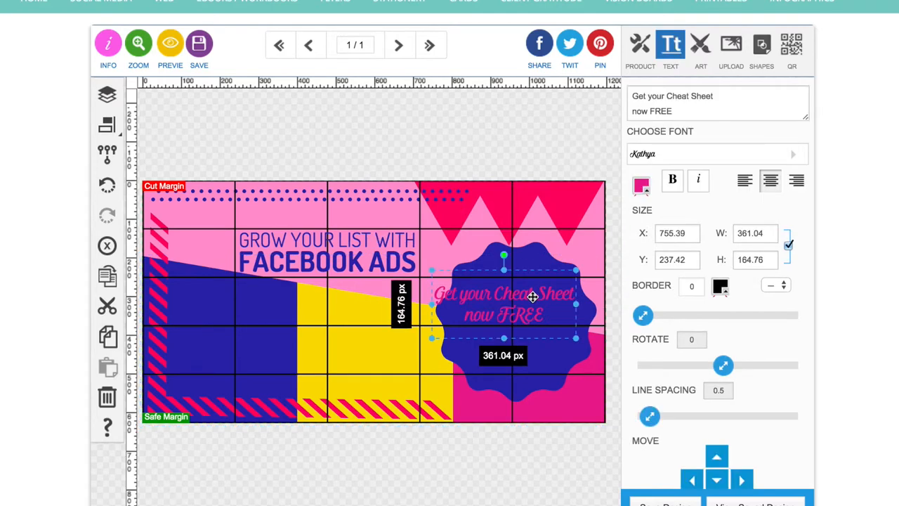
{"action": "left_click", "coordinate": [641, 185]}
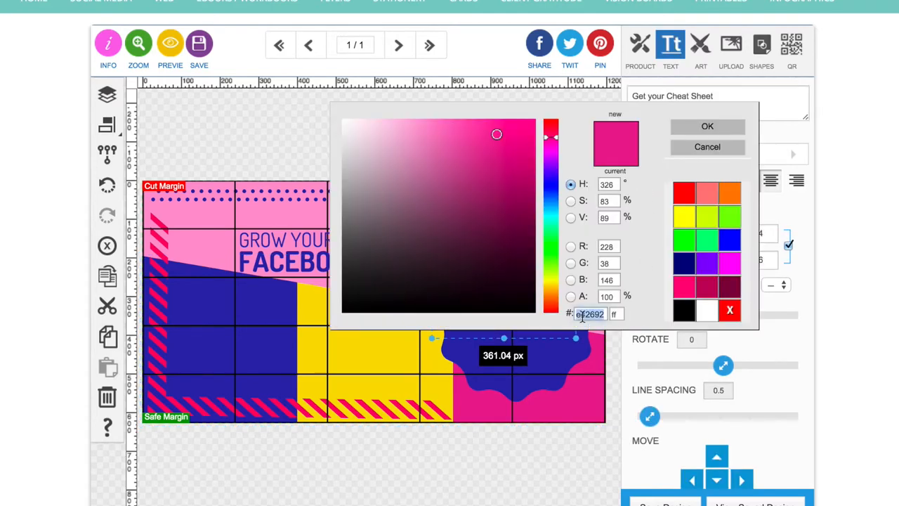
{"action": "left_click", "coordinate": [707, 126]}
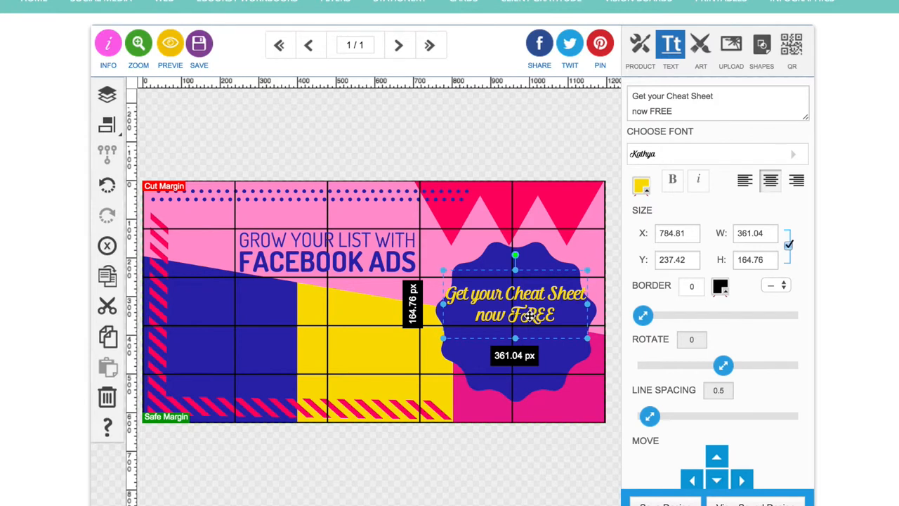
Adjust the text on the badge and nudge the badge up toward the top edge
{"action": "left_click_drag", "start_coordinate": [514, 304], "coordinate": [514, 316]}
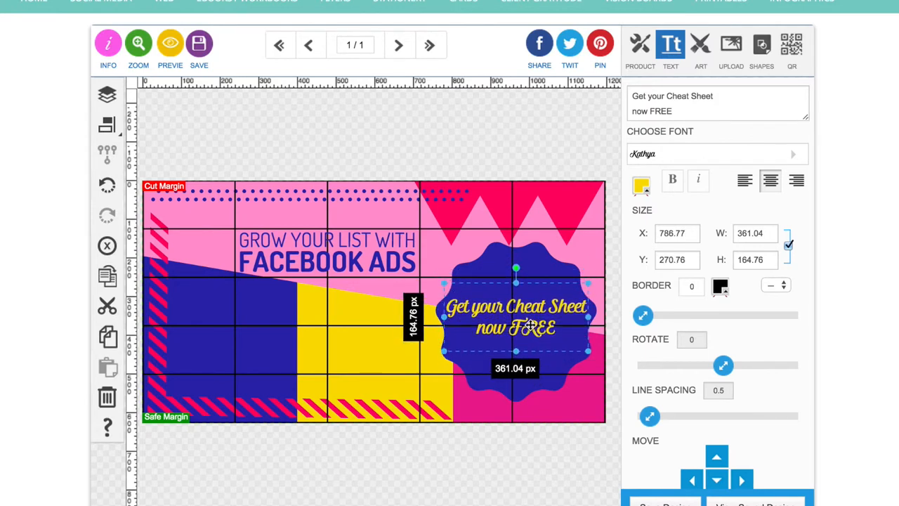
{"action": "left_click_drag", "start_coordinate": [516, 316], "coordinate": [503, 302]}
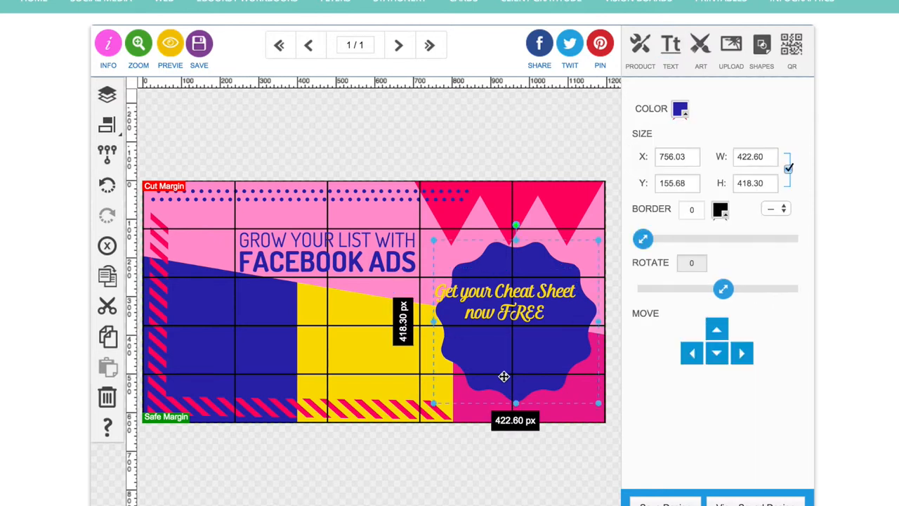
{"action": "left_click_drag", "start_coordinate": [504, 377], "coordinate": [492, 357]}
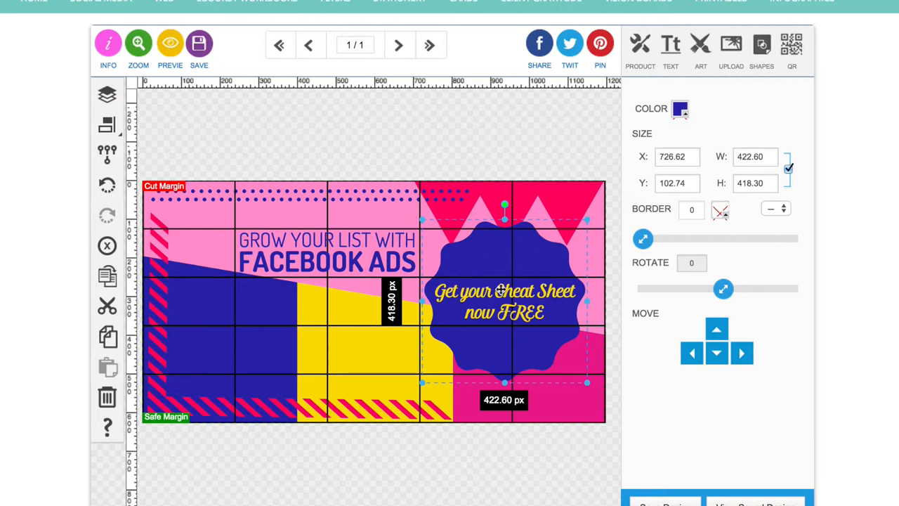
Narrow the Cheat Sheet text to three lines and shrink the blue badge
{"action": "left_click", "coordinate": [503, 303]}
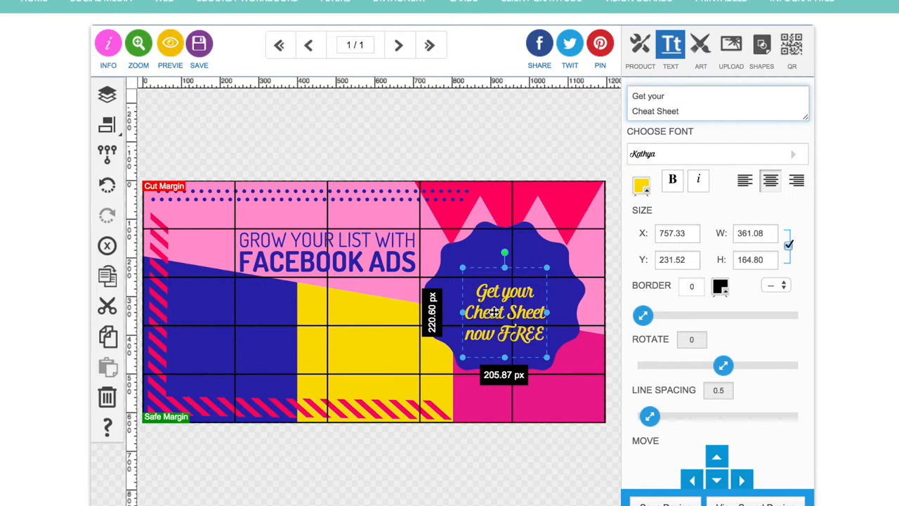
{"action": "left_click_drag", "start_coordinate": [504, 312], "coordinate": [473, 287]}
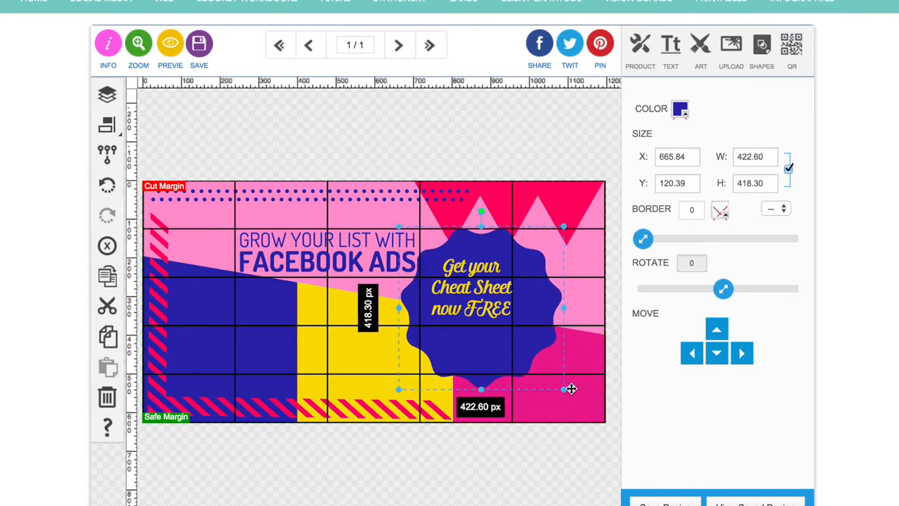
{"action": "left_click_drag", "start_coordinate": [565, 387], "coordinate": [527, 348]}
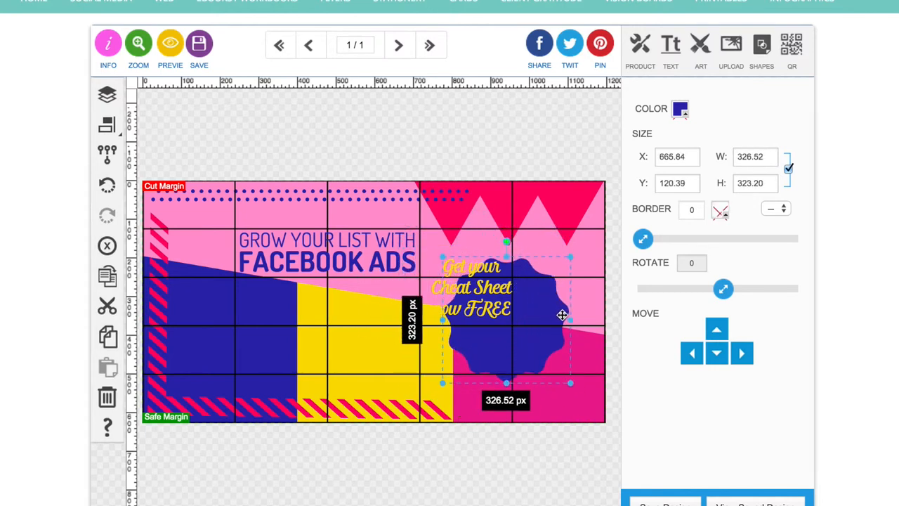
Centre the yellow Cheat Sheet text on the smaller badge
{"action": "left_click", "coordinate": [471, 288]}
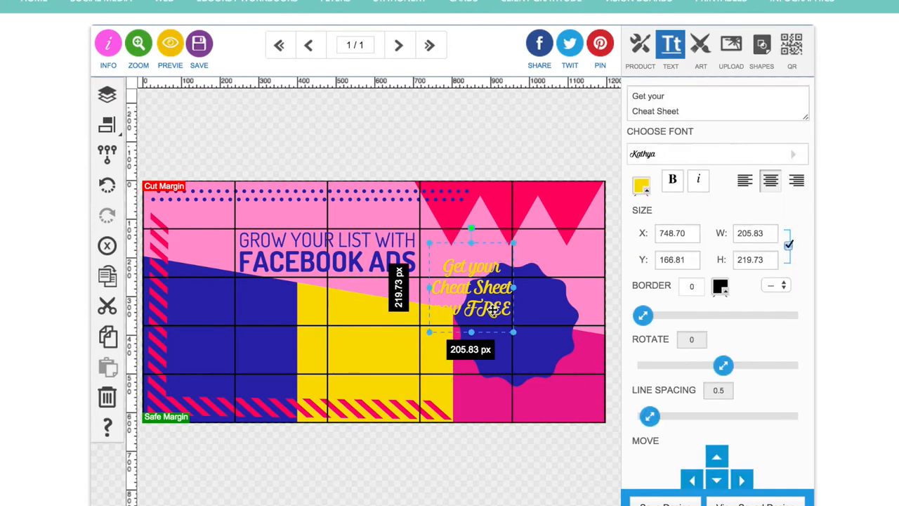
{"action": "left_click_drag", "start_coordinate": [472, 288], "coordinate": [514, 326]}
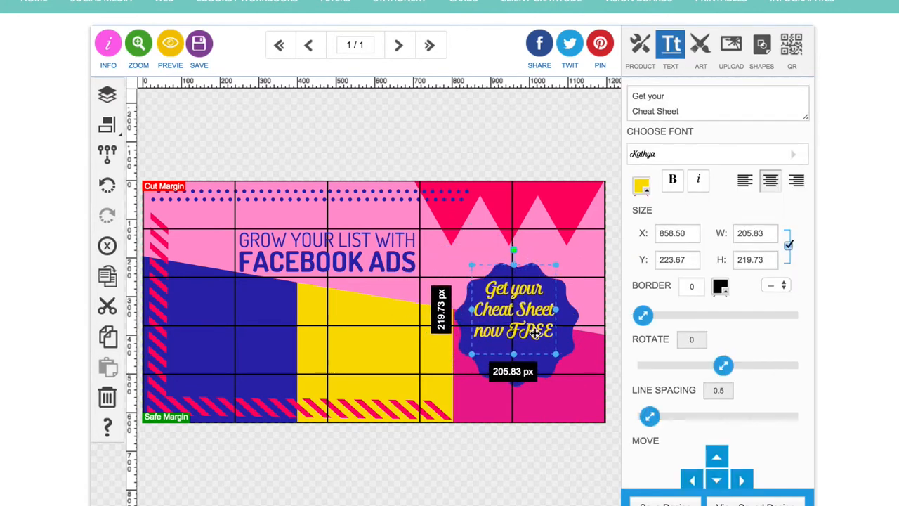
{"action": "left_click_drag", "start_coordinate": [513, 317], "coordinate": [517, 330]}
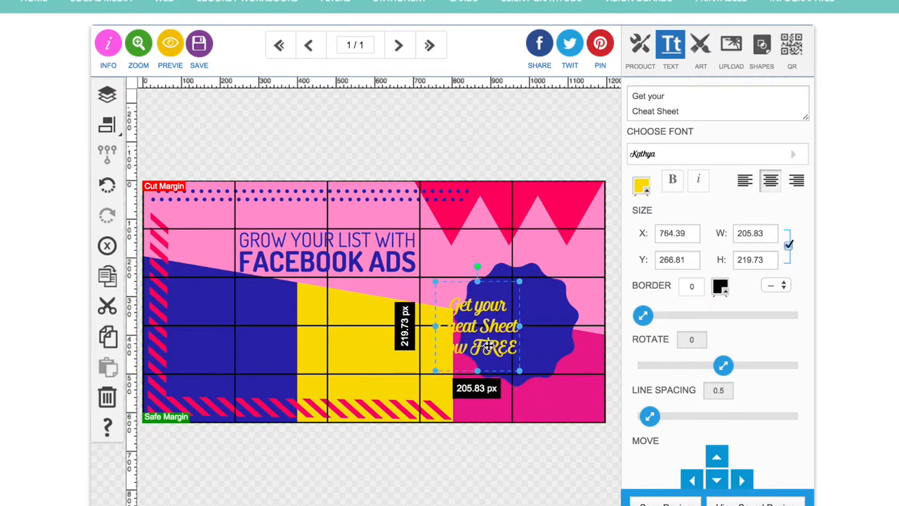
{"action": "left_click_drag", "start_coordinate": [484, 324], "coordinate": [466, 326]}
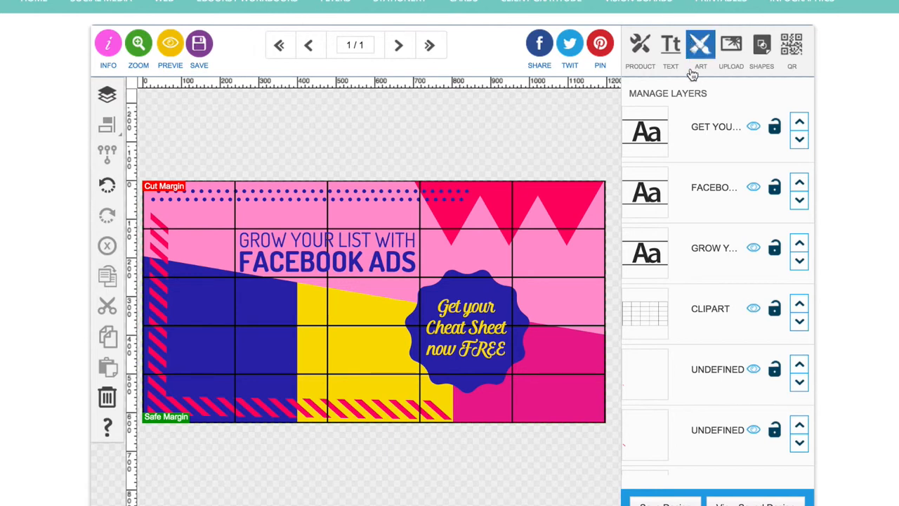
Add the INFOGRAPHICS checklist clipart at the lower left, shrunk to about 359 px
{"action": "left_click", "coordinate": [700, 45]}
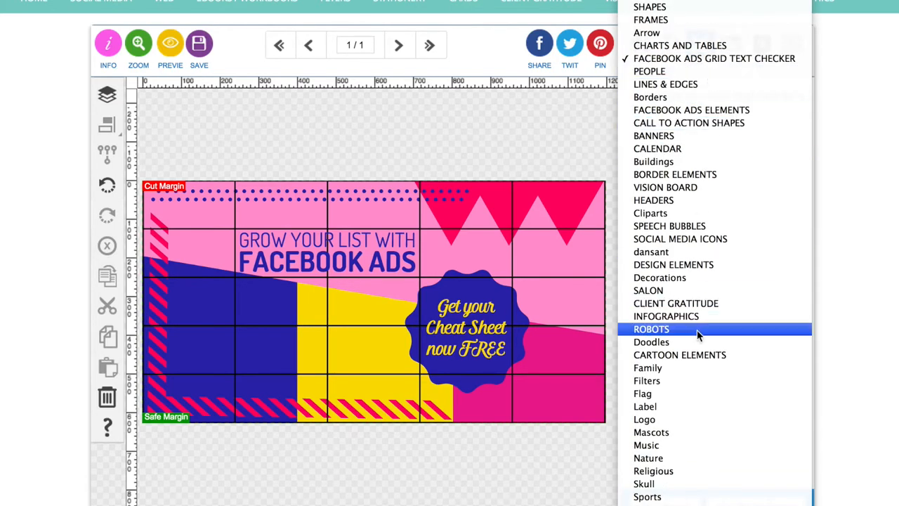
{"action": "mouse_move", "coordinate": [666, 316]}
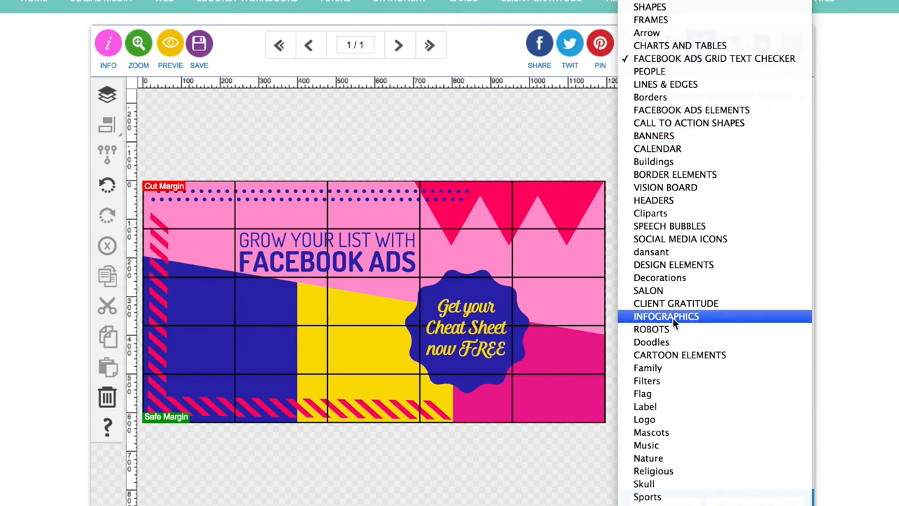
{"action": "left_click", "coordinate": [666, 315]}
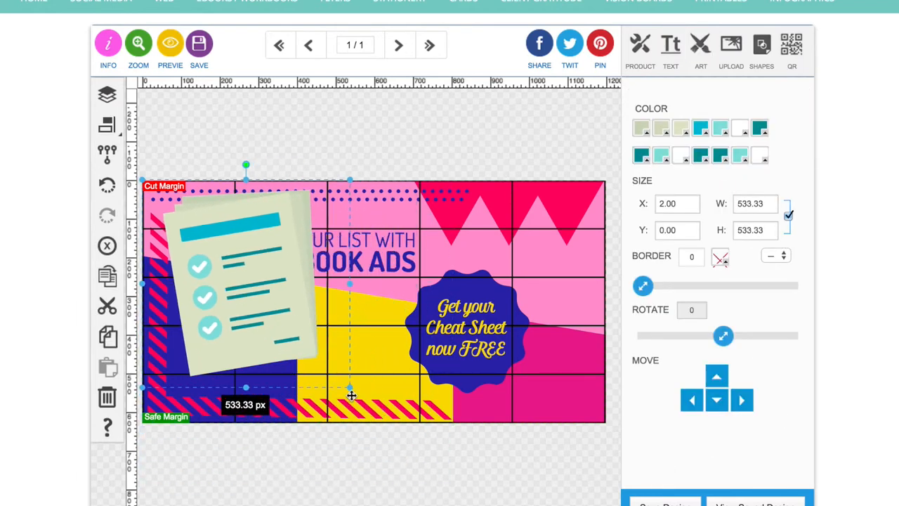
{"action": "left_click_drag", "start_coordinate": [352, 388], "coordinate": [295, 331]}
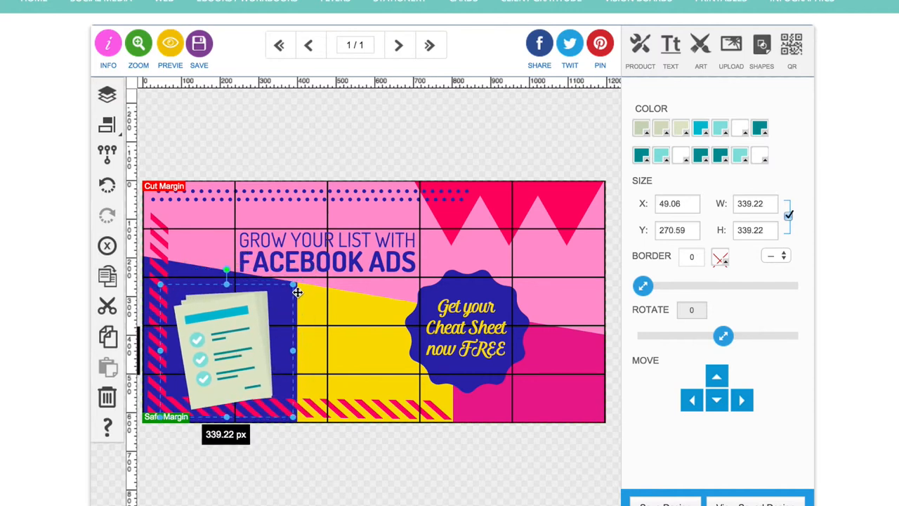
{"action": "left_click_drag", "start_coordinate": [292, 293], "coordinate": [300, 284]}
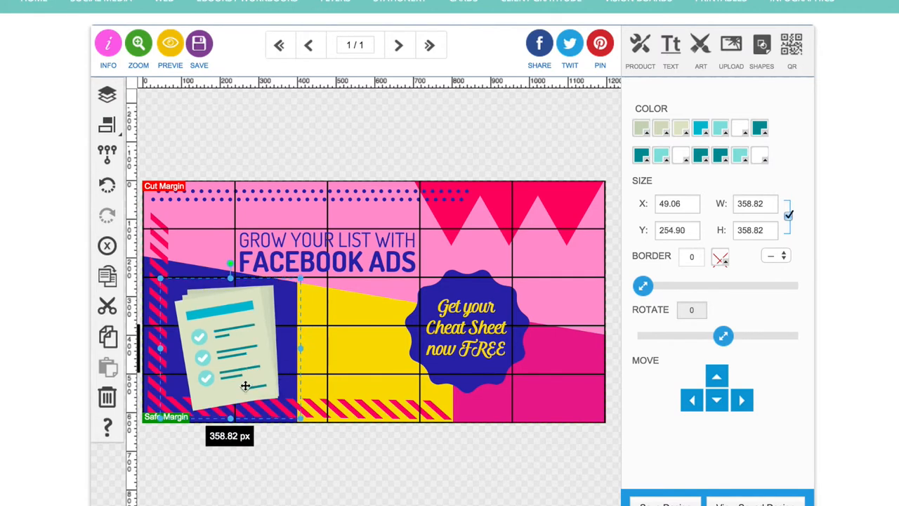
{"action": "mouse_move", "coordinate": [340, 296]}
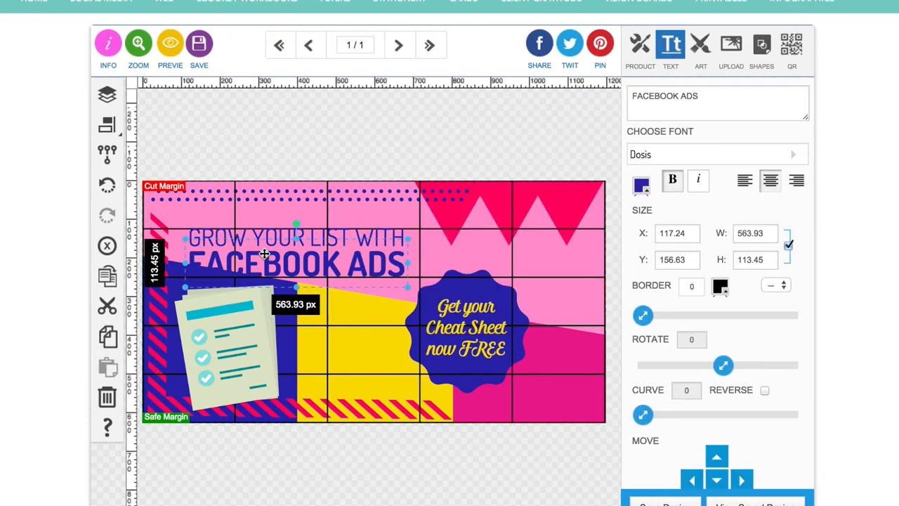
Nudge the checklist illustration a bit right, deselecting the headline, and reach the clipart collection
{"action": "left_click", "coordinate": [641, 180]}
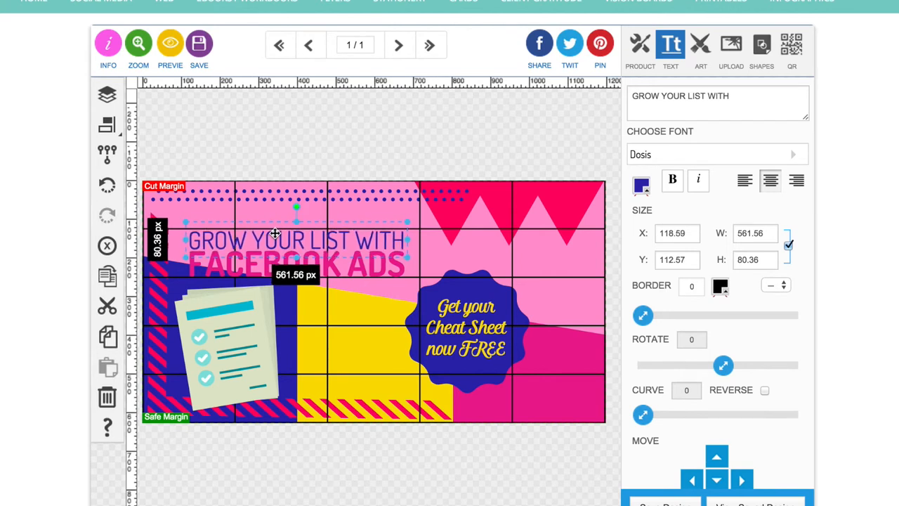
{"action": "left_click", "coordinate": [107, 93]}
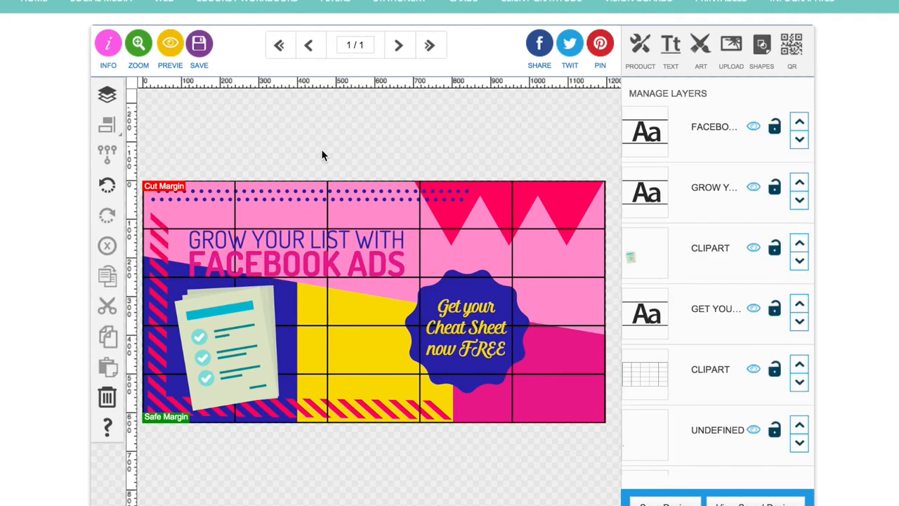
{"action": "mouse_move", "coordinate": [419, 331]}
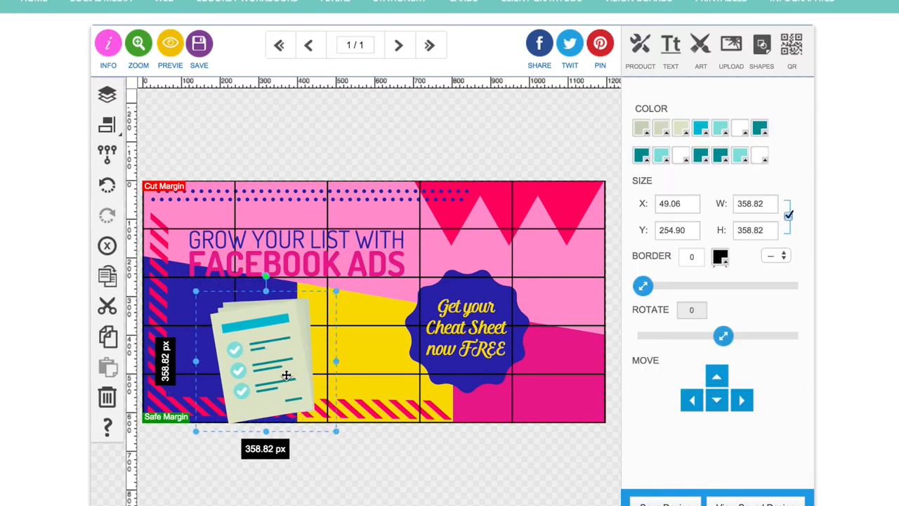
{"action": "left_click_drag", "start_coordinate": [286, 377], "coordinate": [292, 365]}
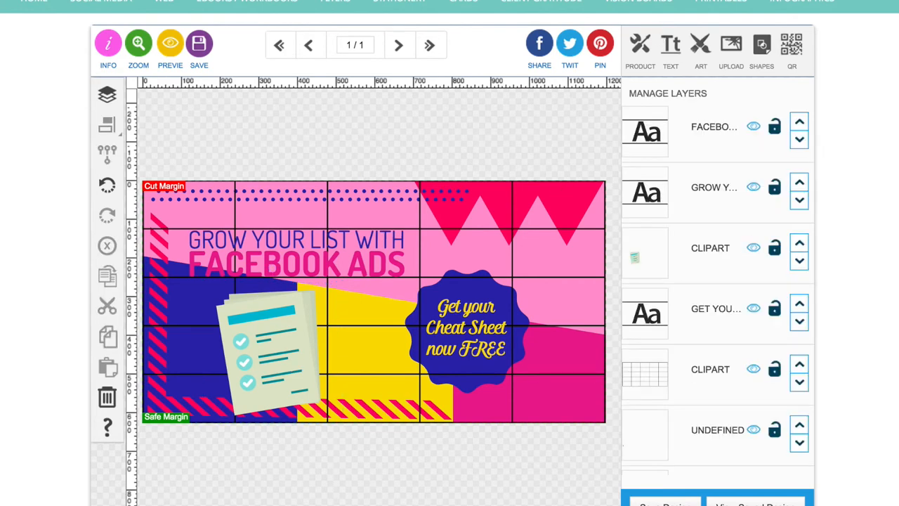
{"action": "left_click", "coordinate": [700, 45]}
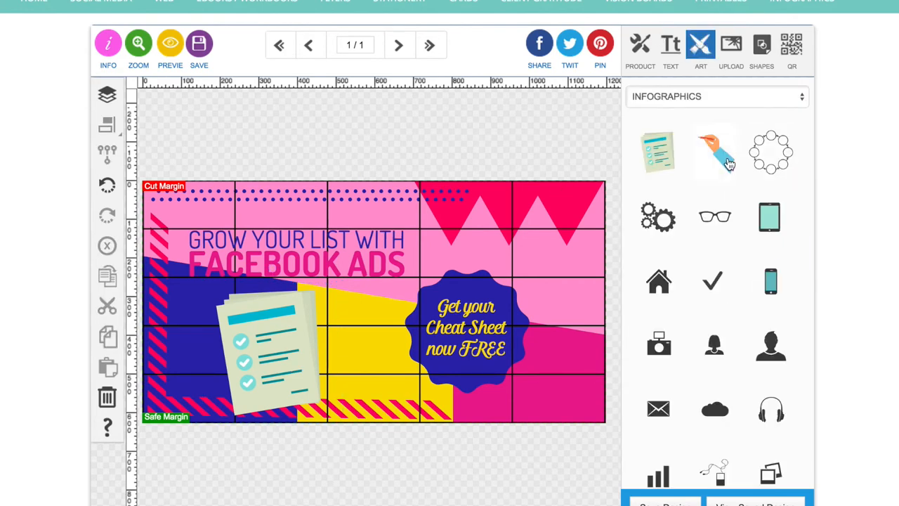
Add the hand-with-pen illustration toward the badge and a recoloured arrow in the yellow area
{"action": "left_click", "coordinate": [714, 152]}
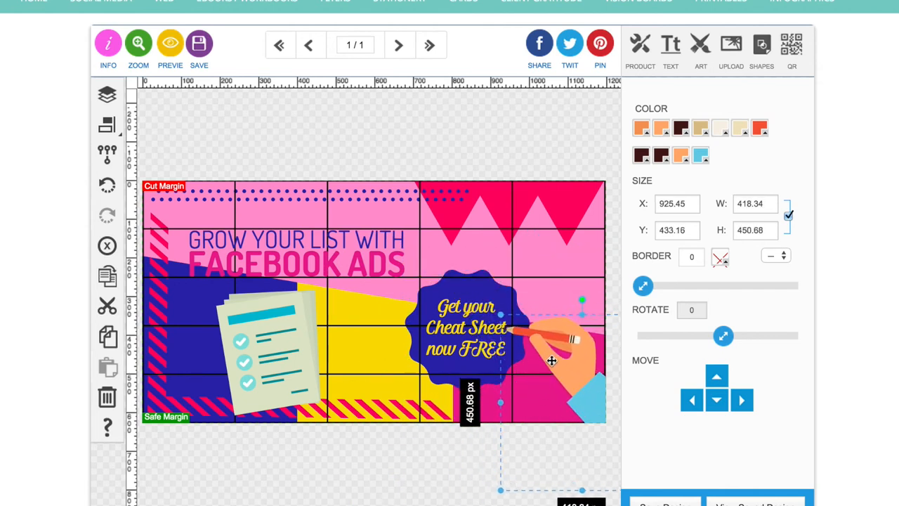
{"action": "left_click", "coordinate": [466, 326]}
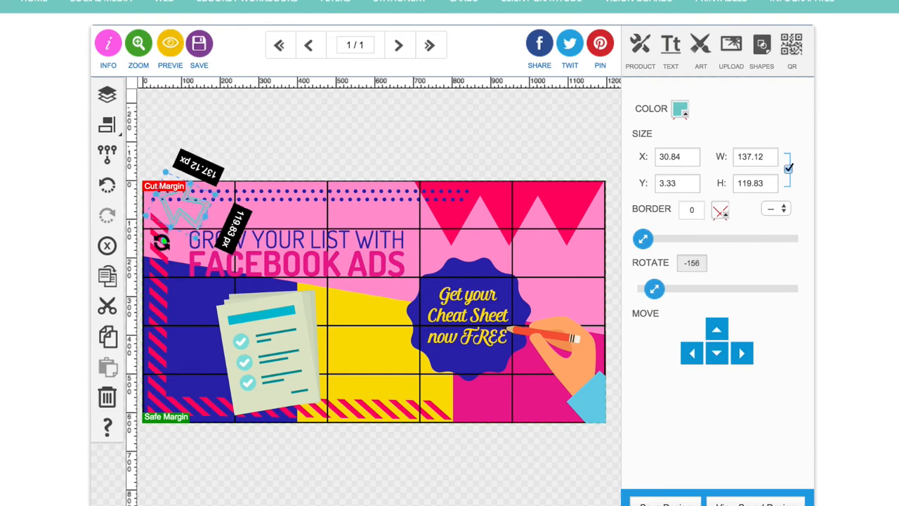
{"action": "left_click_drag", "start_coordinate": [186, 211], "coordinate": [363, 368]}
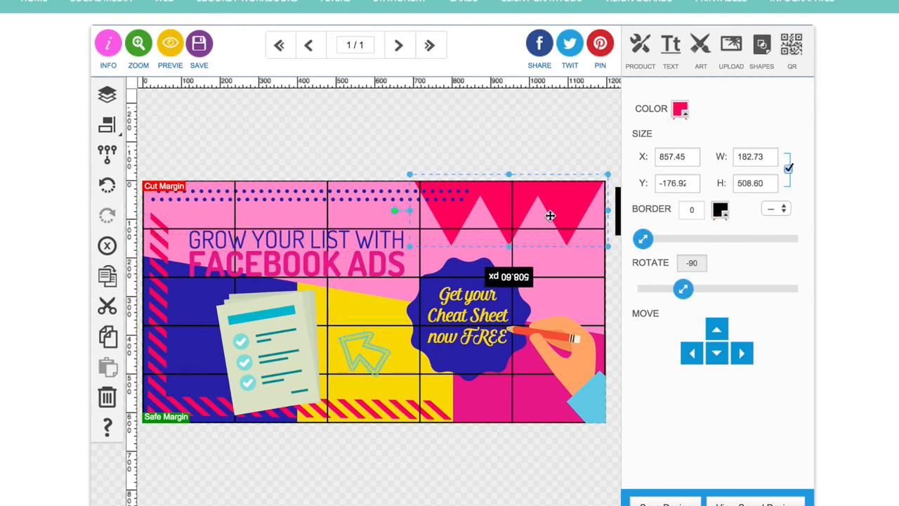
{"action": "left_click", "coordinate": [680, 110]}
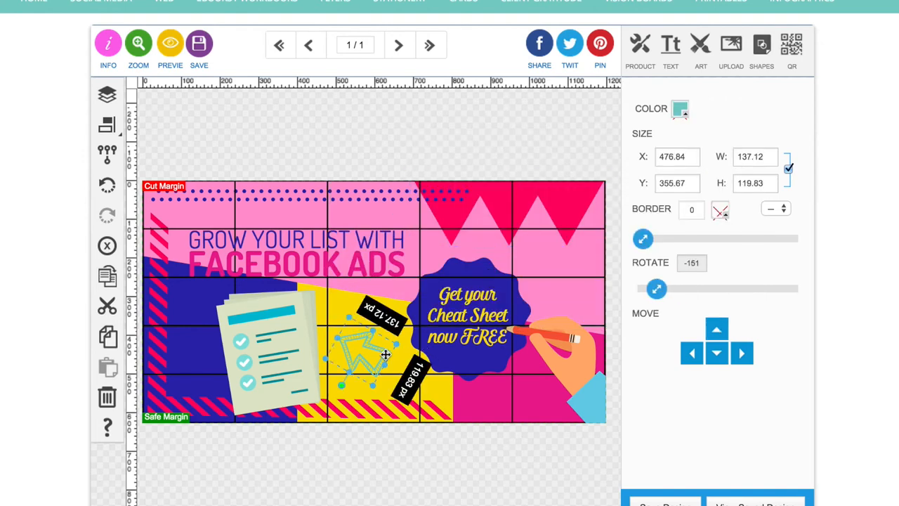
{"action": "left_click", "coordinate": [681, 110]}
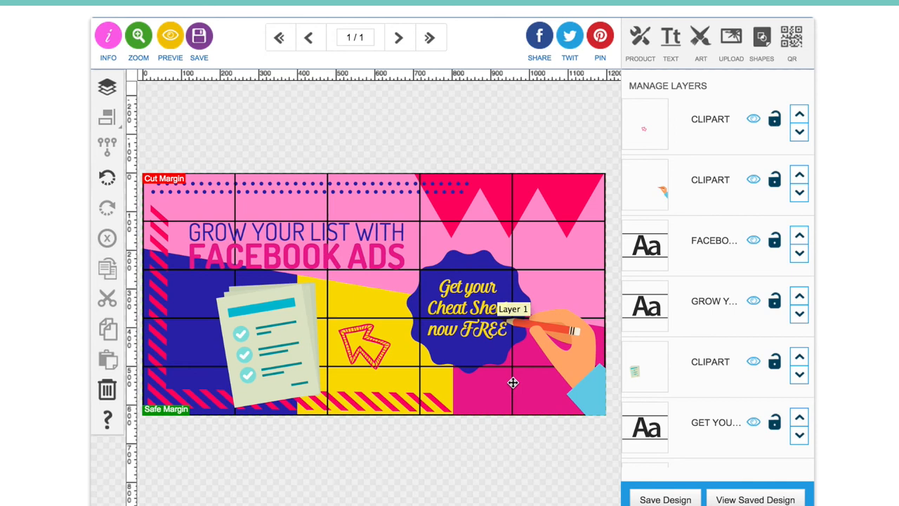
{"action": "mouse_move", "coordinate": [582, 354]}
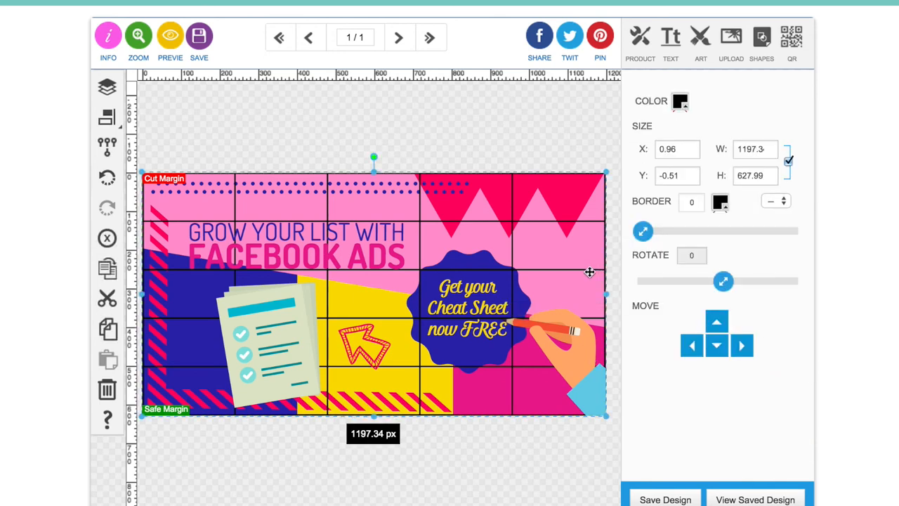
Delete the text-checker grid overlay from the ad
{"action": "left_click", "coordinate": [107, 87]}
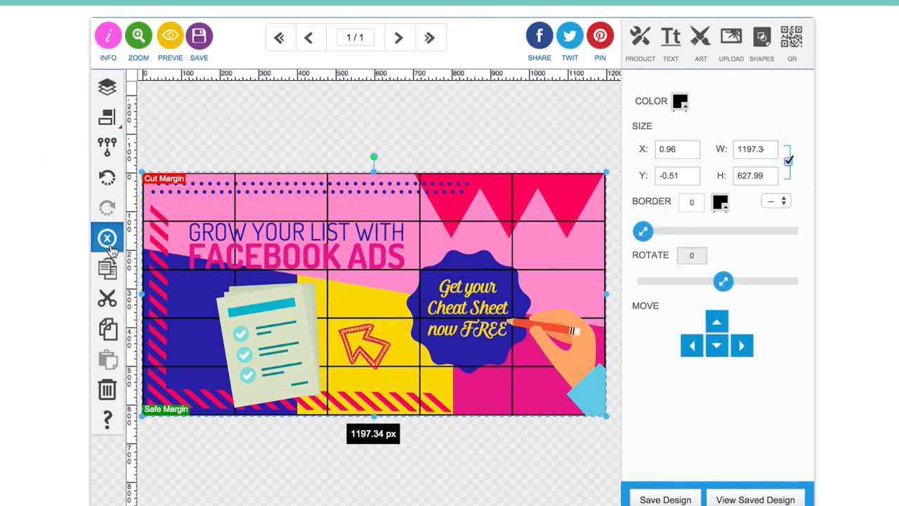
{"action": "left_click", "coordinate": [107, 238]}
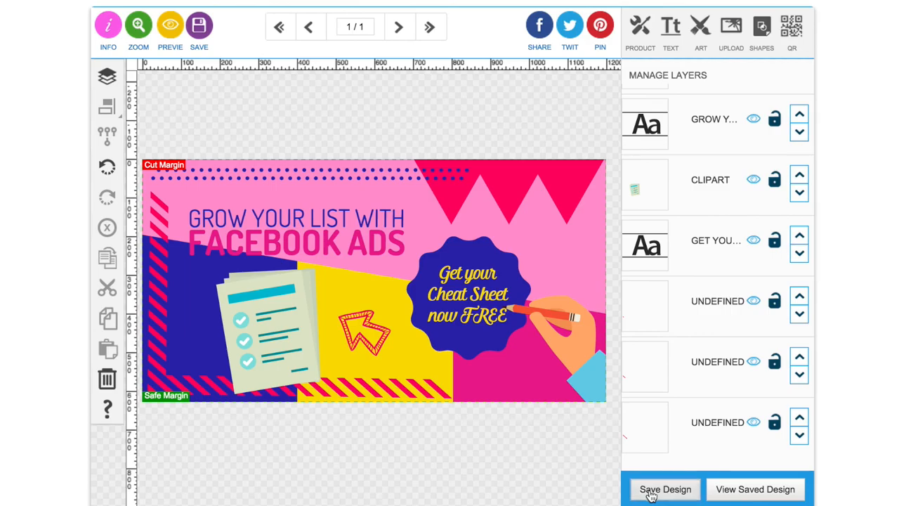
Save the design as 'Facebook ad' and continue editing it
{"action": "left_click", "coordinate": [664, 489]}
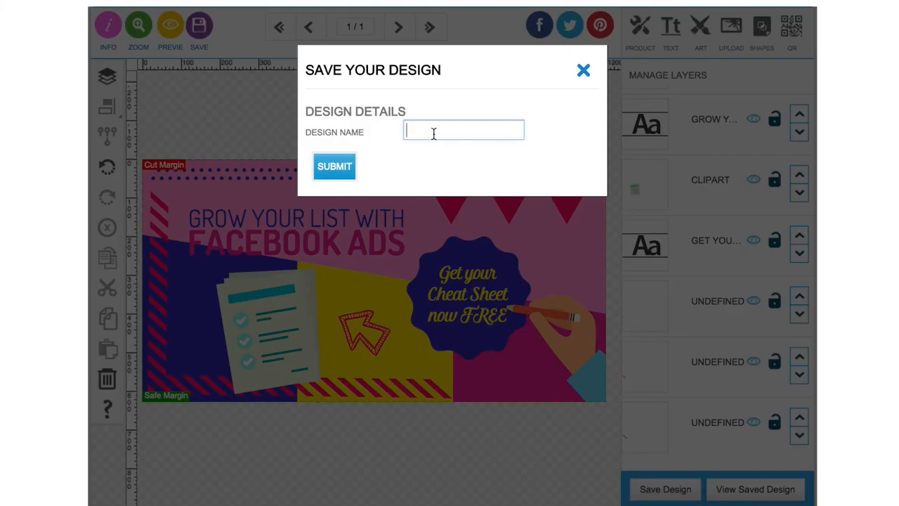
{"action": "type", "text": "Facebook ad"}
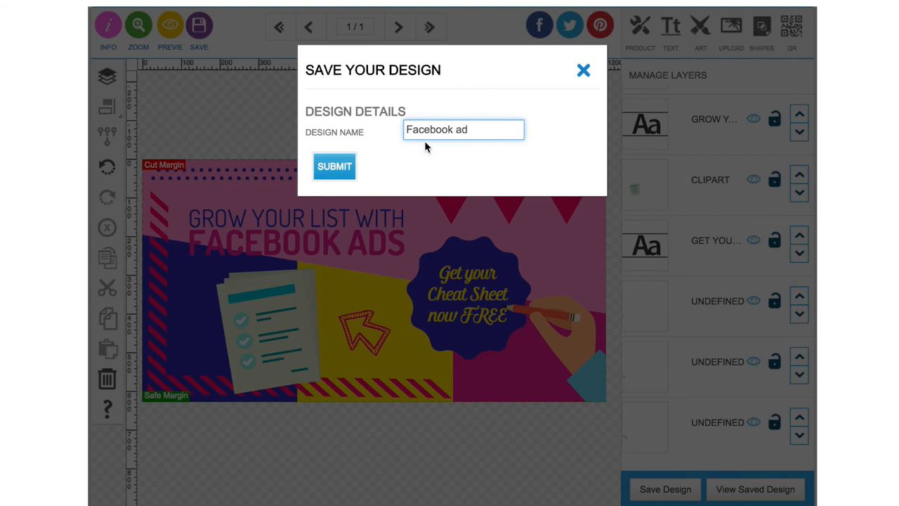
{"action": "left_click", "coordinate": [334, 165]}
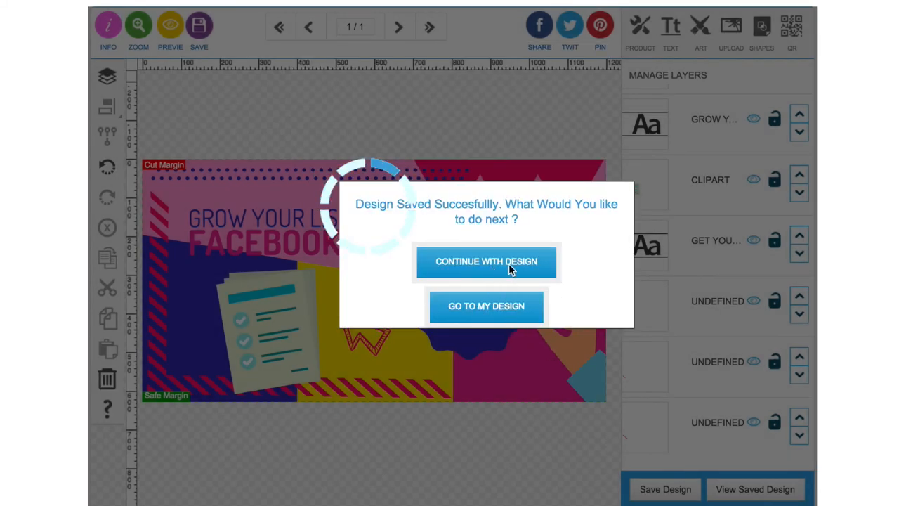
{"action": "mouse_move", "coordinate": [486, 307]}
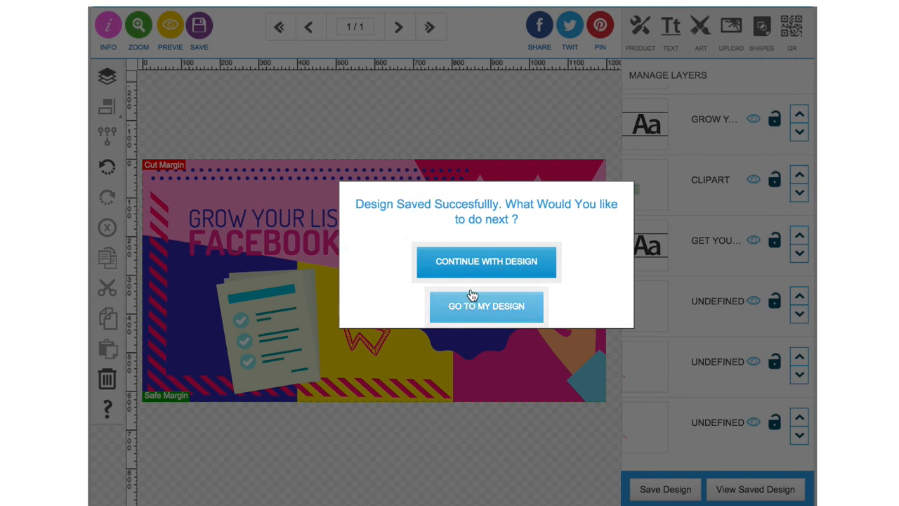
{"action": "left_click", "coordinate": [486, 261]}
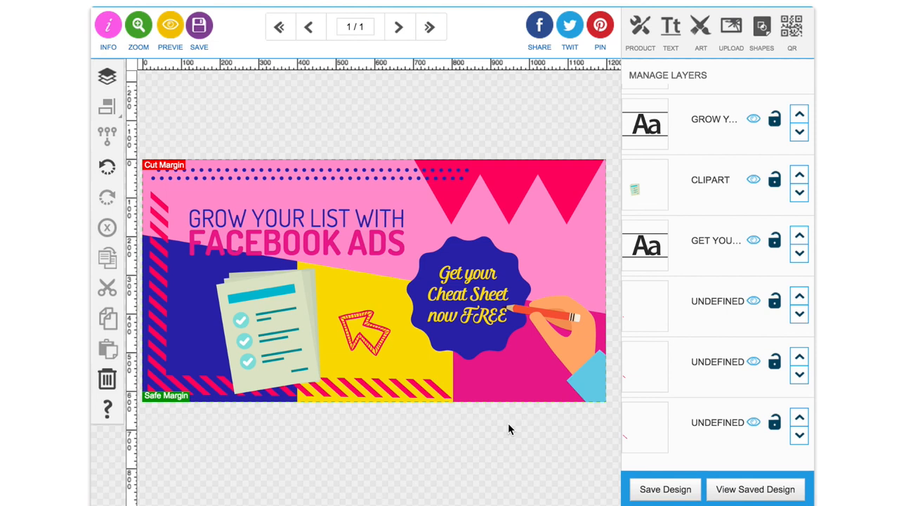
{"action": "mouse_move", "coordinate": [503, 205]}
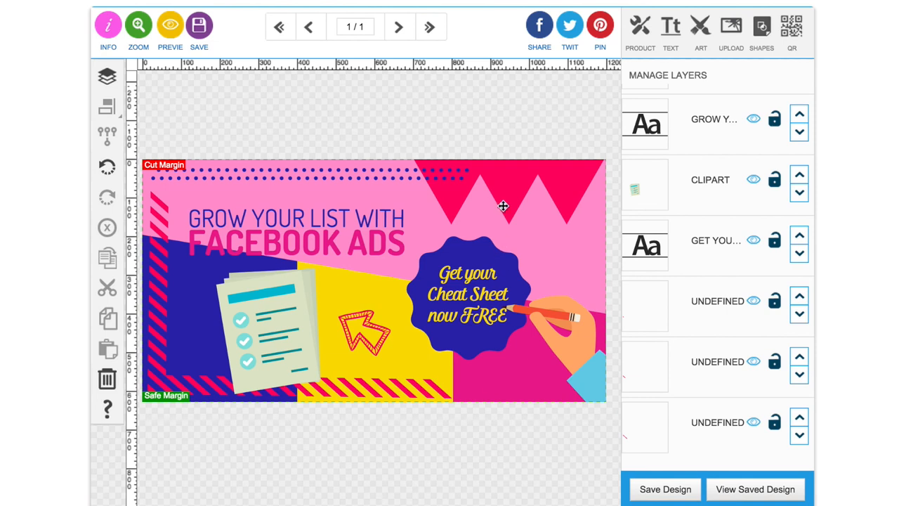
{"action": "mouse_move", "coordinate": [506, 169]}
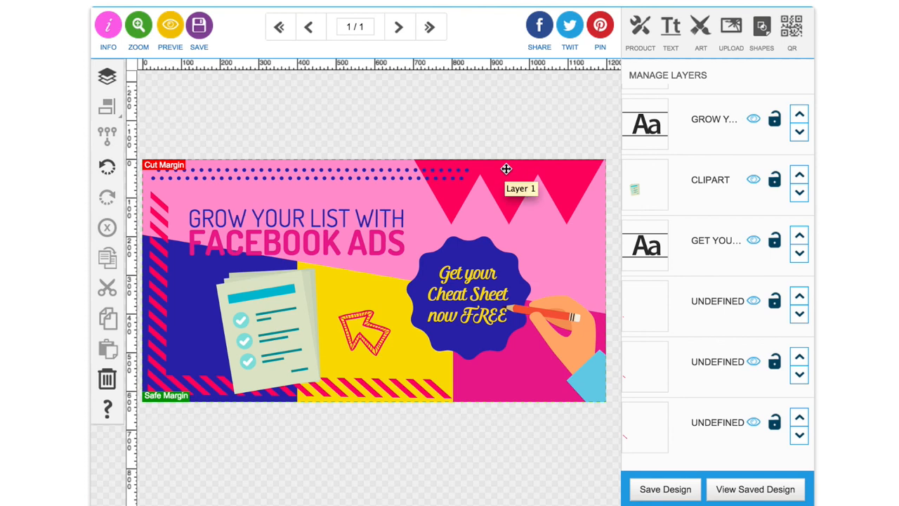